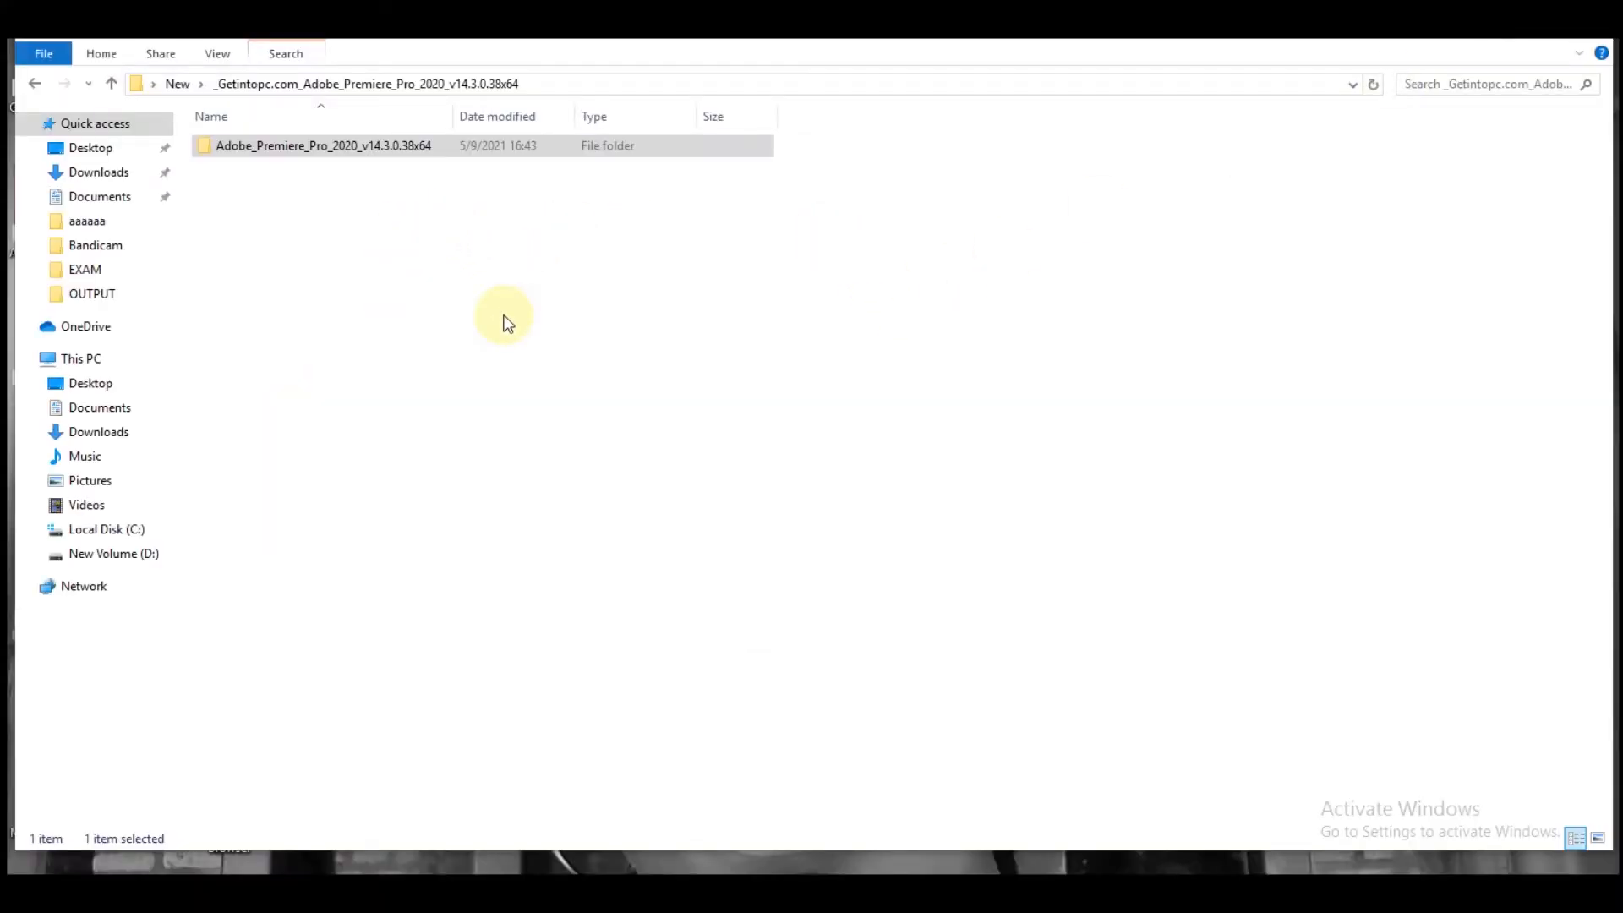
pyautogui.moveTo(315, 408)
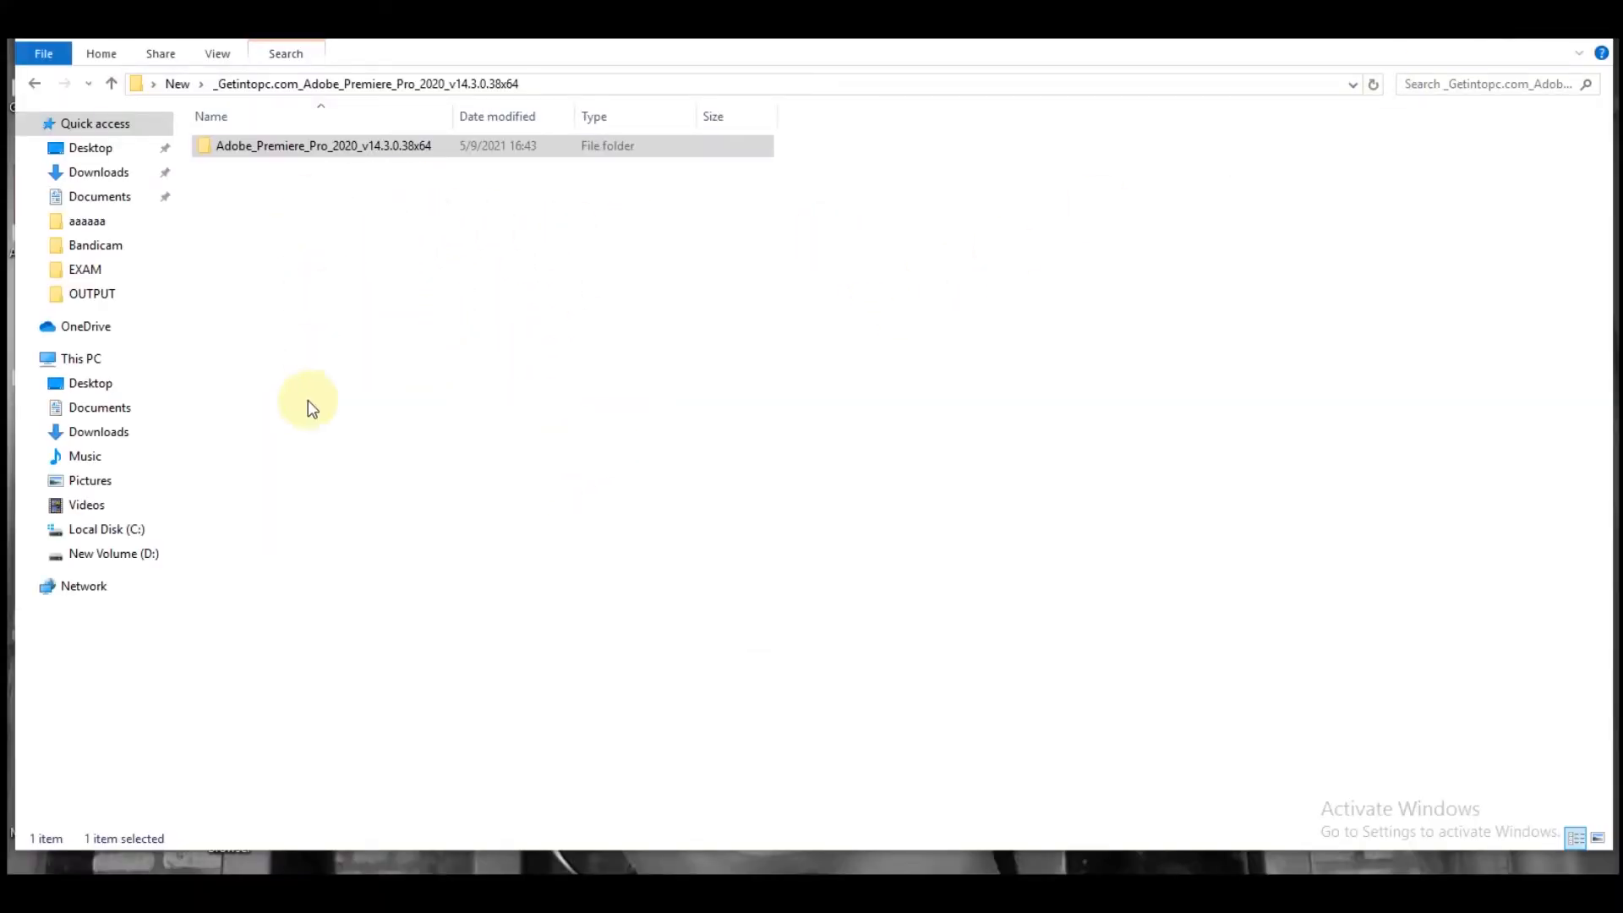
pyautogui.moveTo(923, 434)
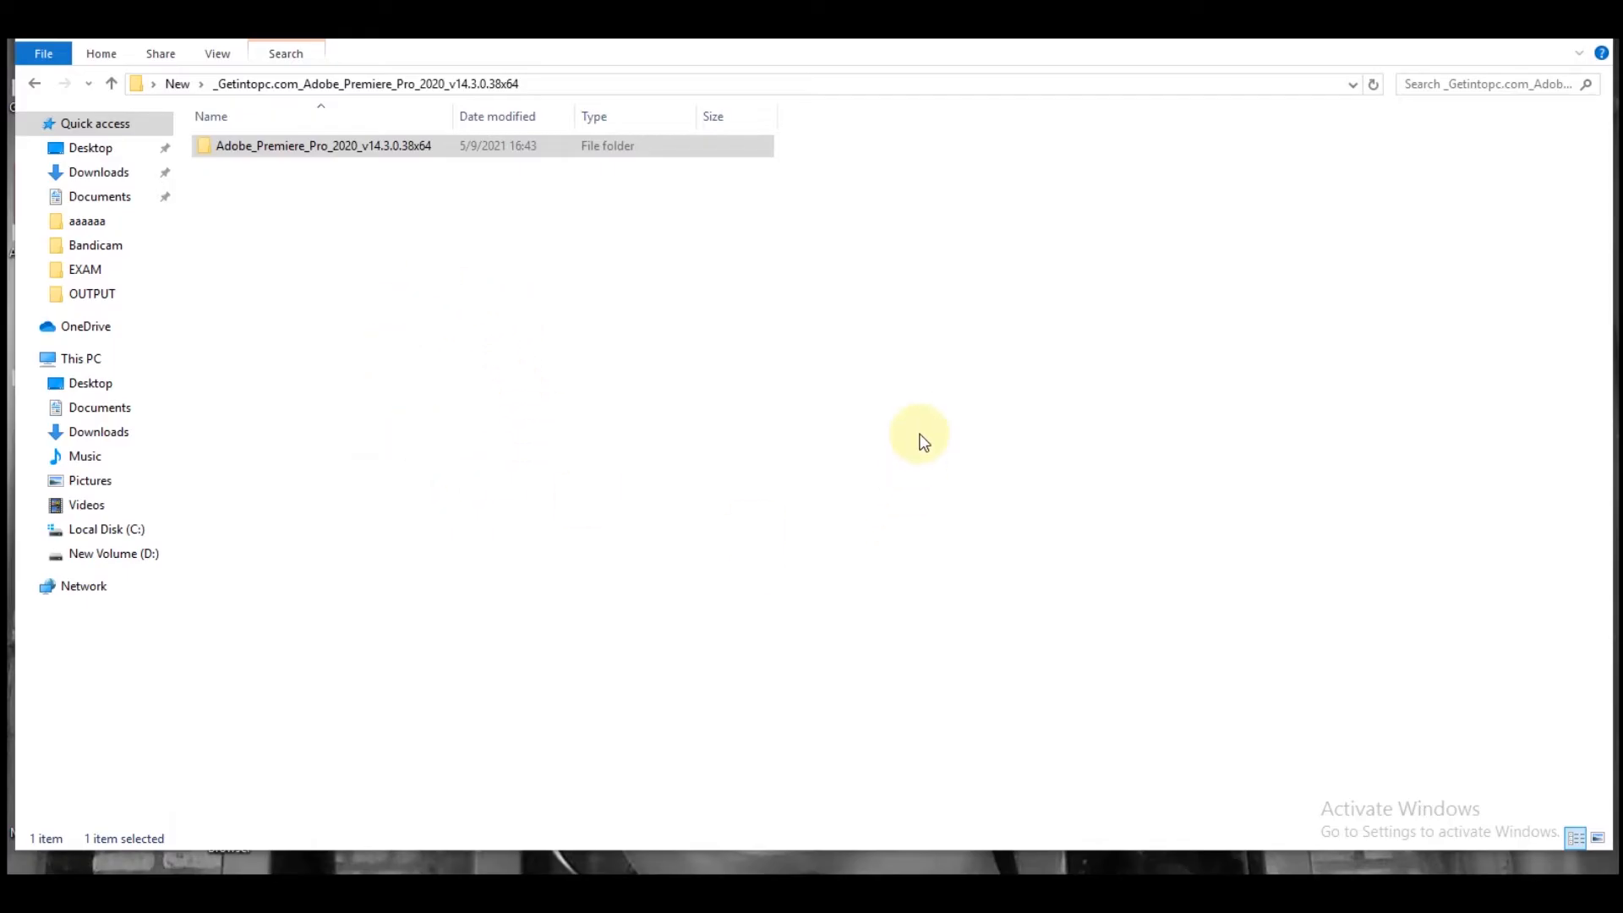
pyautogui.moveTo(406, 247)
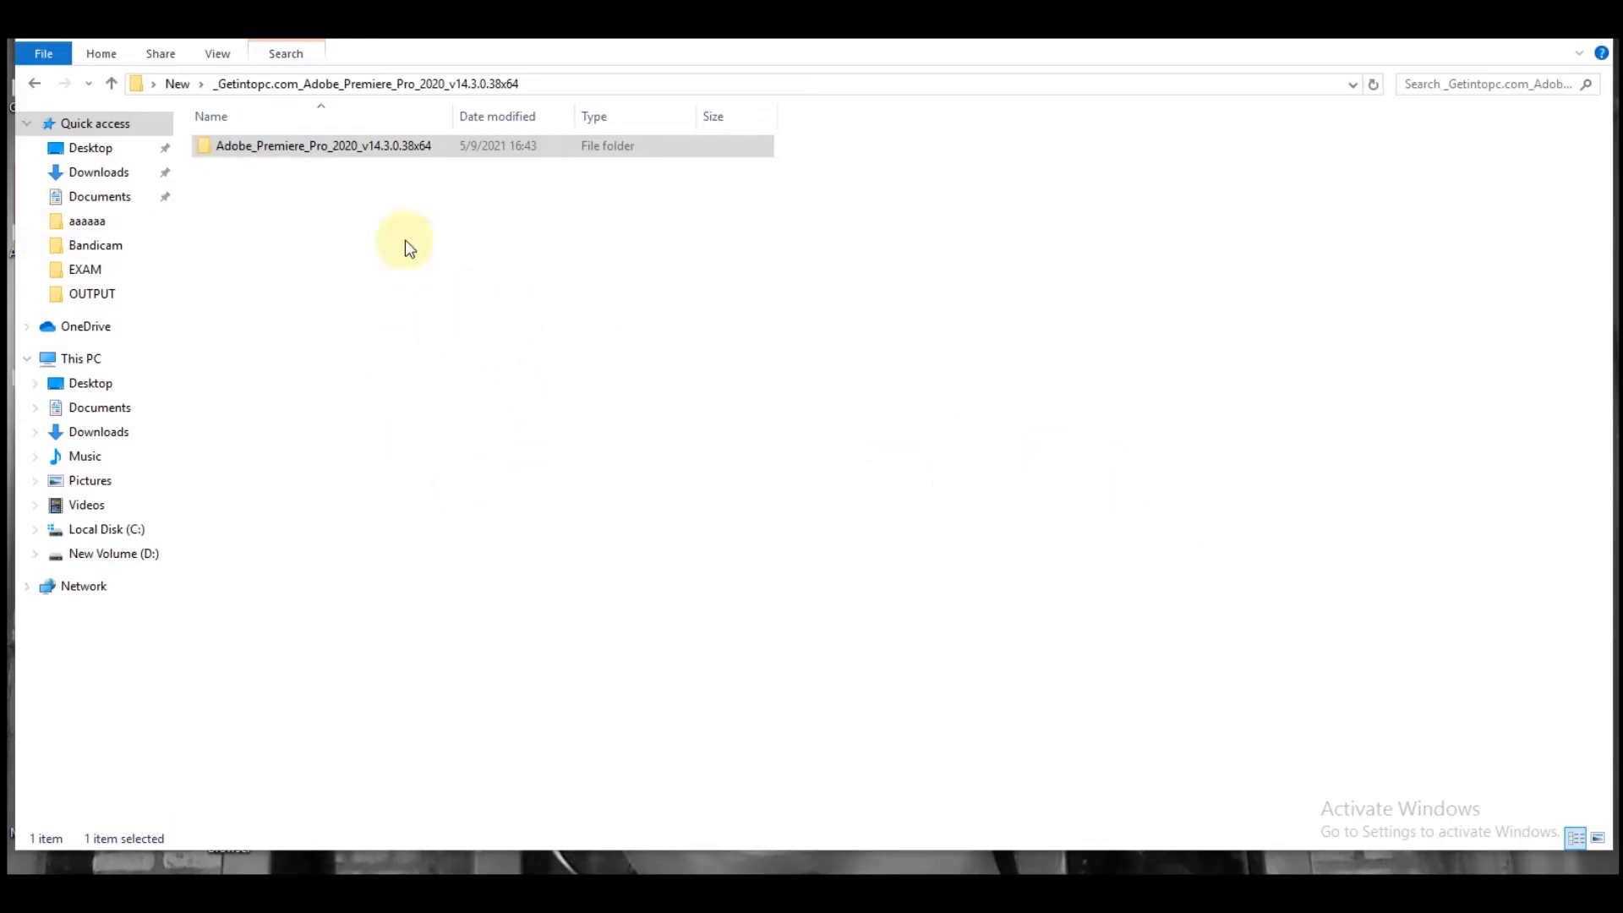
# - Open the nested Adobe_Premiere_Pro_2020_v14.3.0.38x64 folders and select the Set-up application
pyautogui.doubleClick(321, 145)
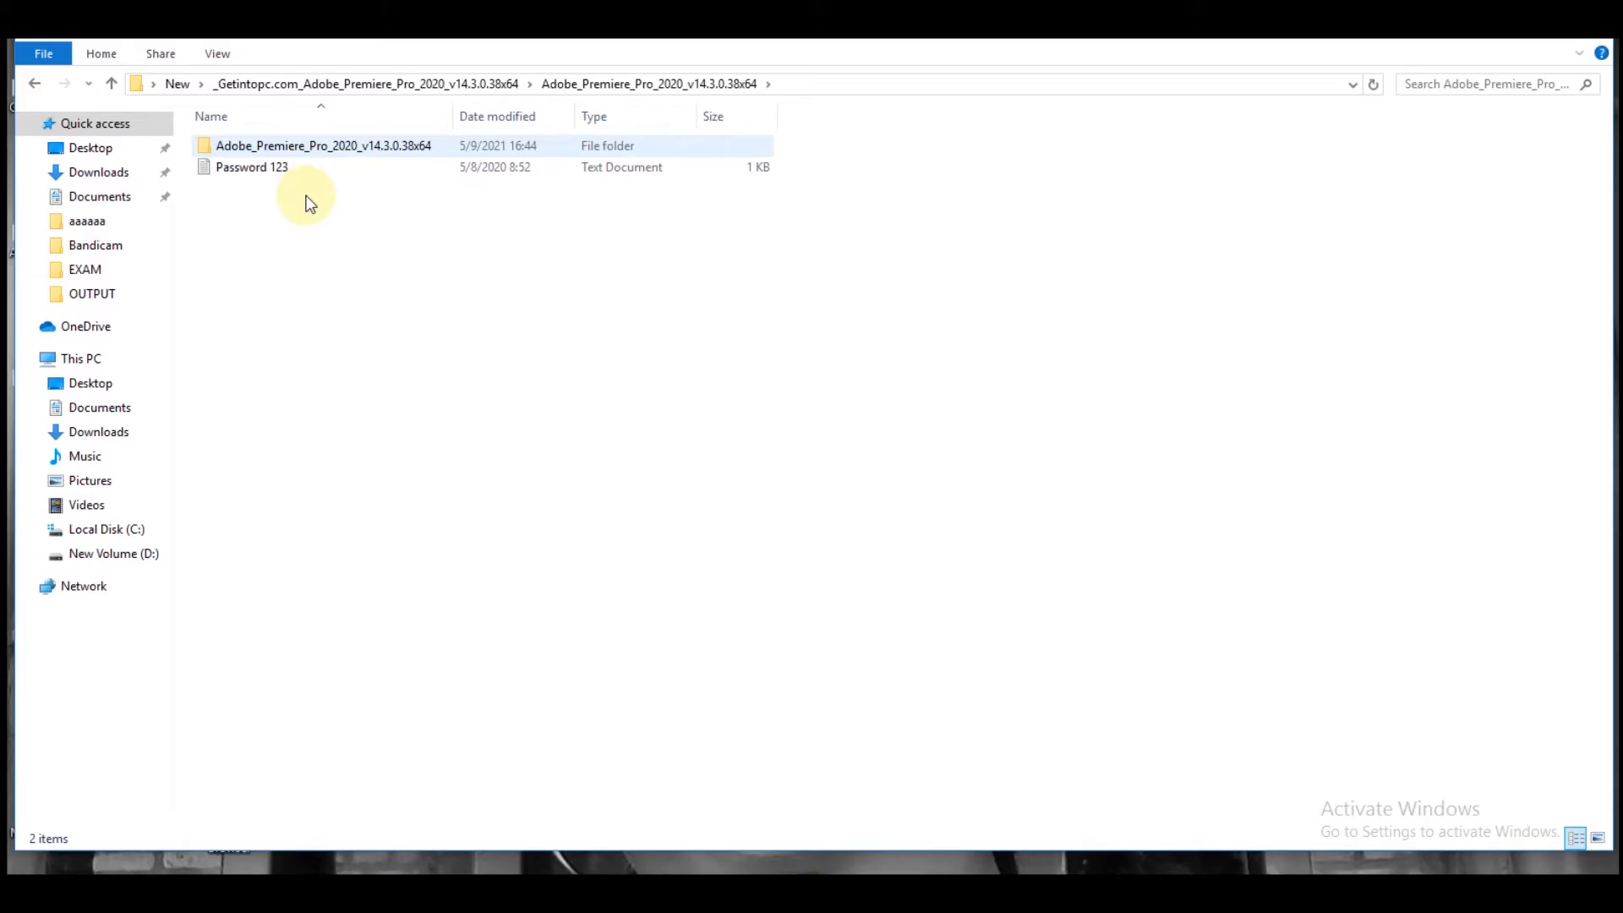
pyautogui.doubleClick(322, 146)
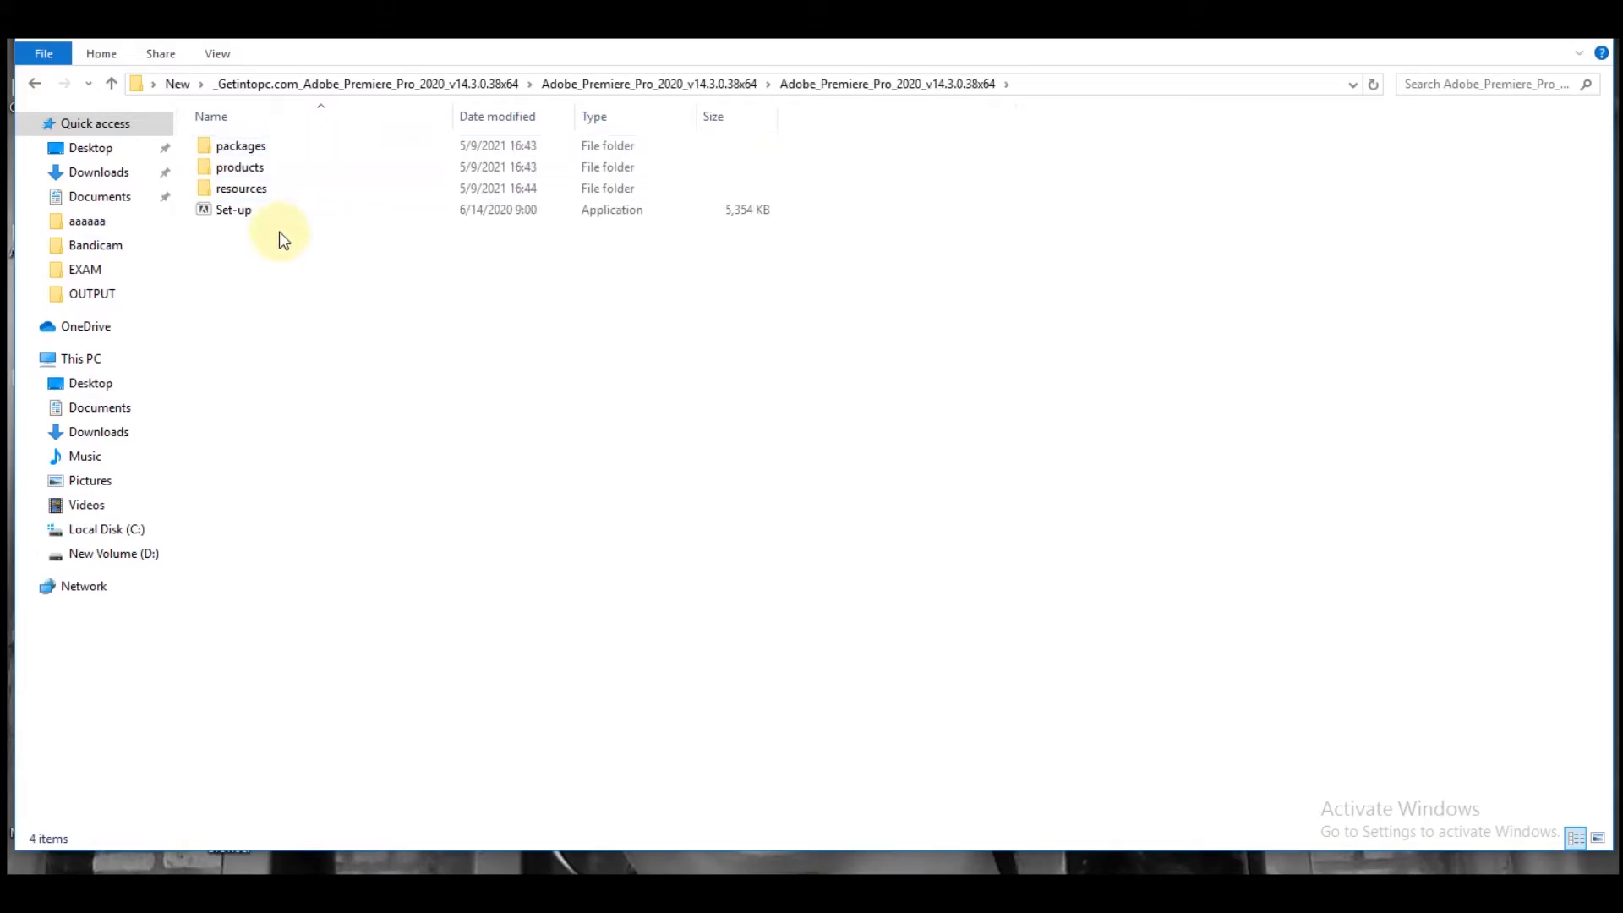
pyautogui.rightClick(233, 210)
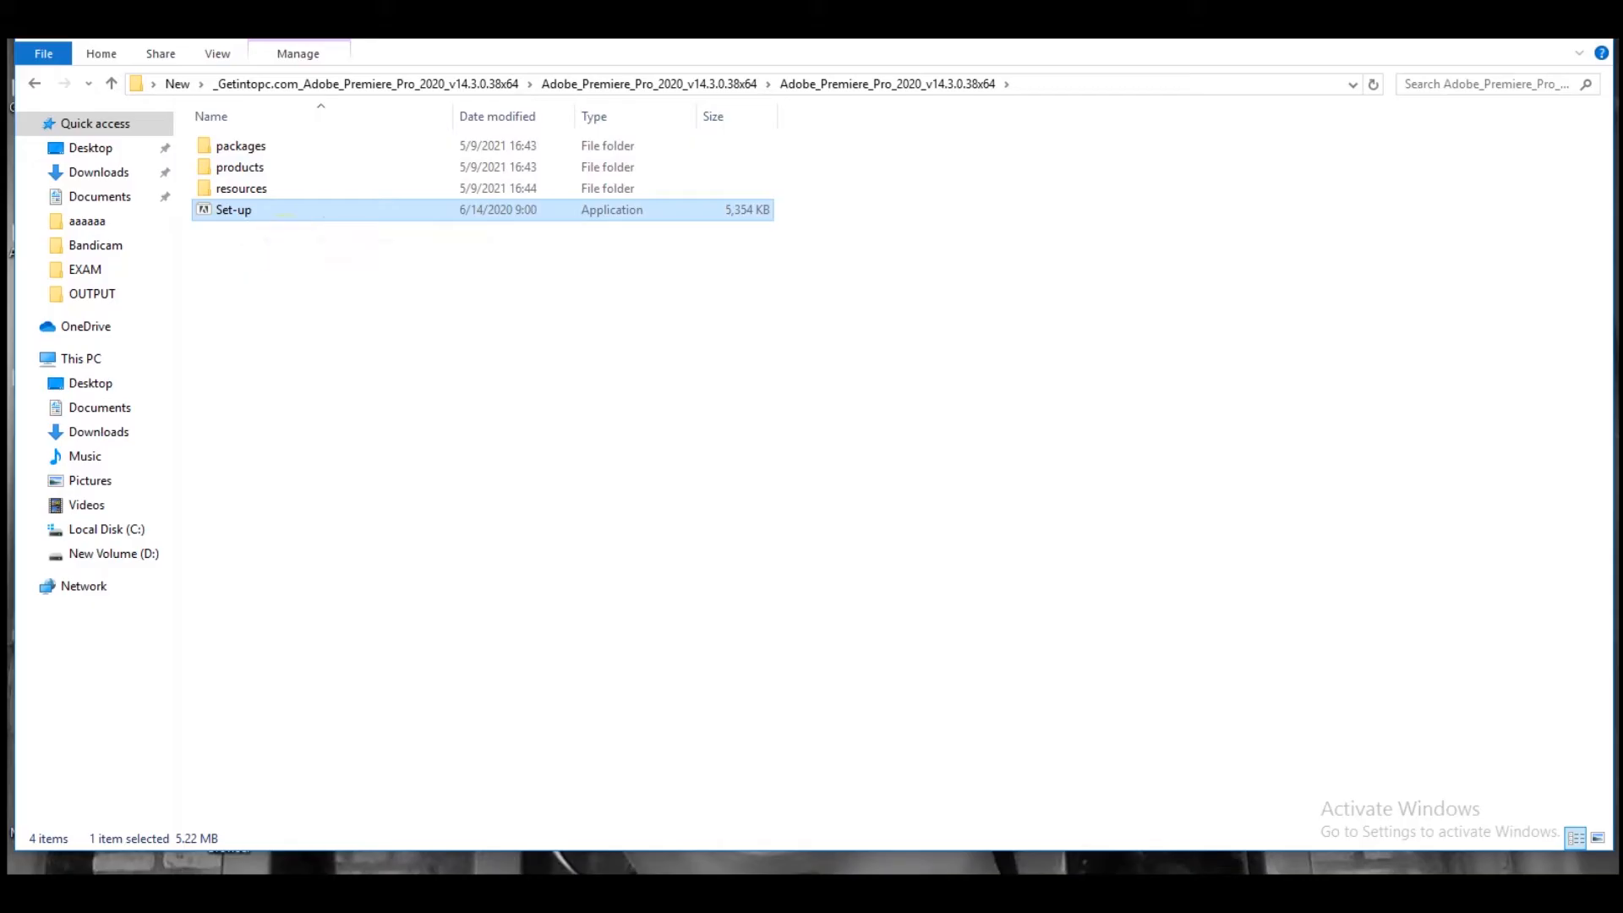
# - Run Set-up with default language and location, then quit the installation-failed dialog
pyautogui.doubleClick(233, 210)
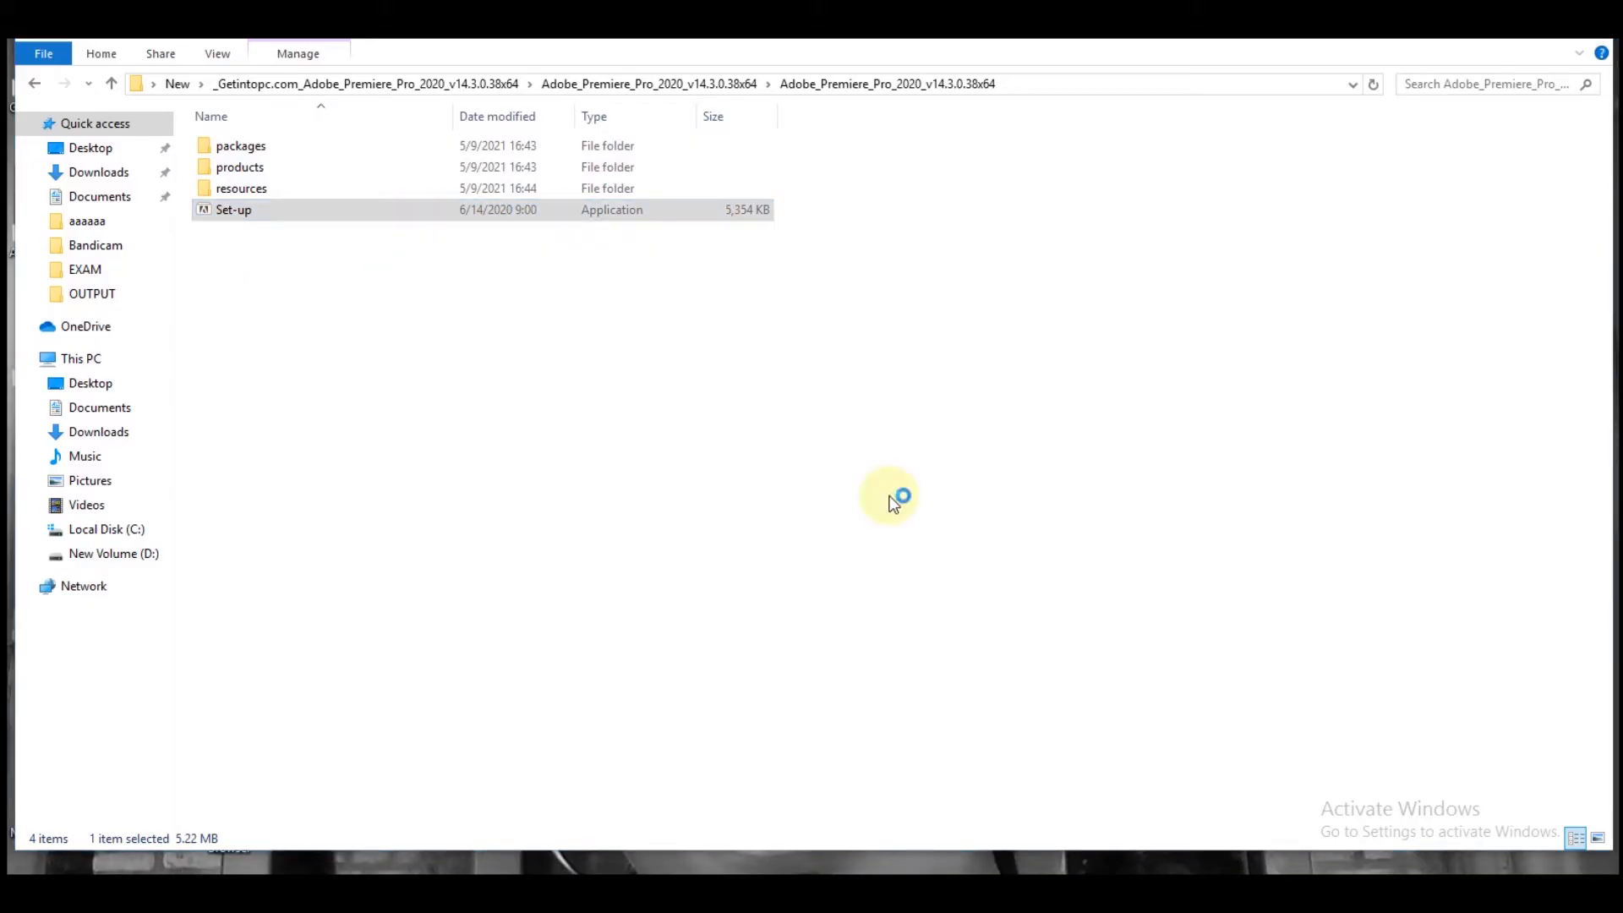
pyautogui.doubleClick(234, 210)
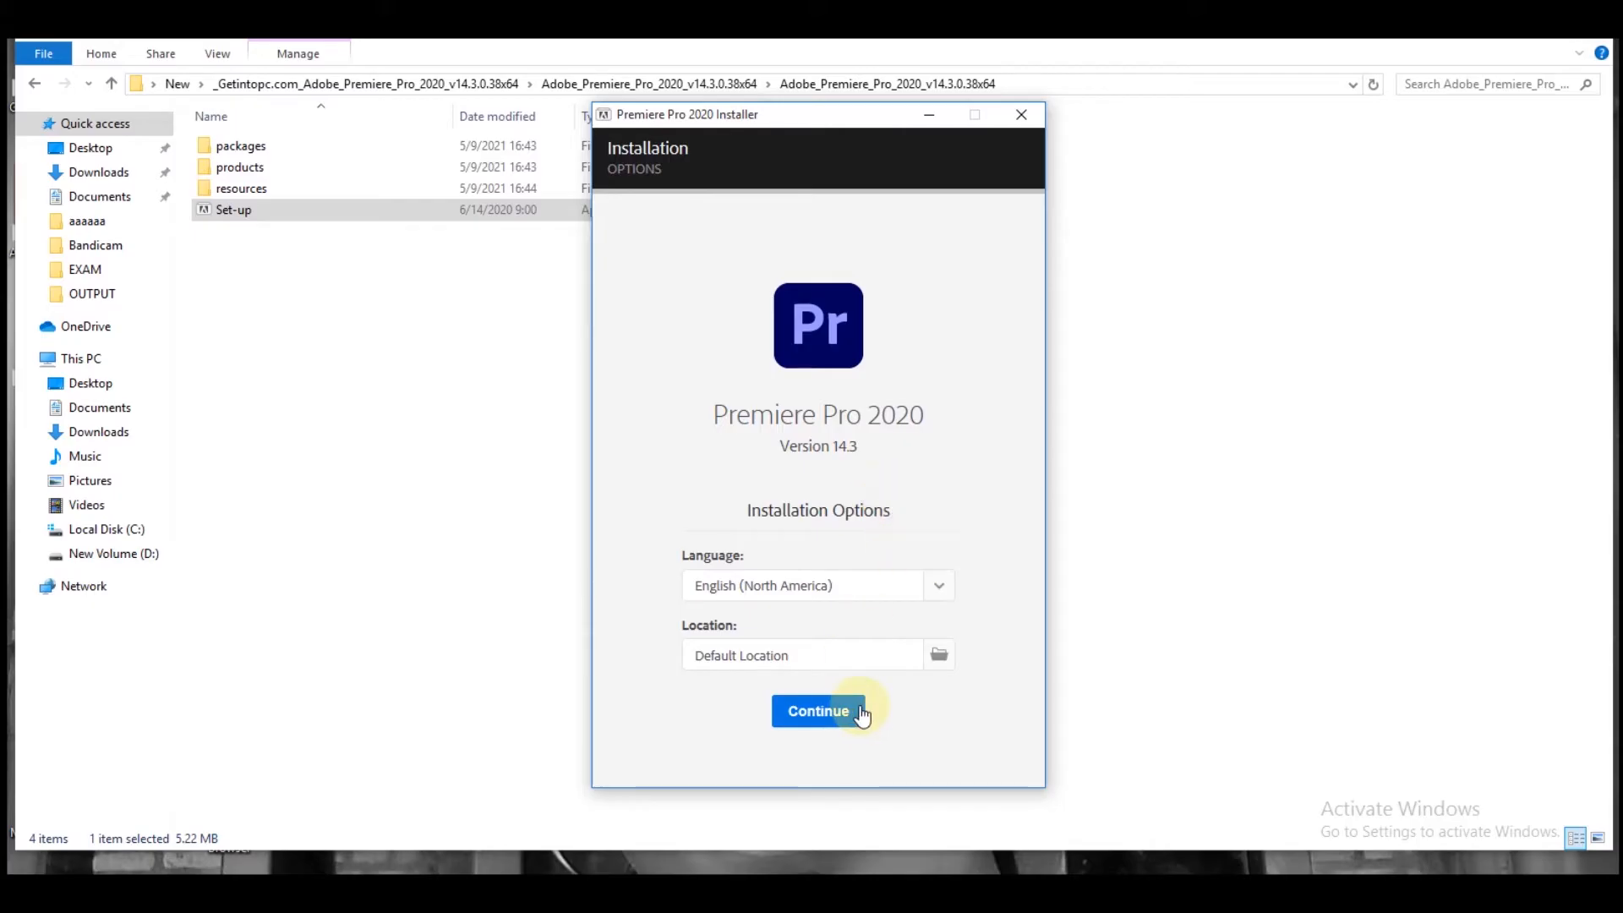
pyautogui.click(818, 712)
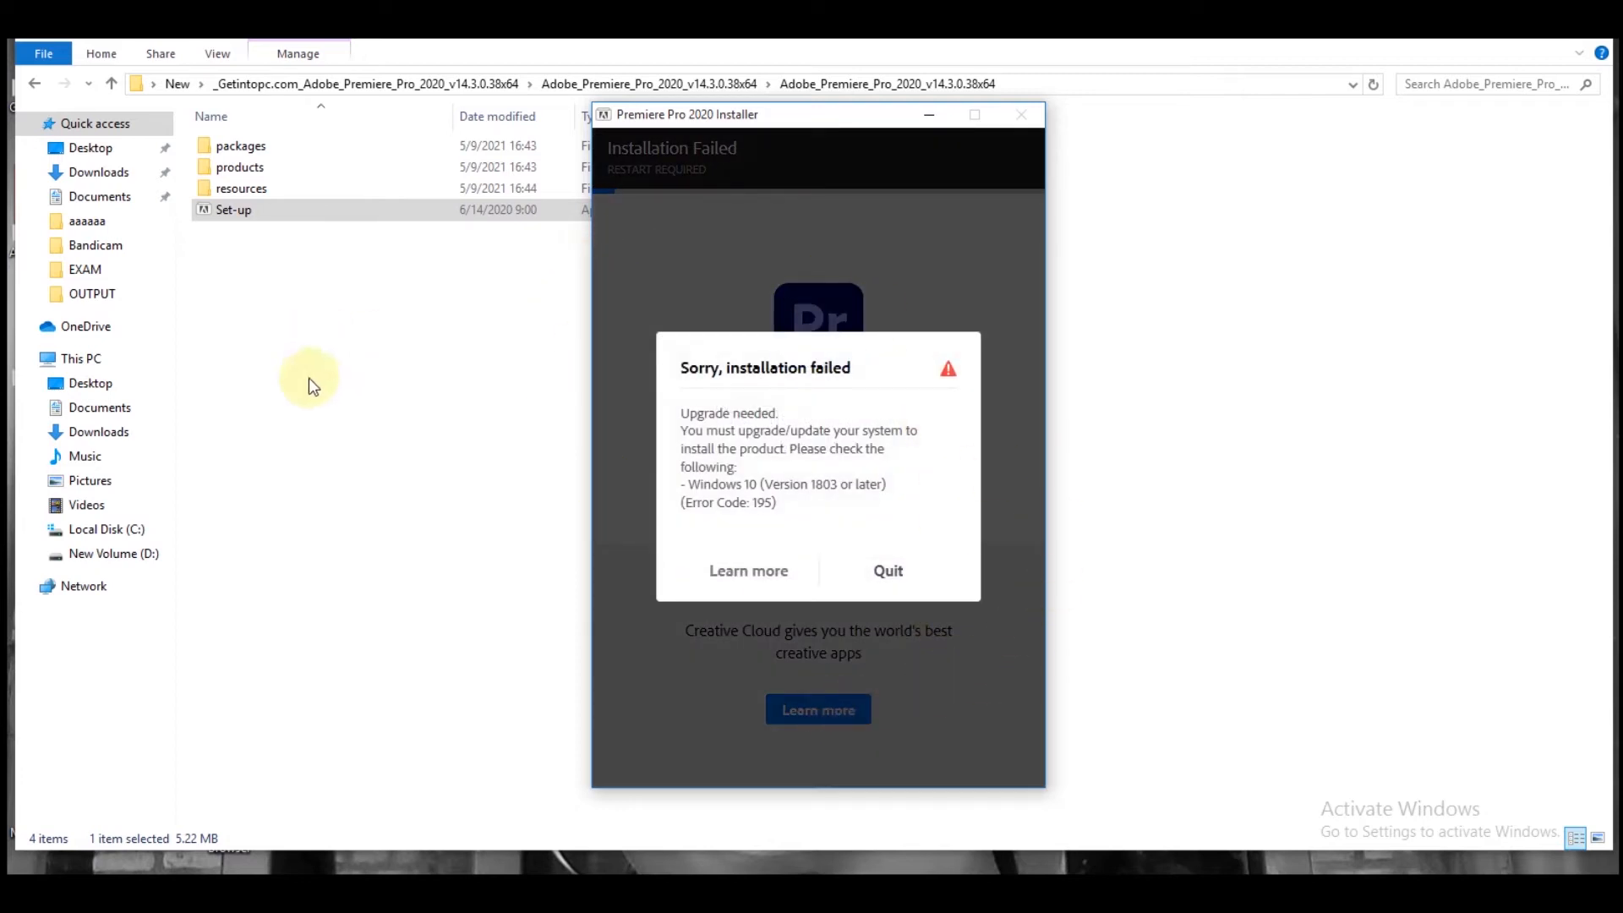
pyautogui.moveTo(822, 403)
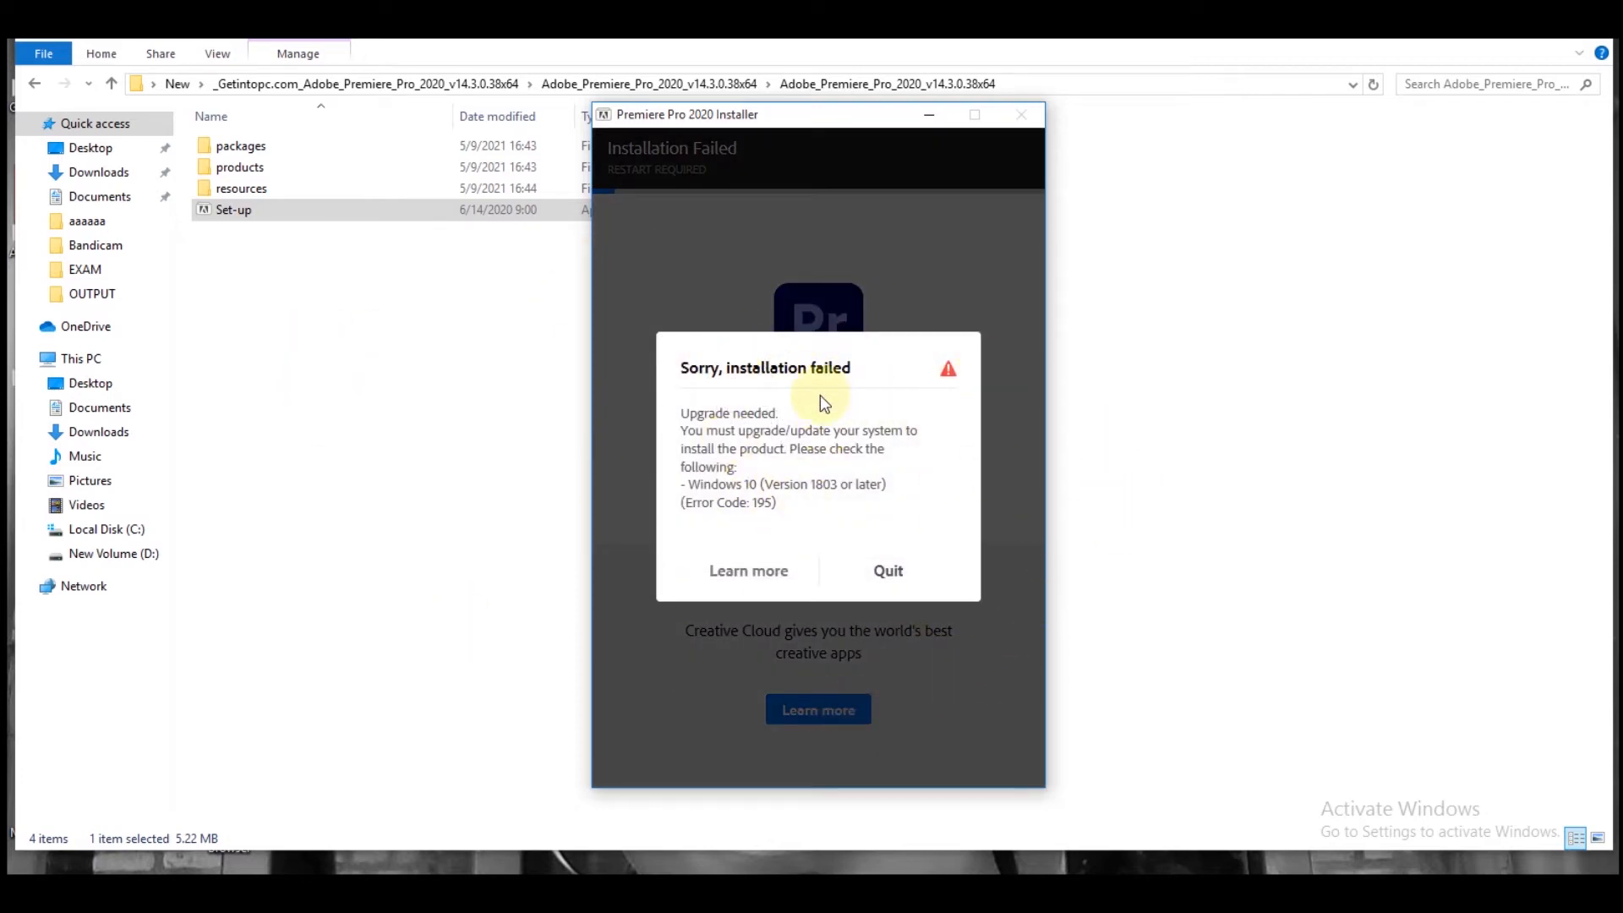
pyautogui.moveTo(888, 570)
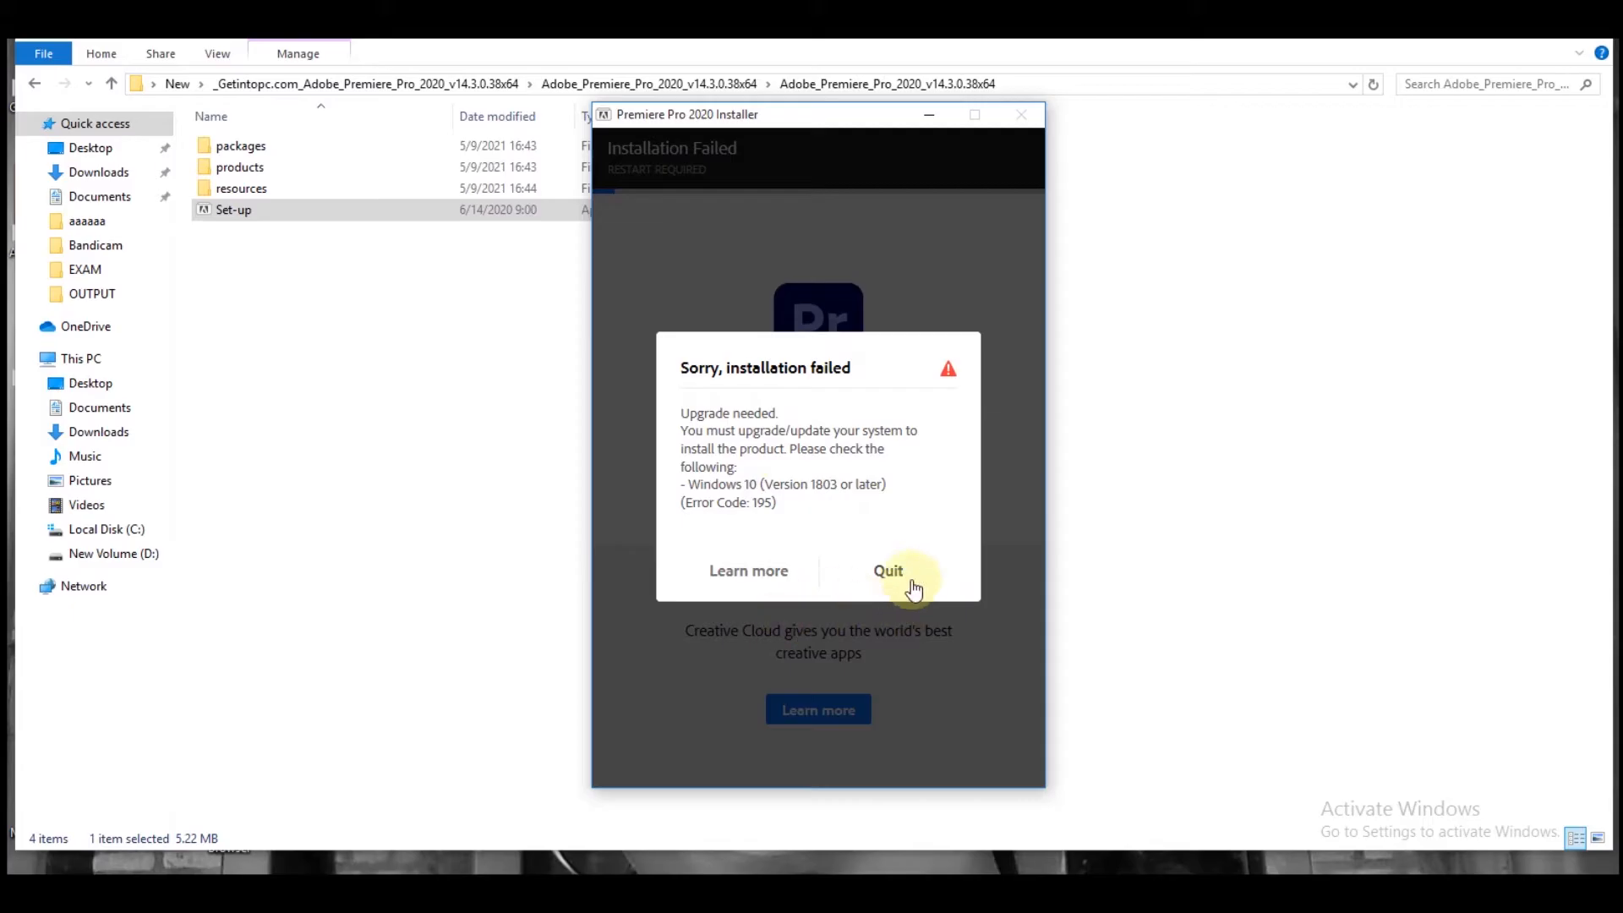
pyautogui.moveTo(926, 604)
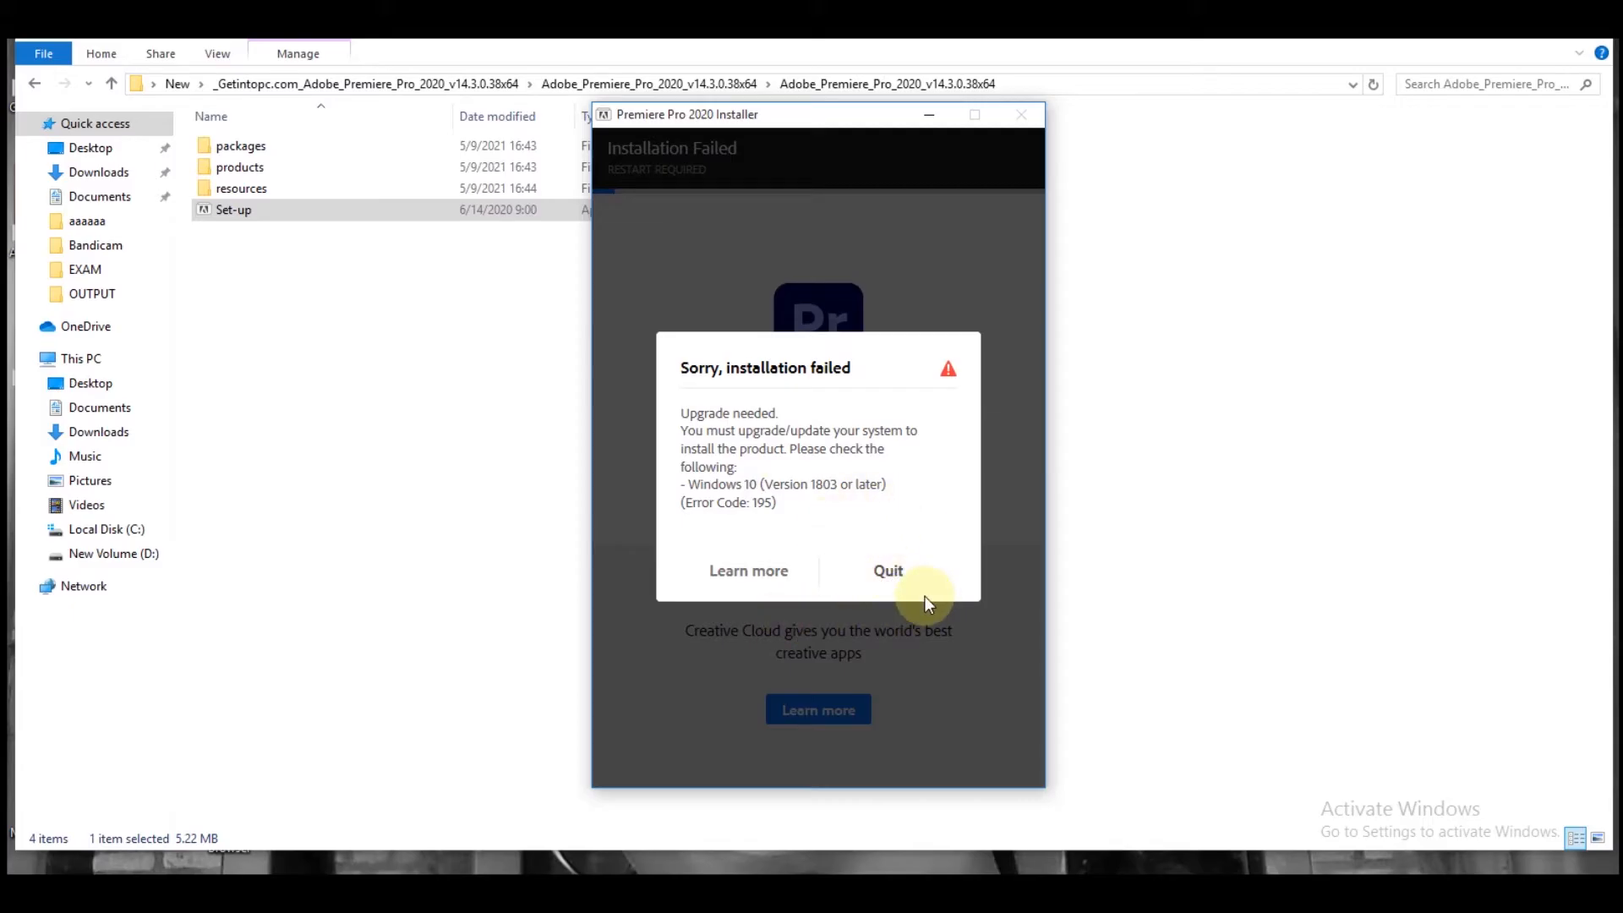
pyautogui.click(887, 569)
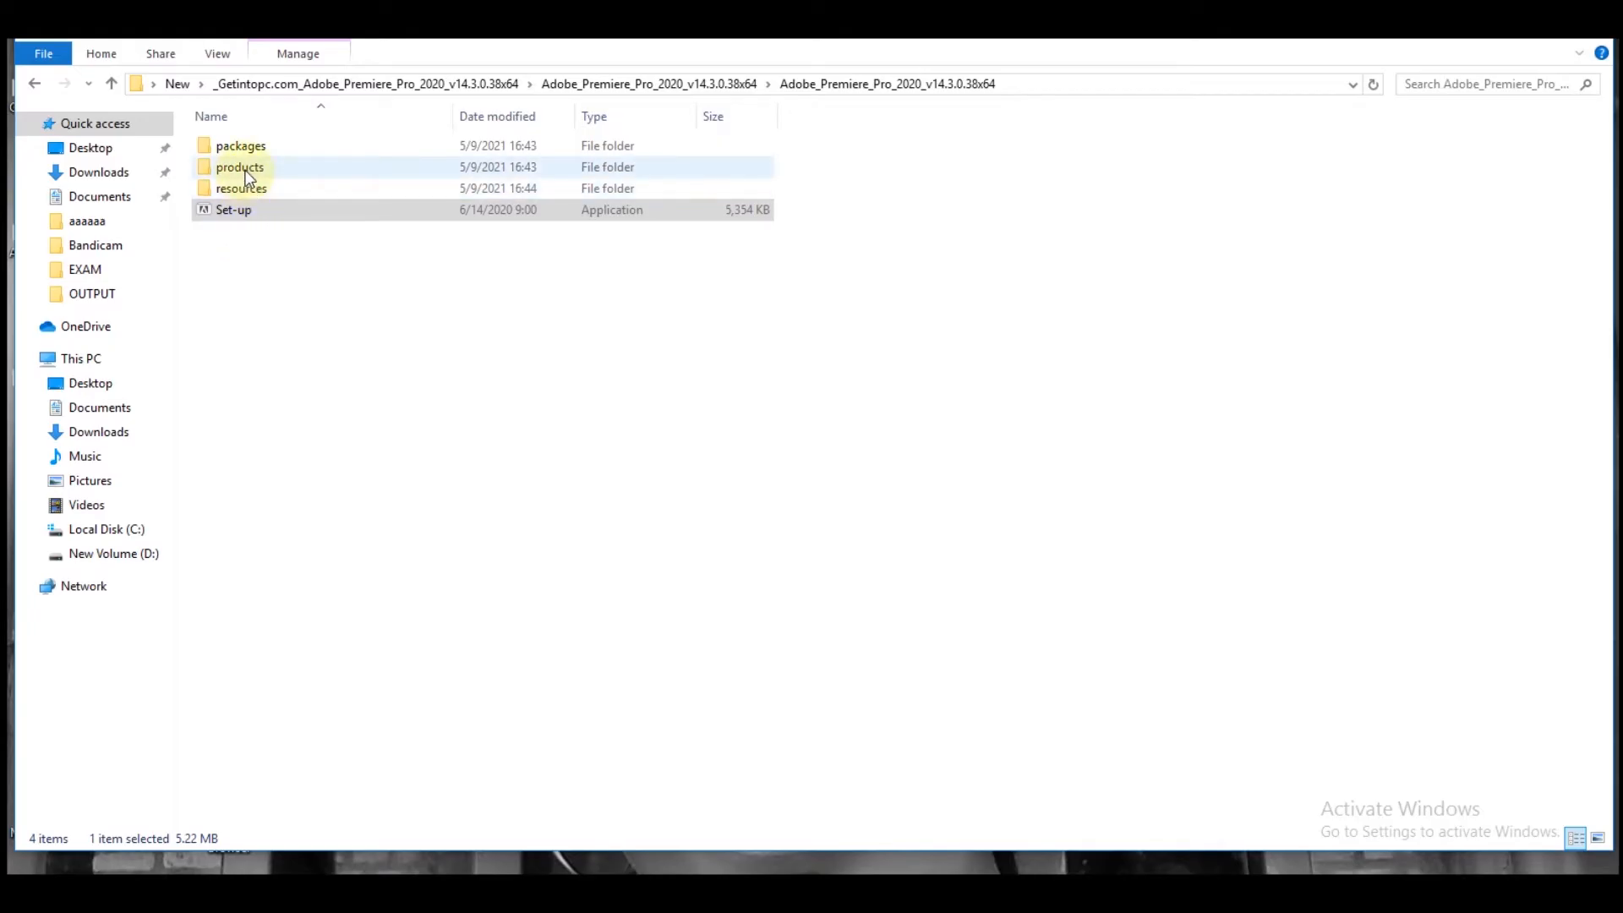
# - Open products › PPRO and select the AdobePremierePro14AllTrial archive
pyautogui.doubleClick(238, 168)
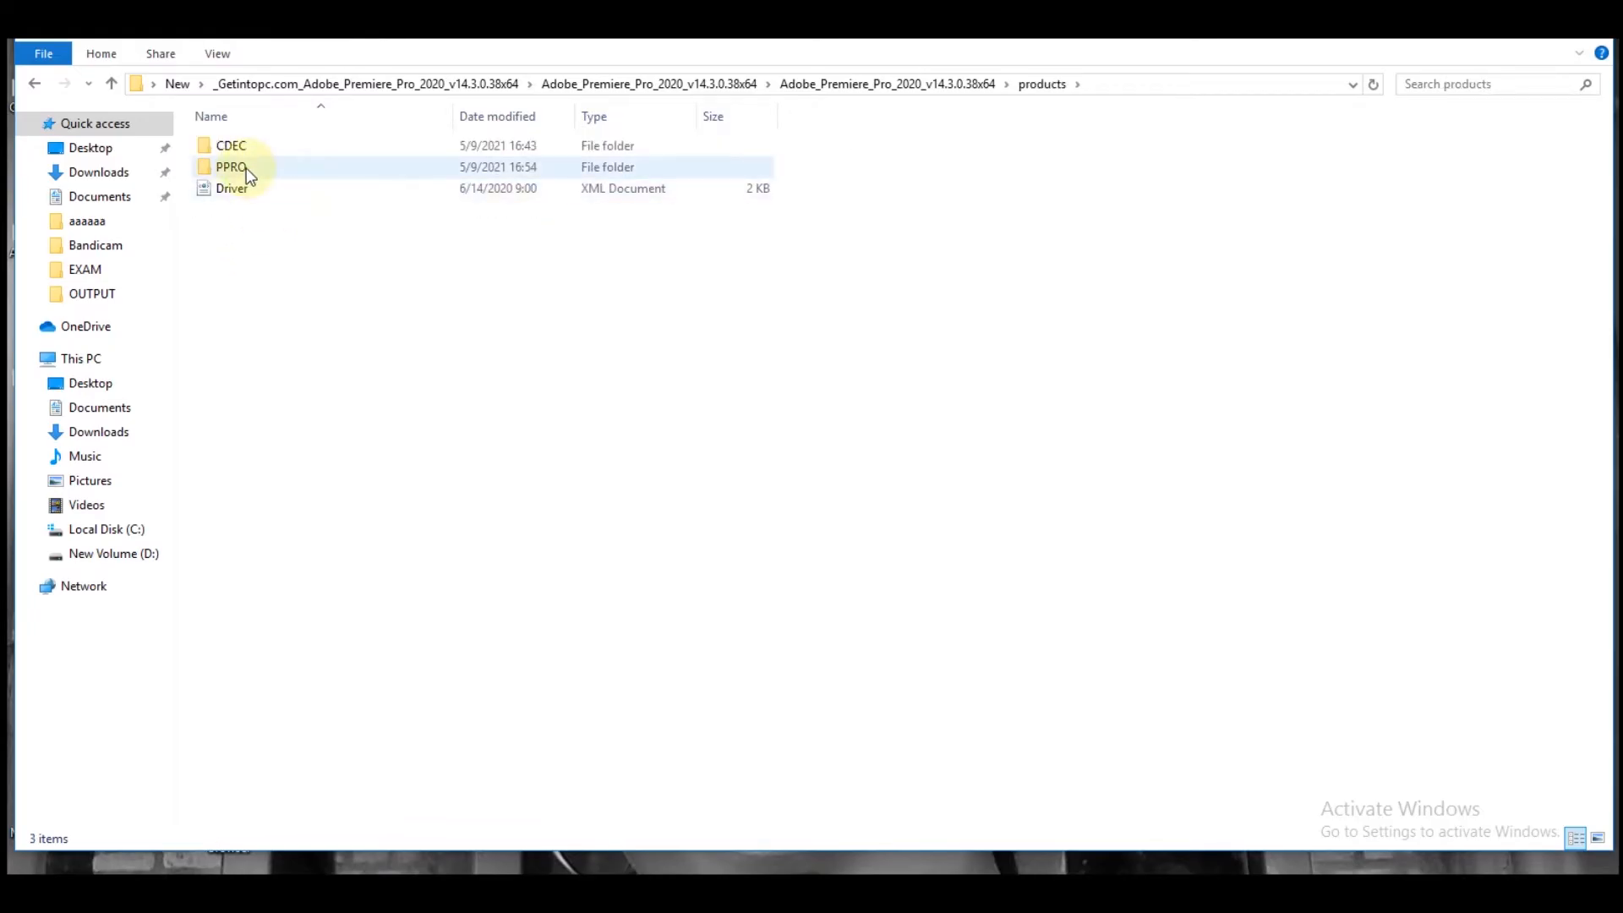
pyautogui.doubleClick(231, 167)
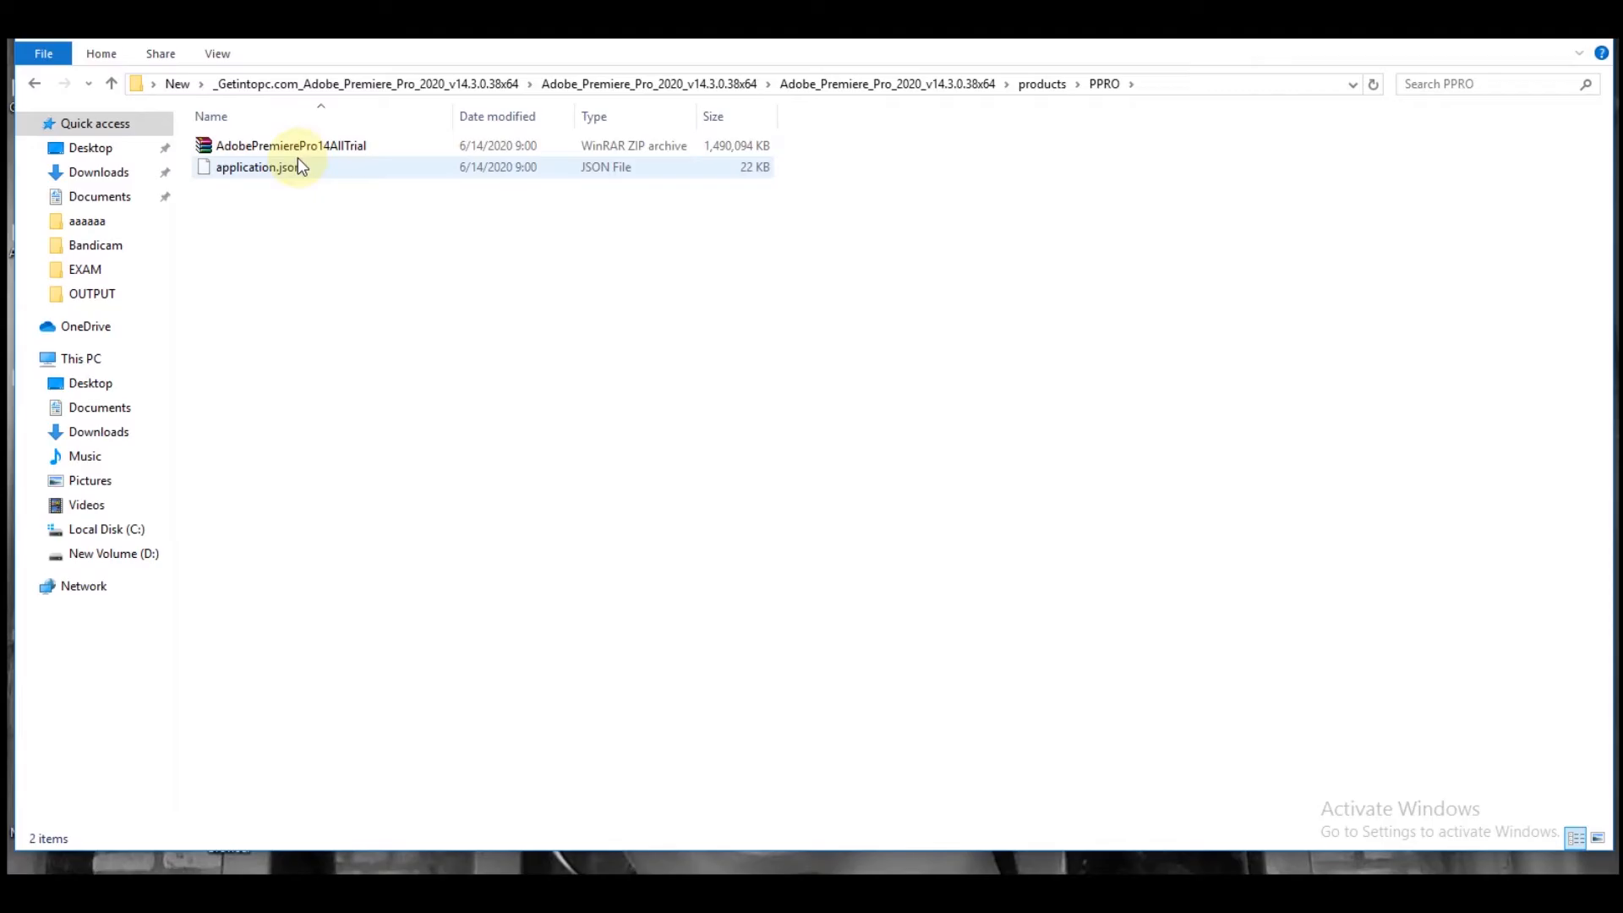
pyautogui.click(291, 145)
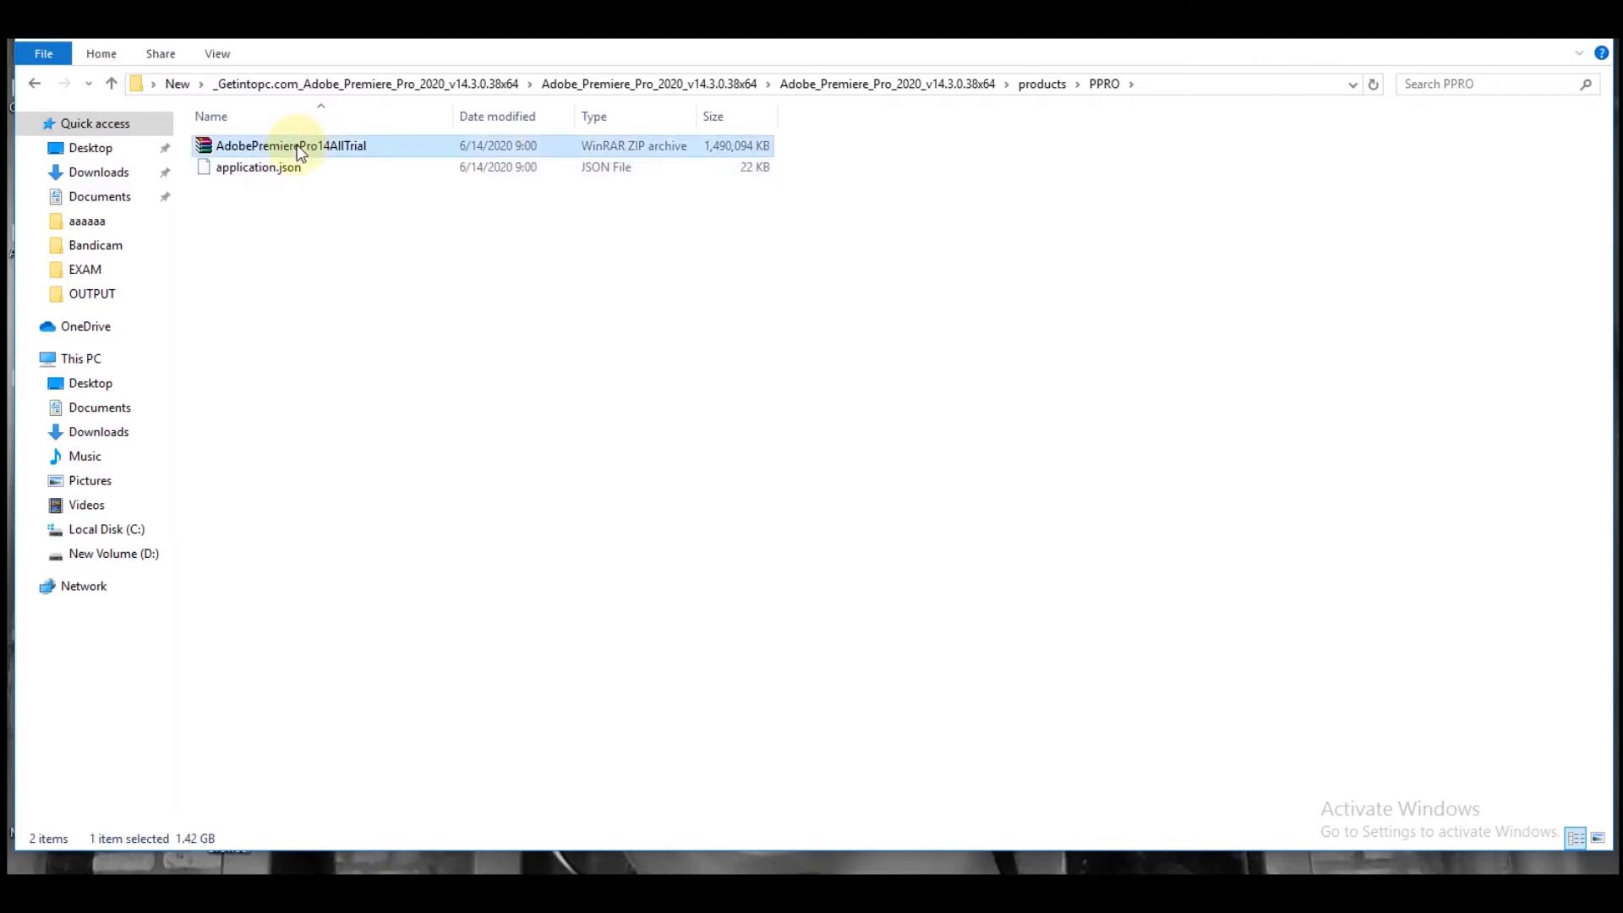
# - Extract the AdobePremierePro14AllTrial archive with WinRAR into a same-named folder beside it
pyautogui.rightClick(292, 145)
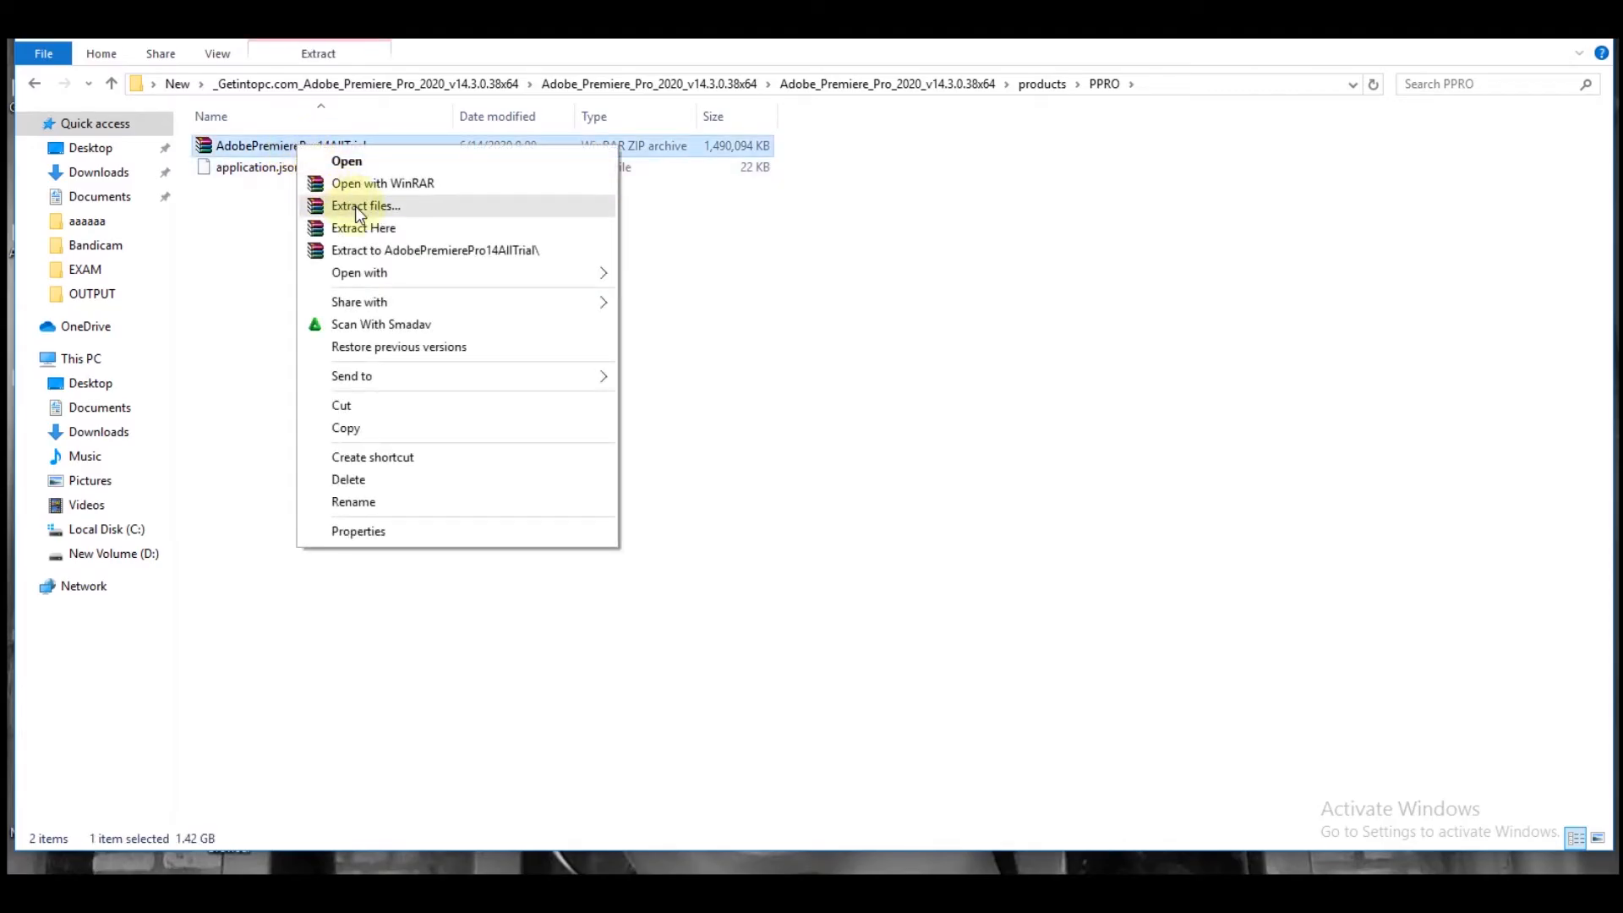
pyautogui.click(364, 204)
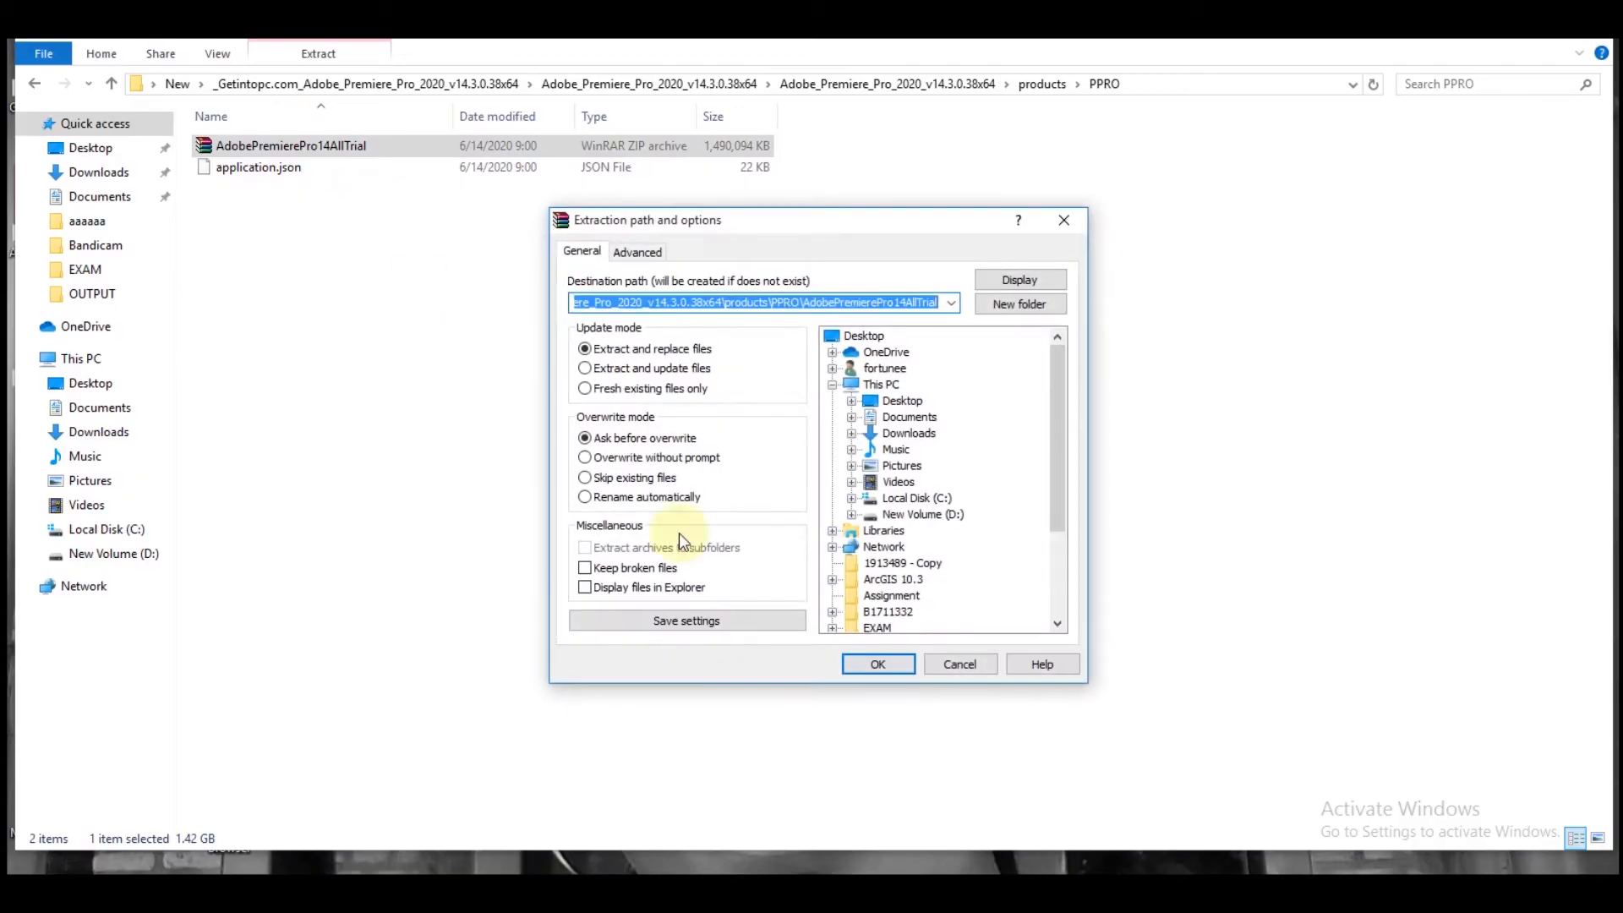
pyautogui.click(878, 663)
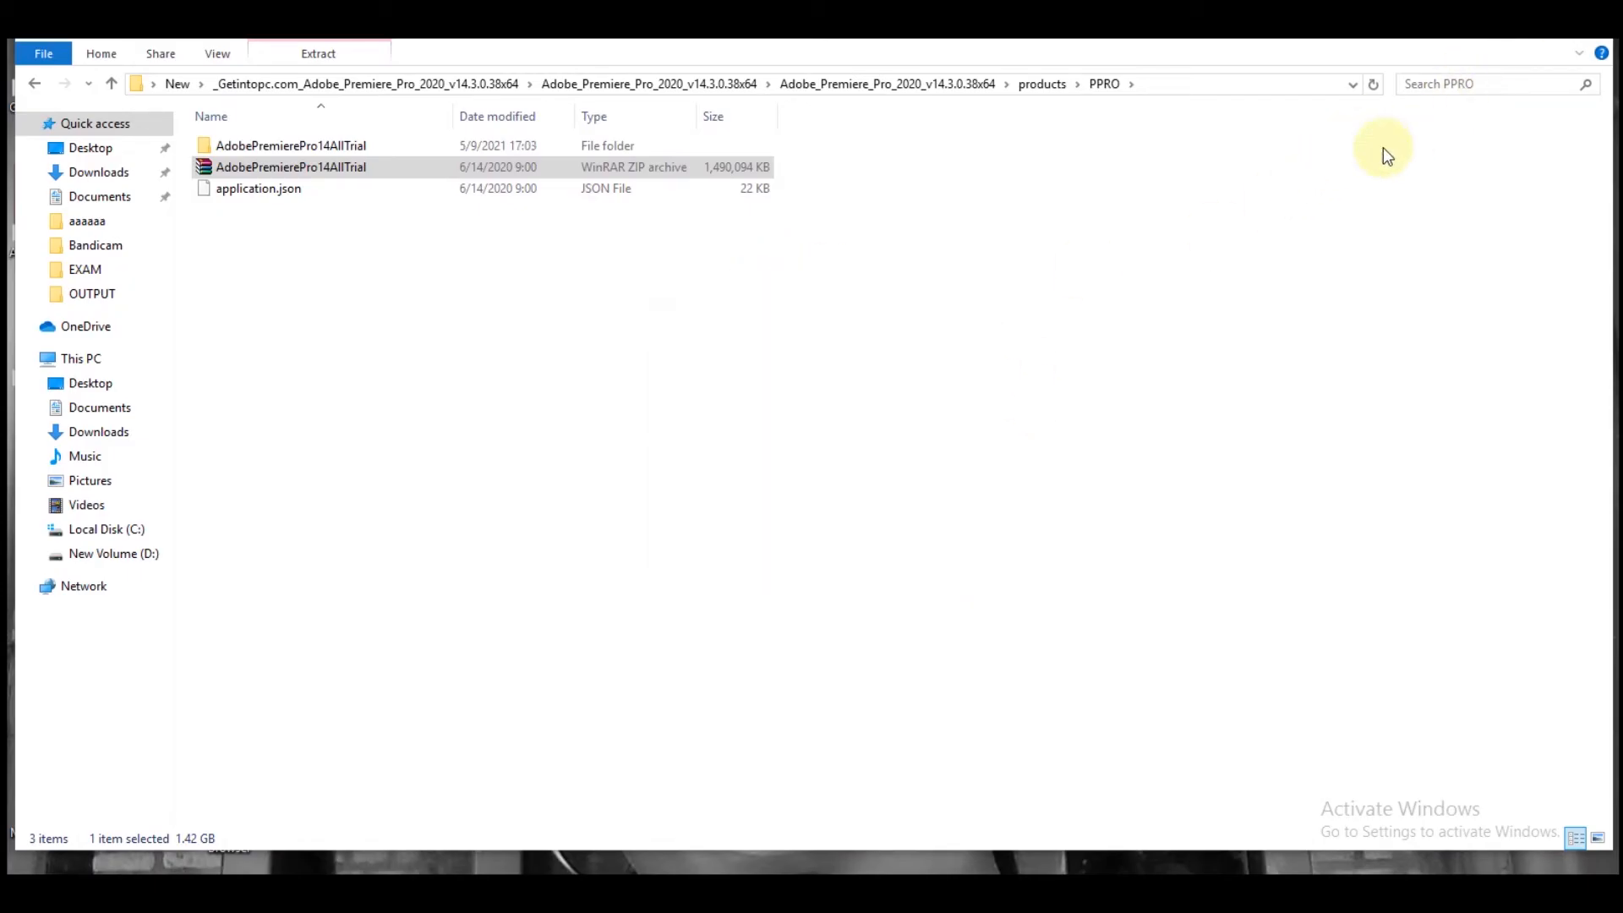
pyautogui.moveTo(301, 117)
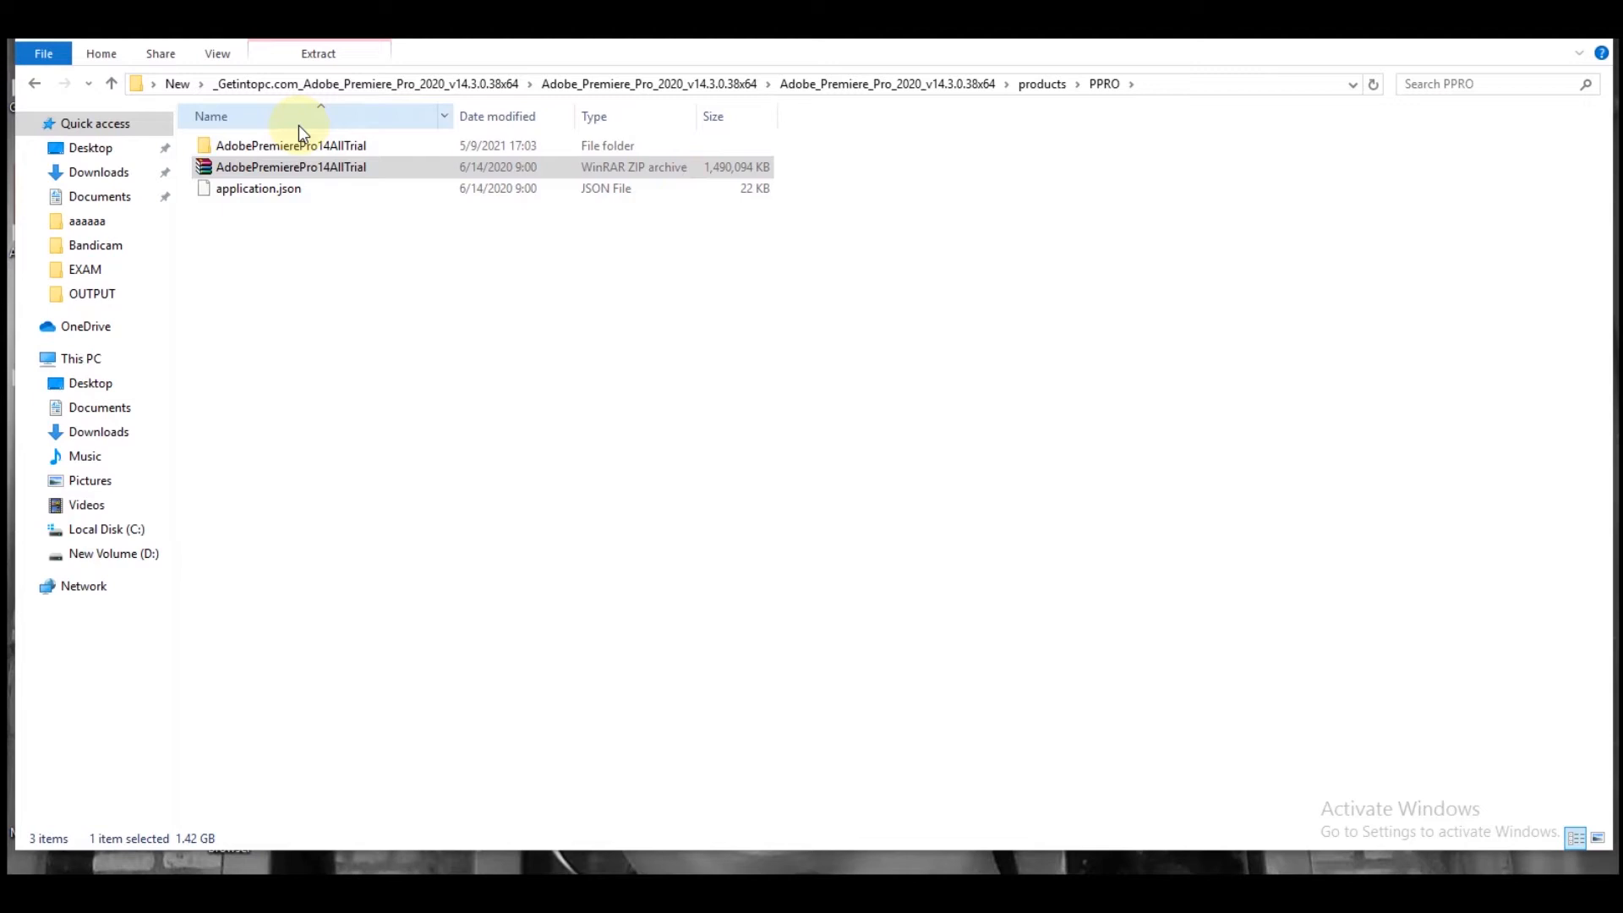
# - Open AdobePremierePro14AllTrial › 1 › universal › App and scroll to the Adobe Premiere Pro application
pyautogui.doubleClick(289, 146)
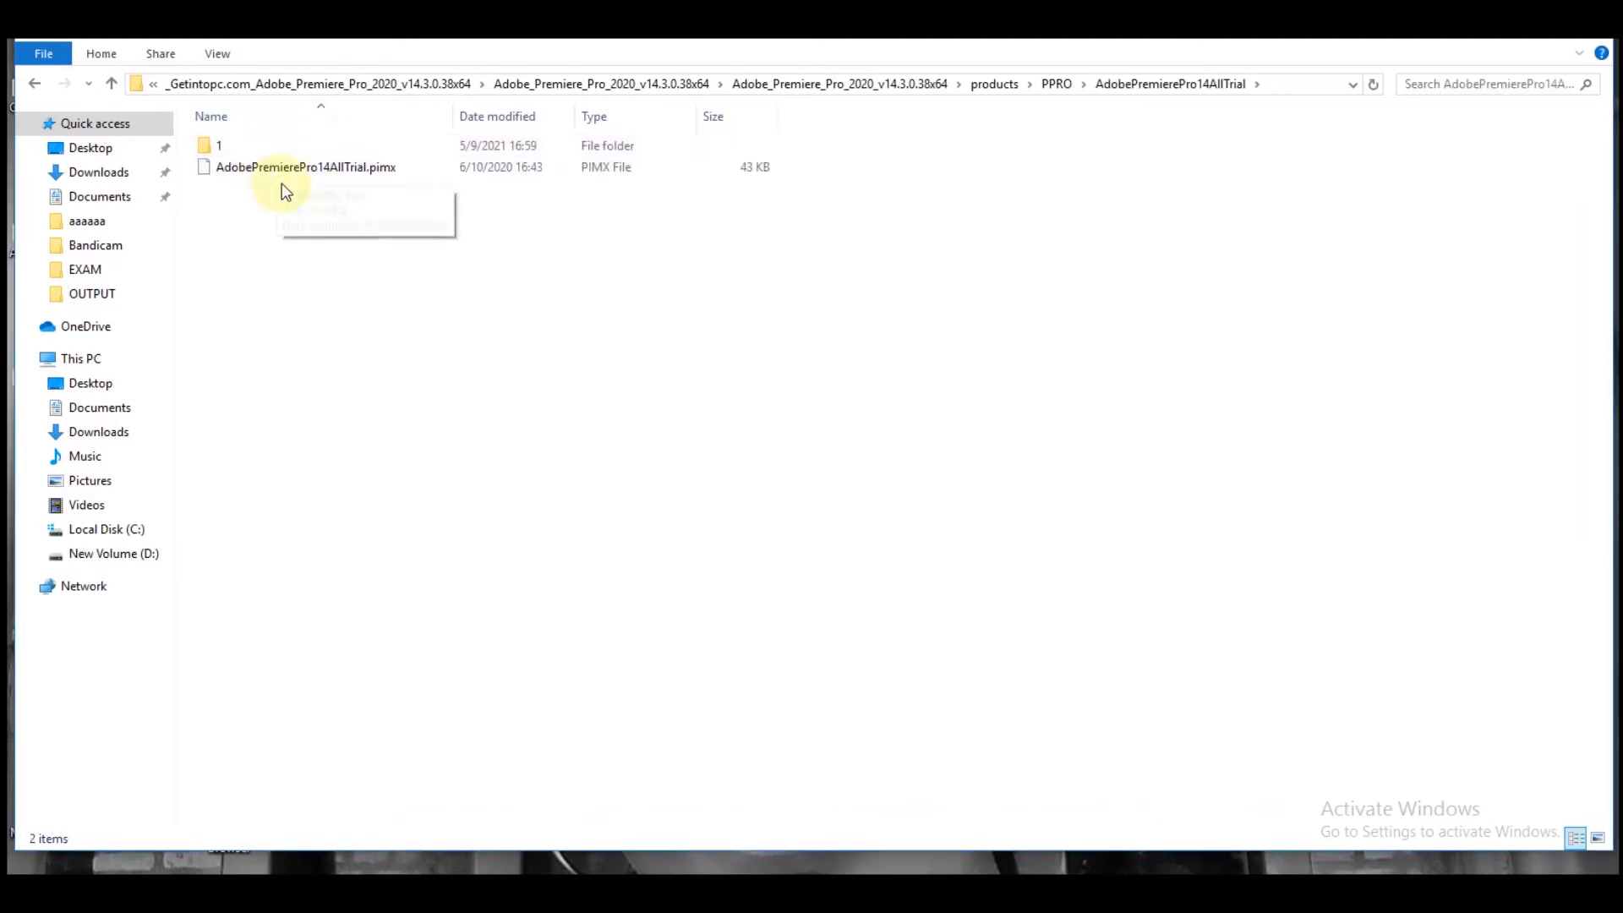
pyautogui.click(306, 167)
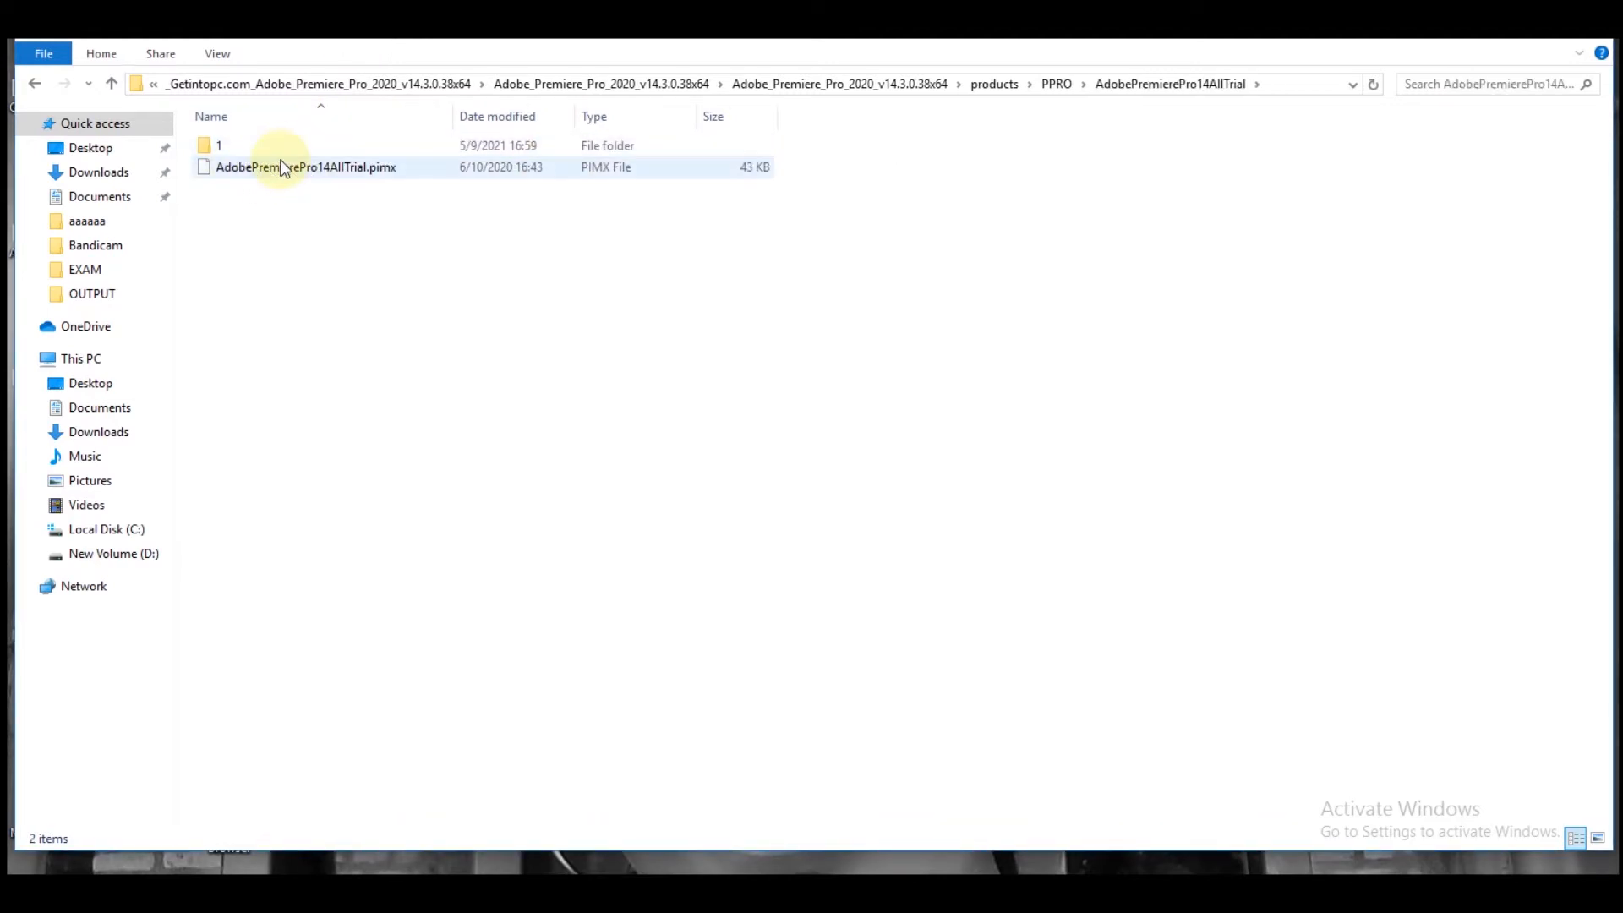
pyautogui.click(218, 145)
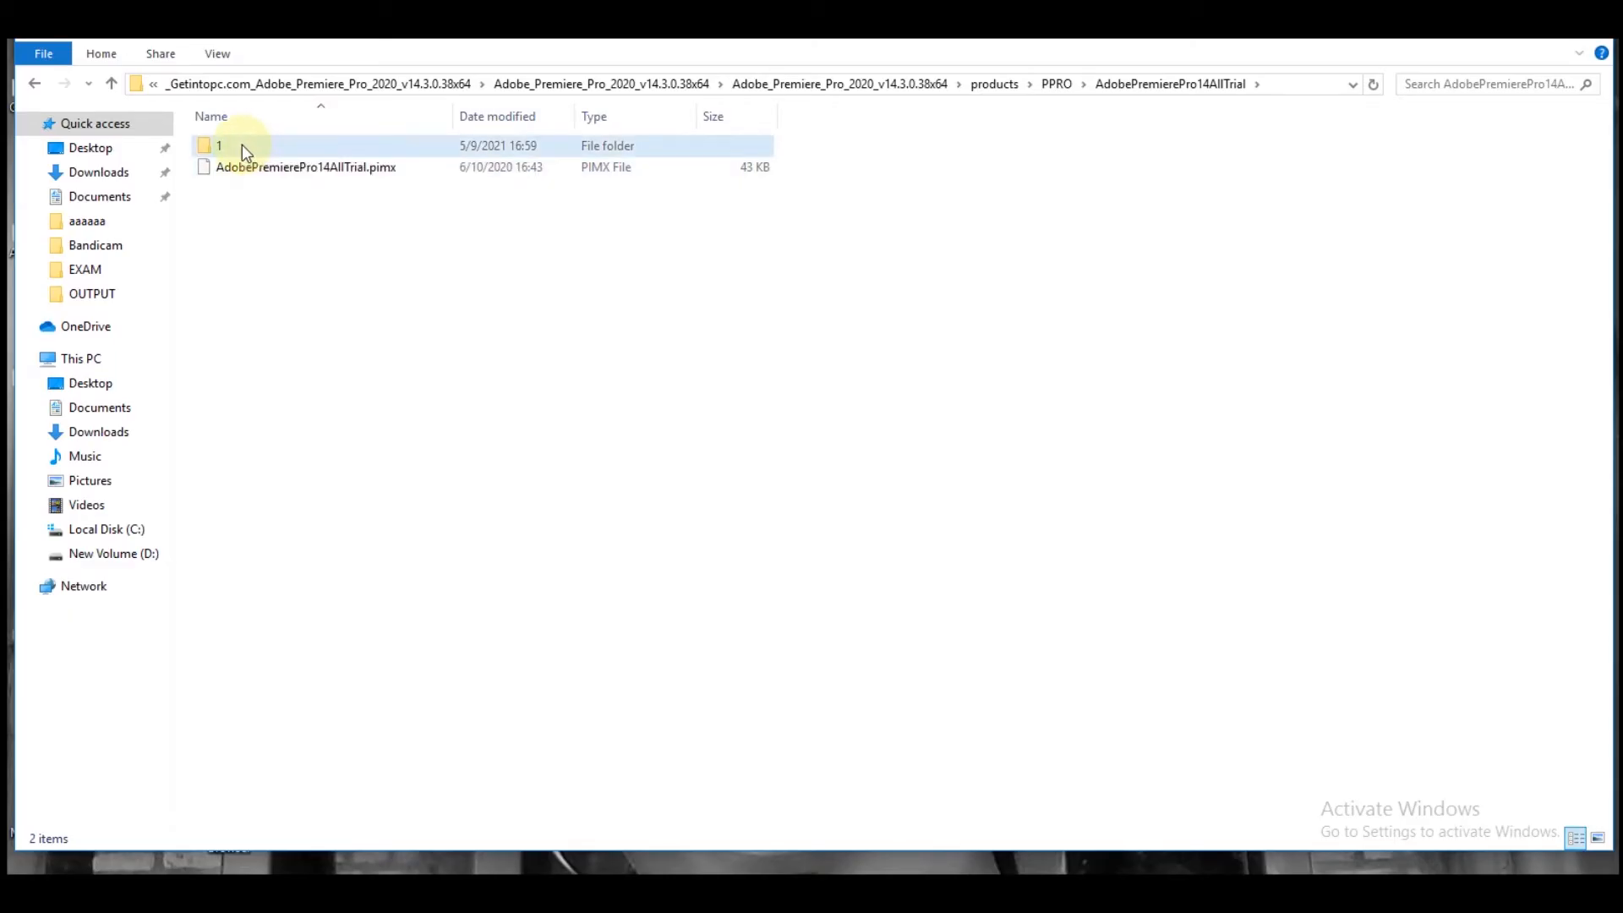
pyautogui.doubleClick(218, 145)
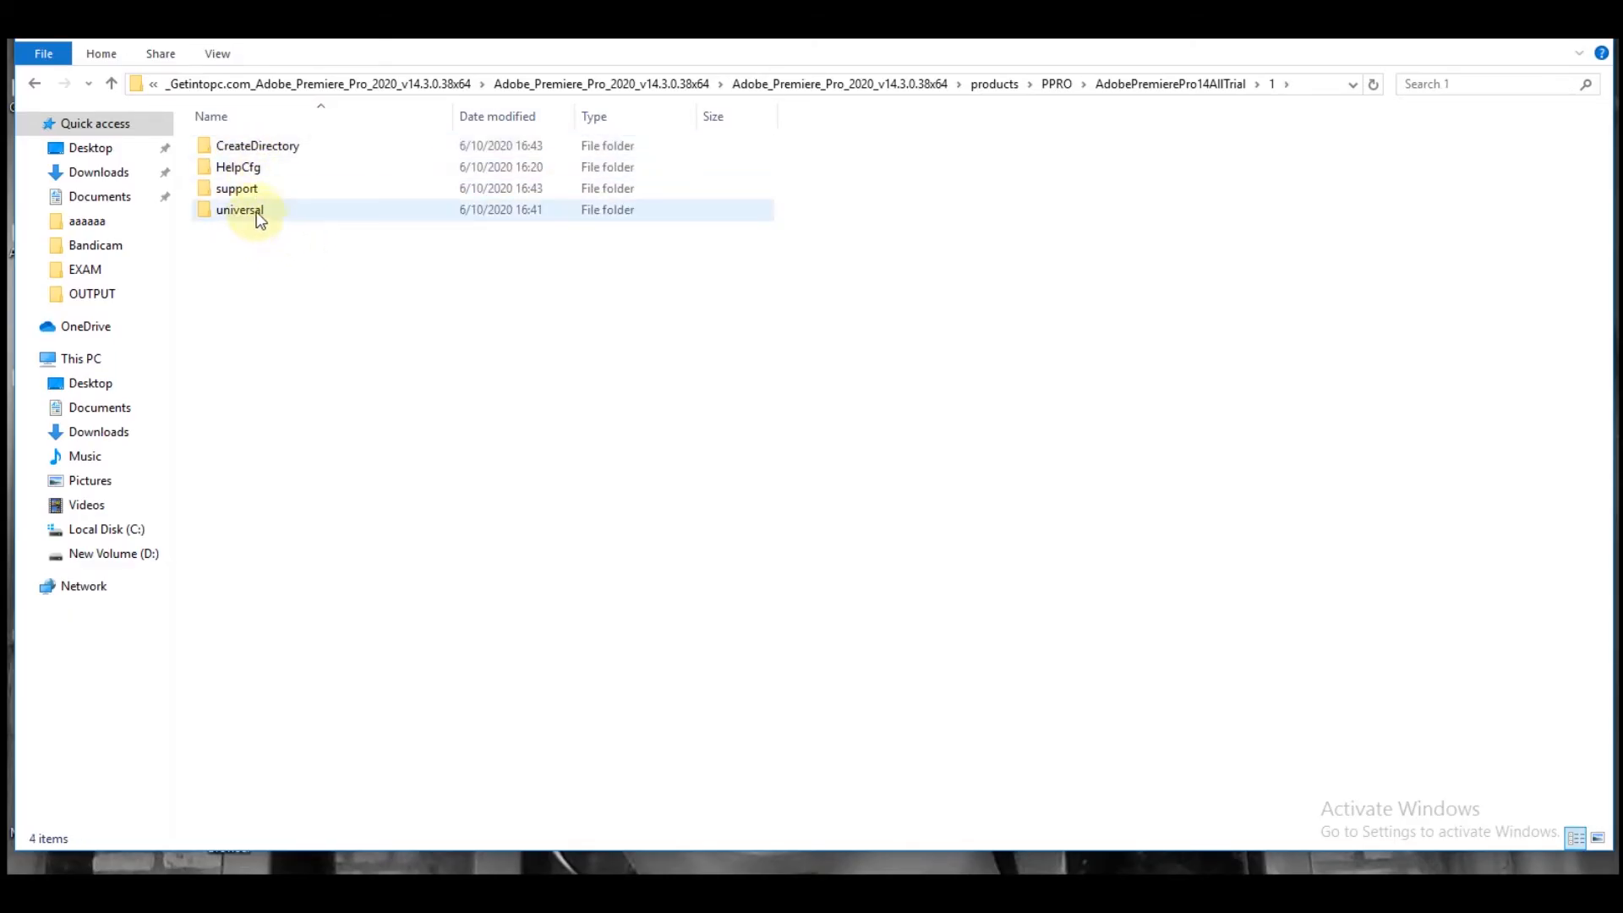
pyautogui.doubleClick(238, 210)
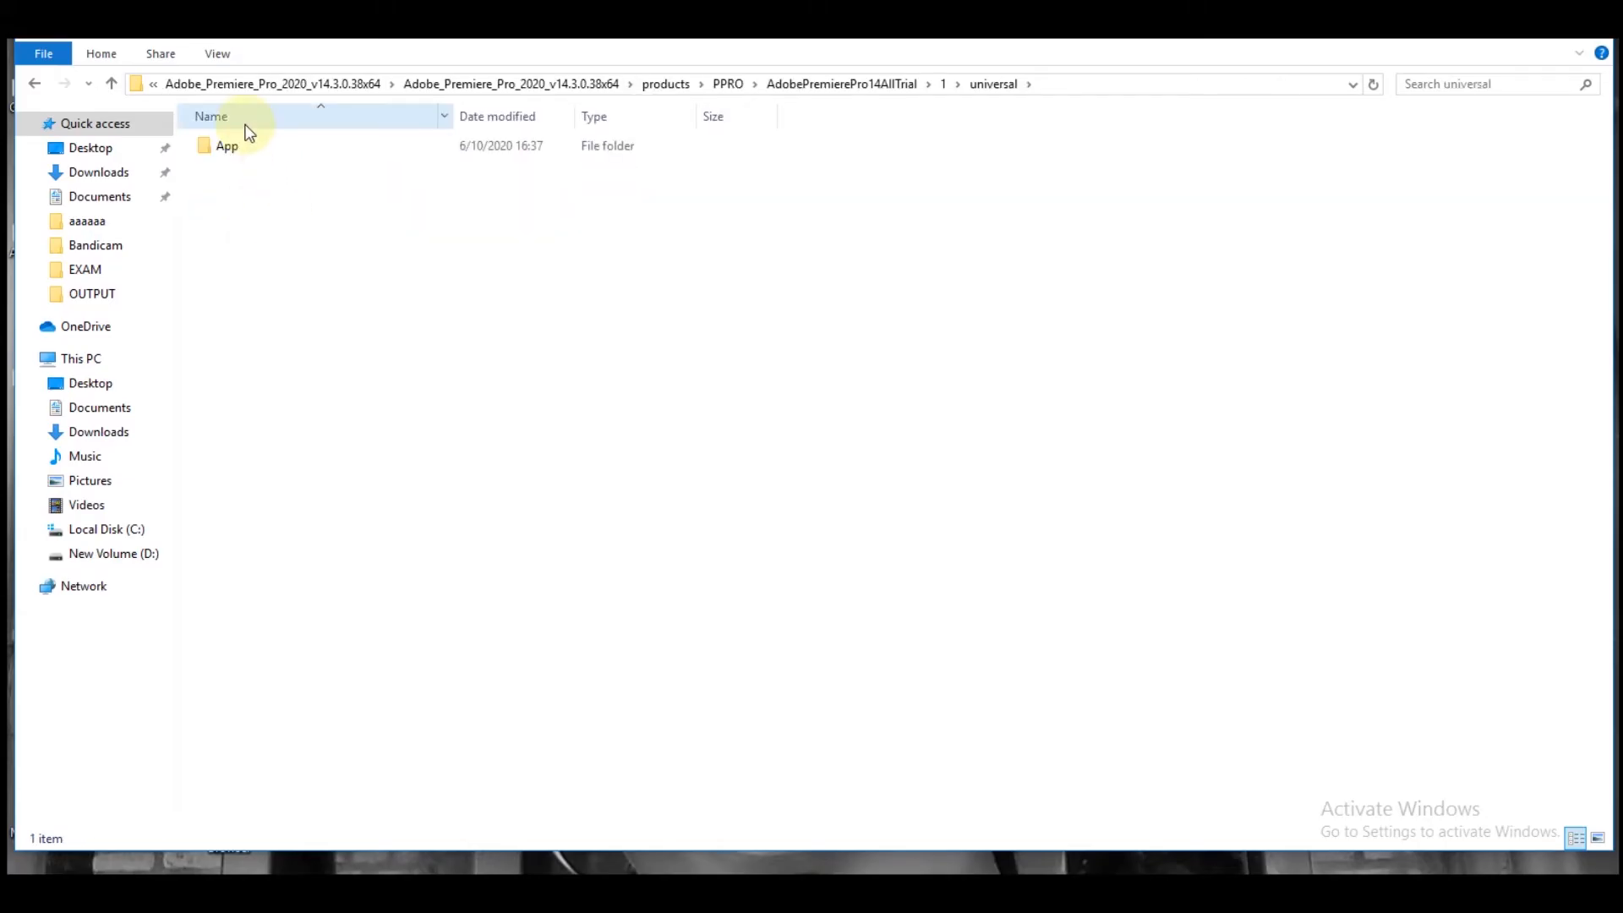
pyautogui.doubleClick(225, 145)
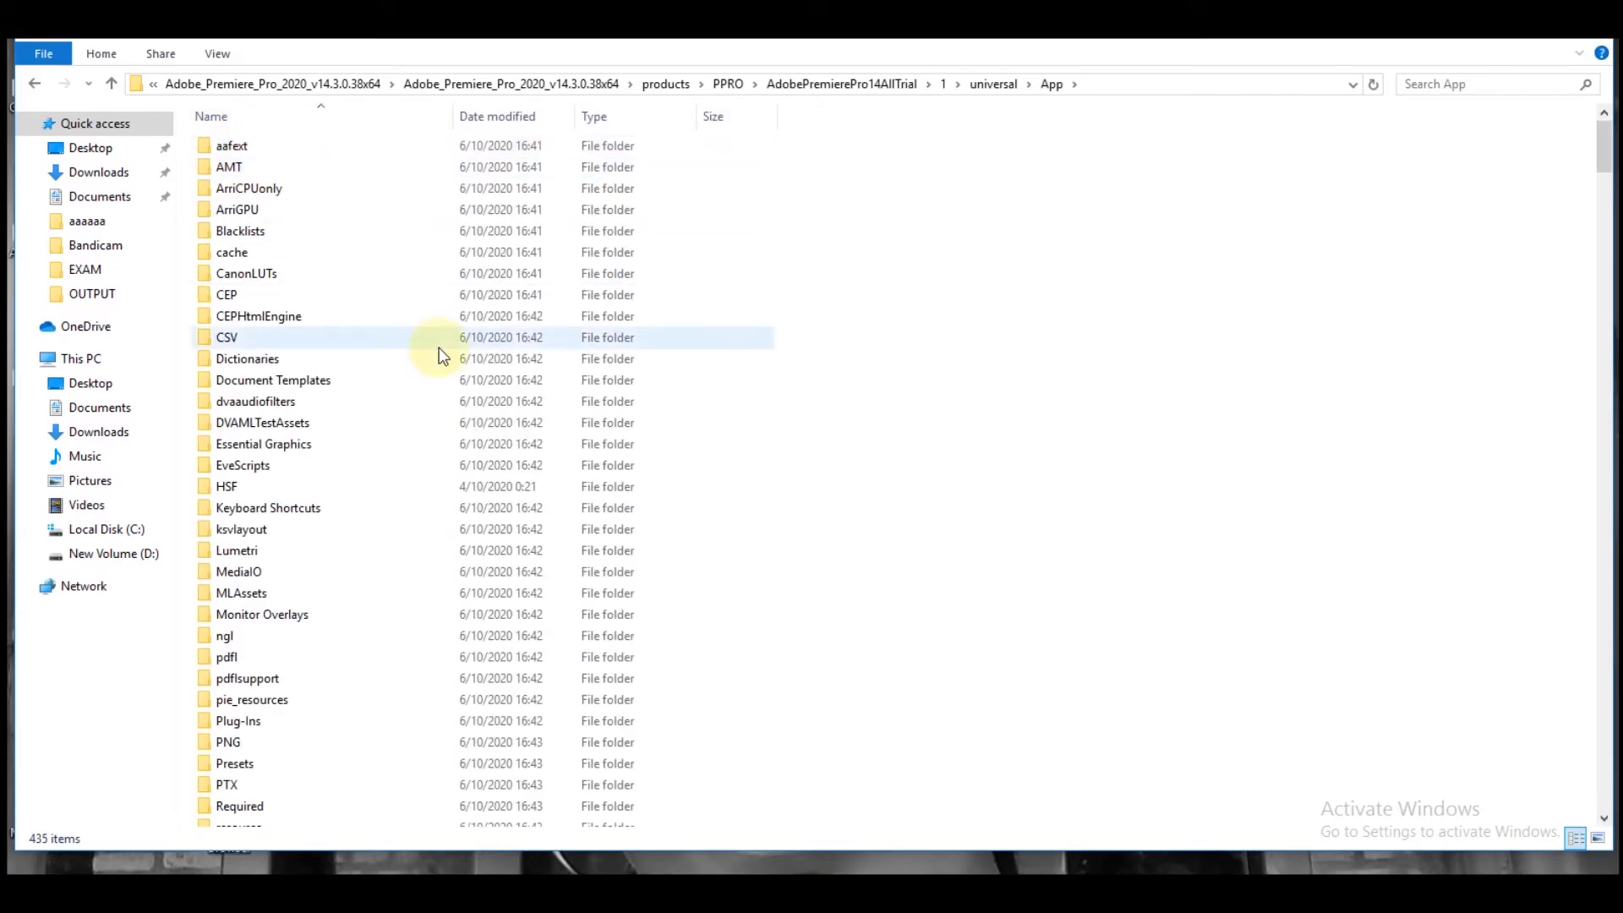
pyautogui.moveTo(1603, 160)
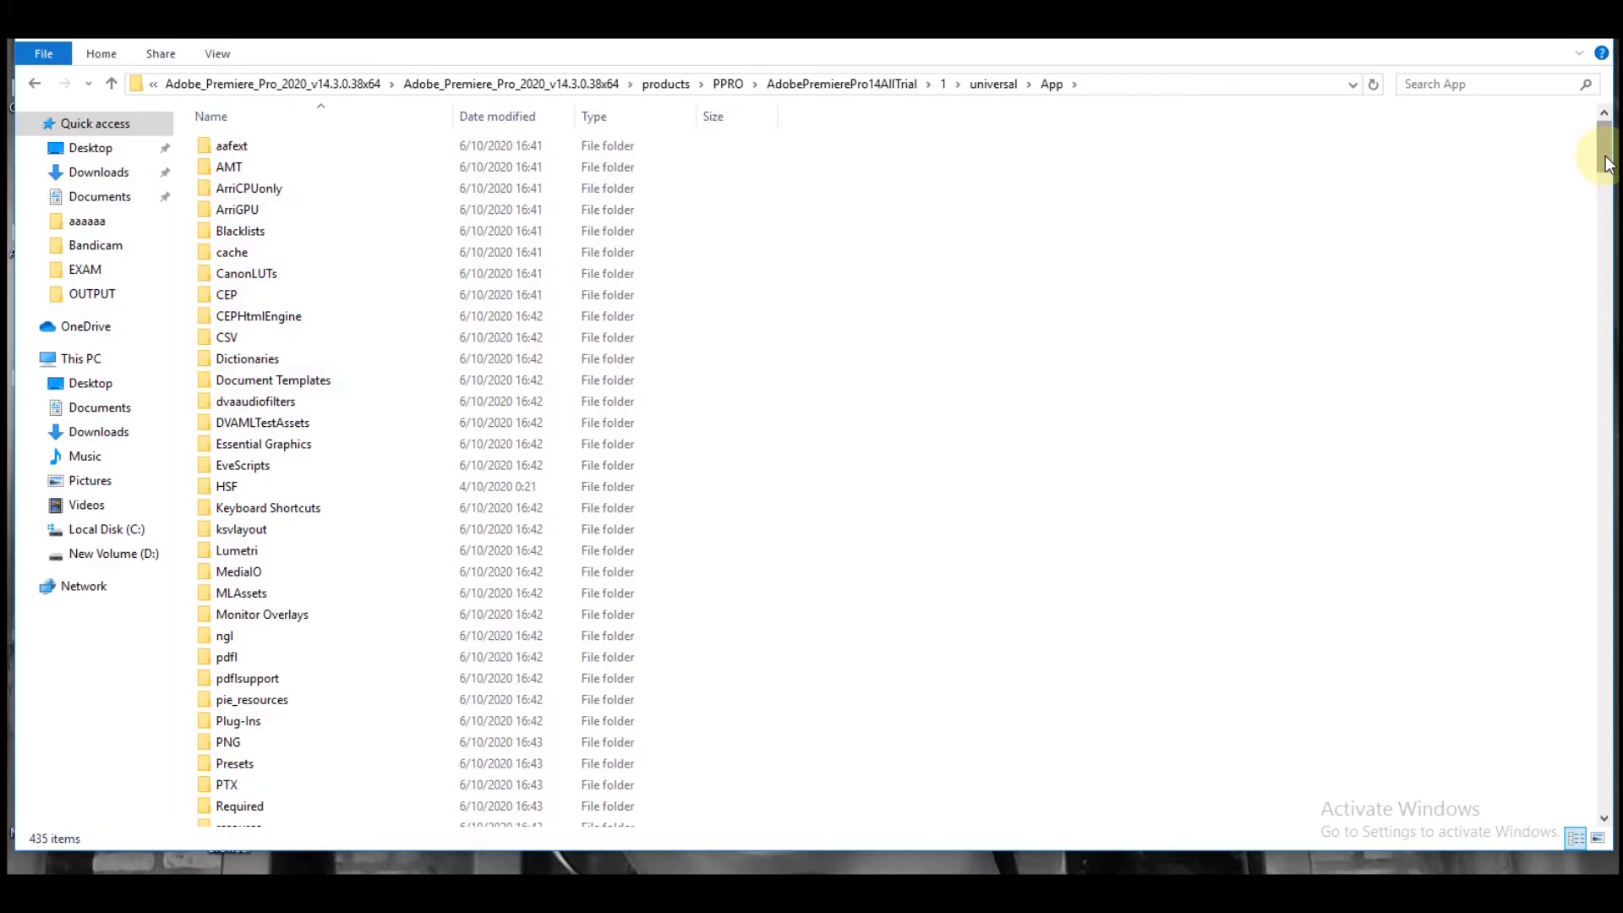
pyautogui.scroll(-3)
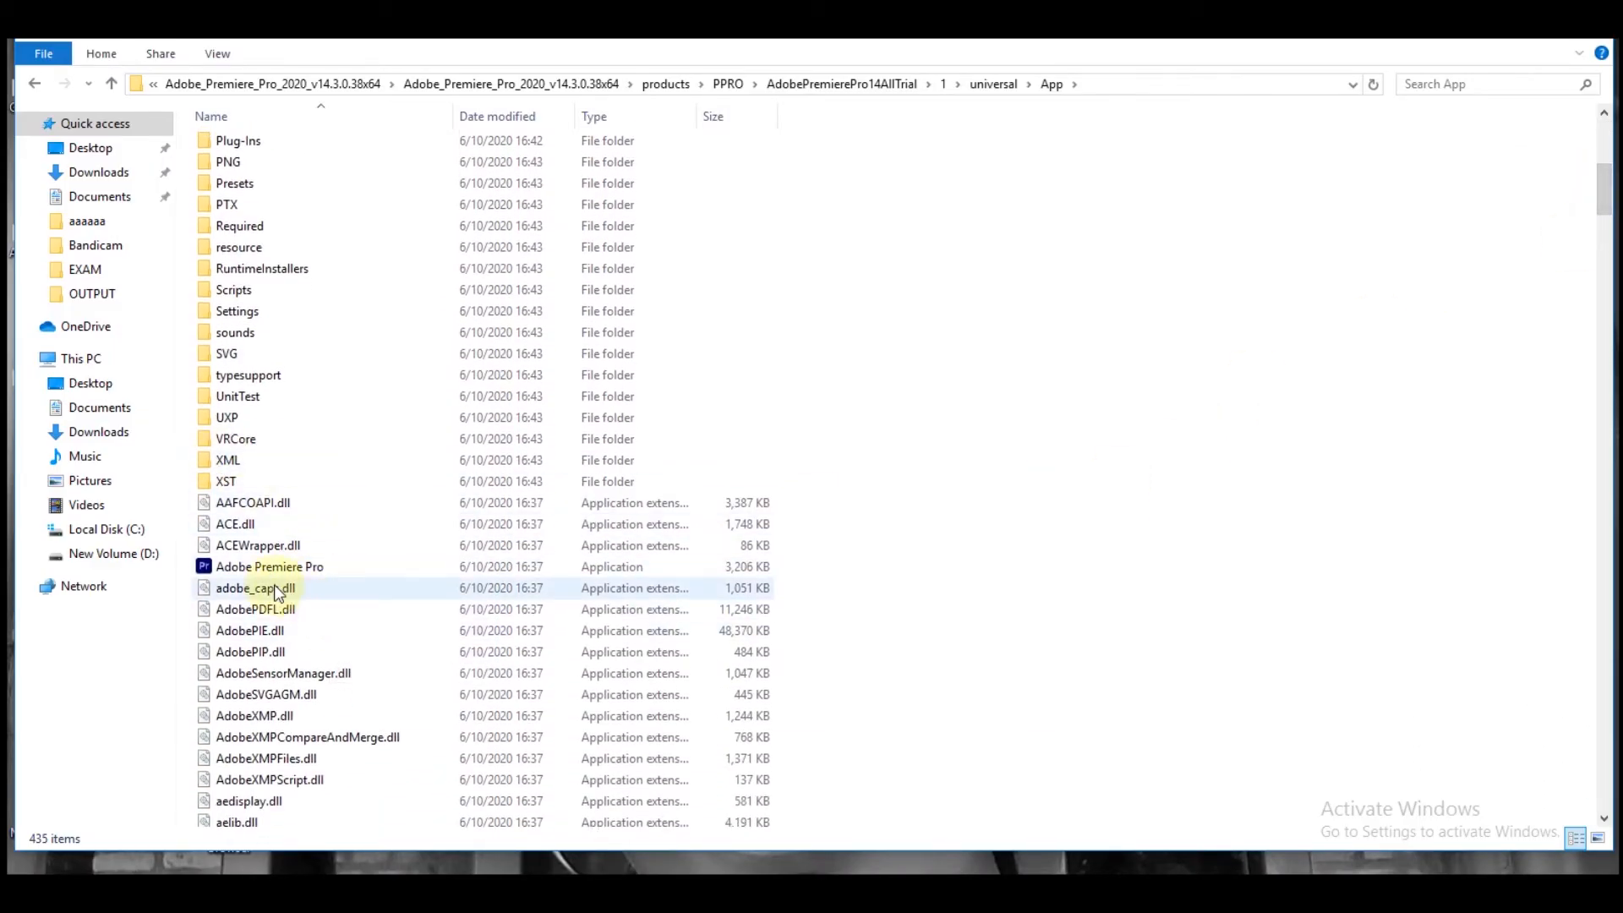
pyautogui.moveTo(268, 566)
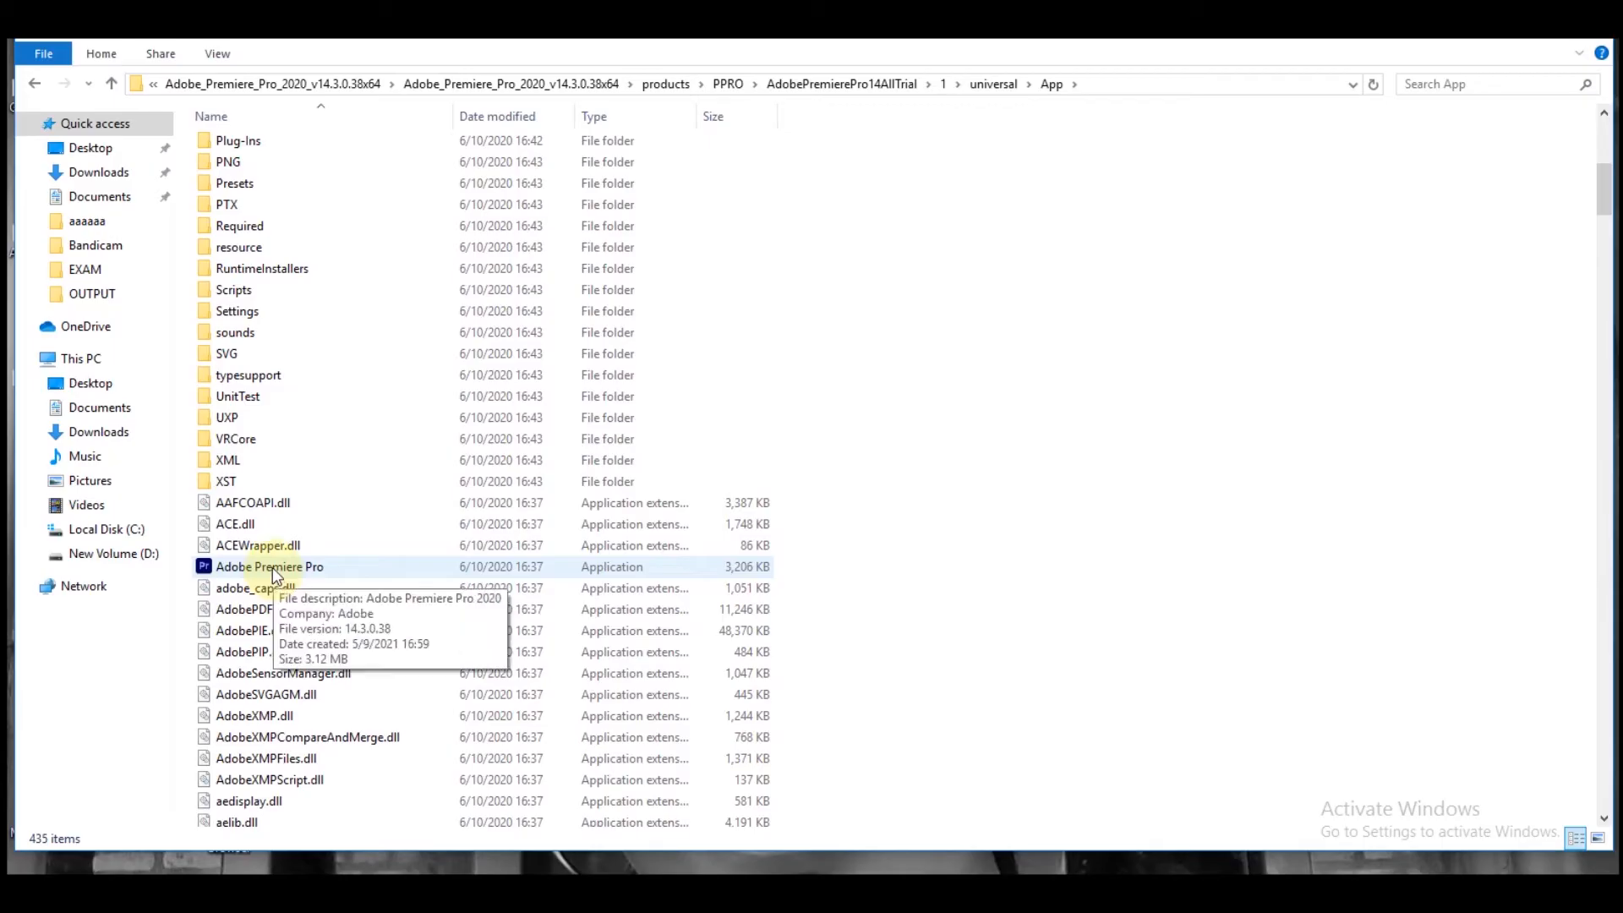
# - Set Adobe Premiere Pro.exe to run in Windows 8 compatibility mode via its Properties and apply it
pyautogui.rightClick(269, 567)
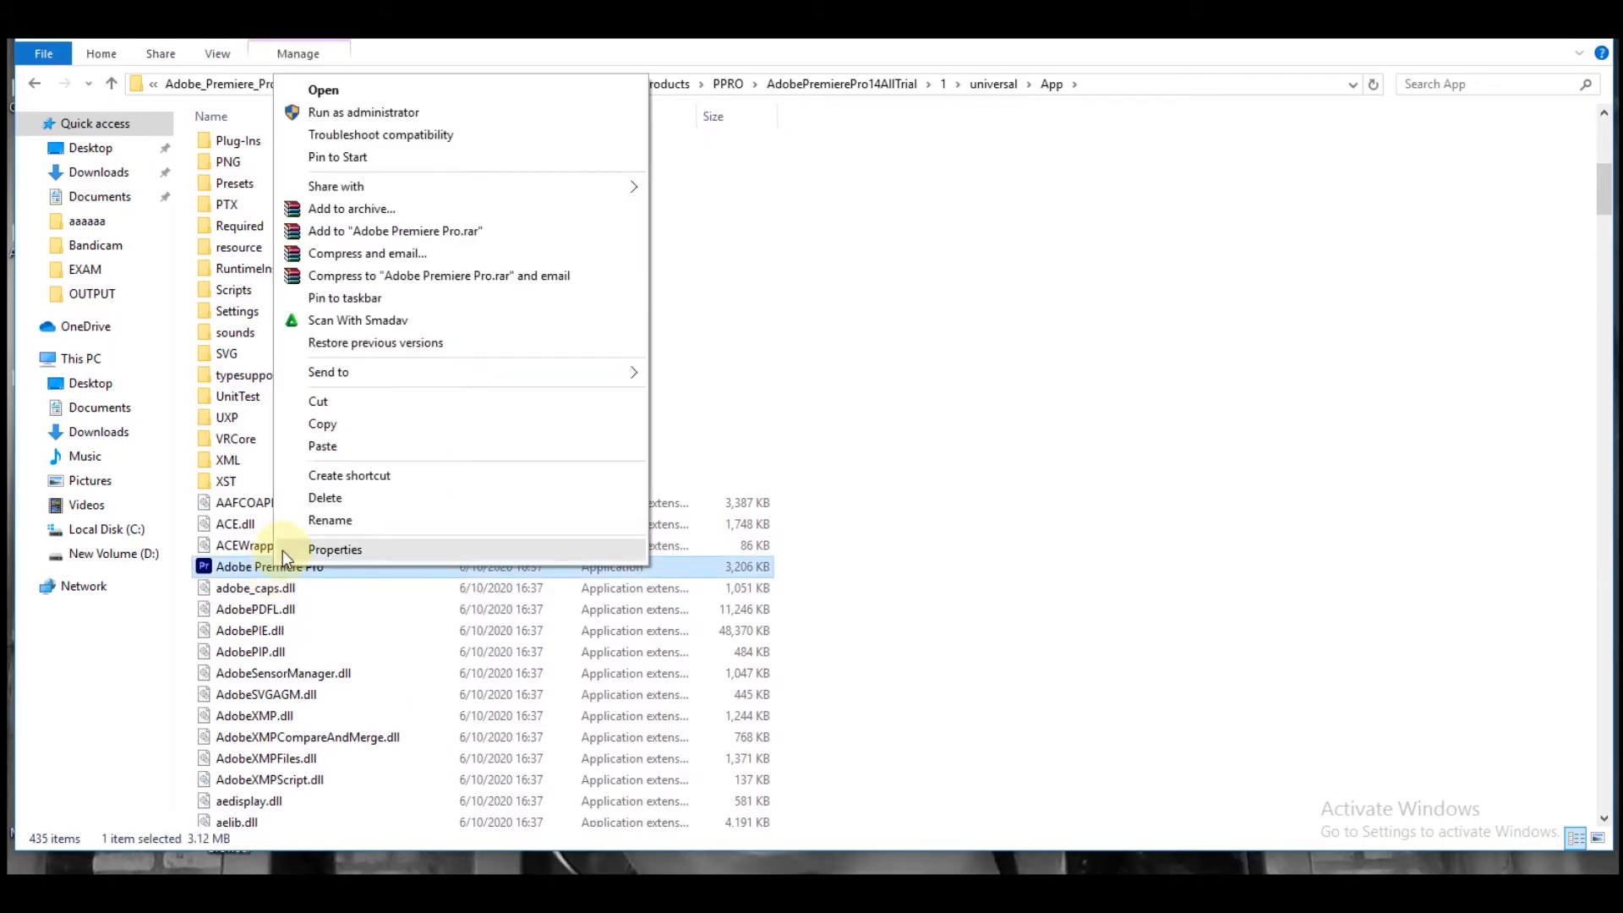
pyautogui.moveTo(347, 561)
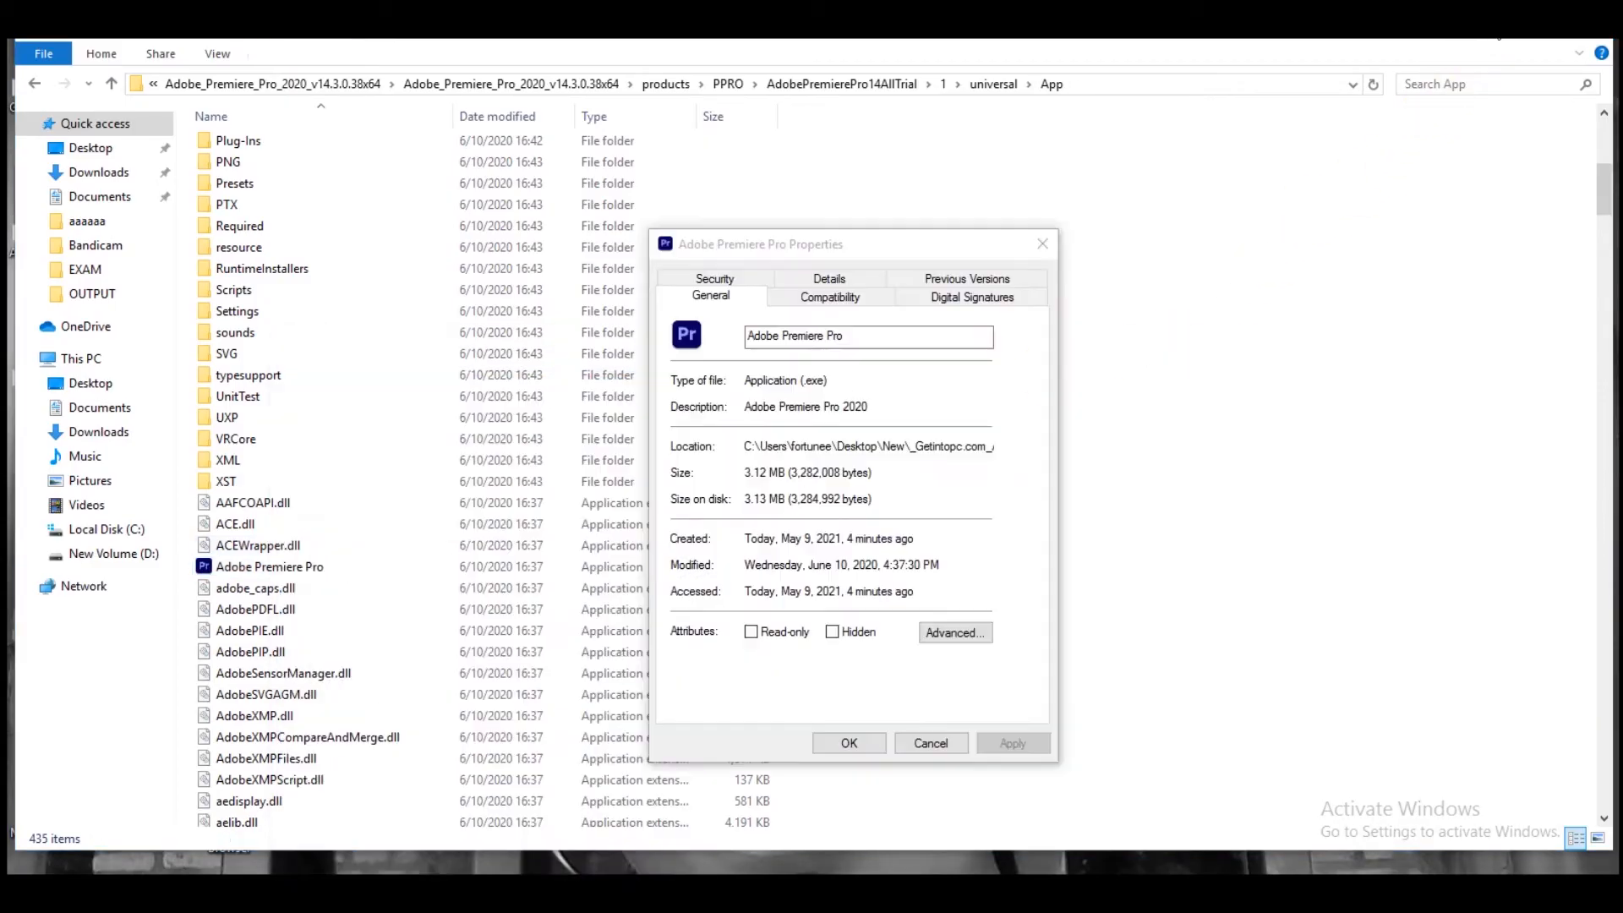
pyautogui.moveTo(829, 298)
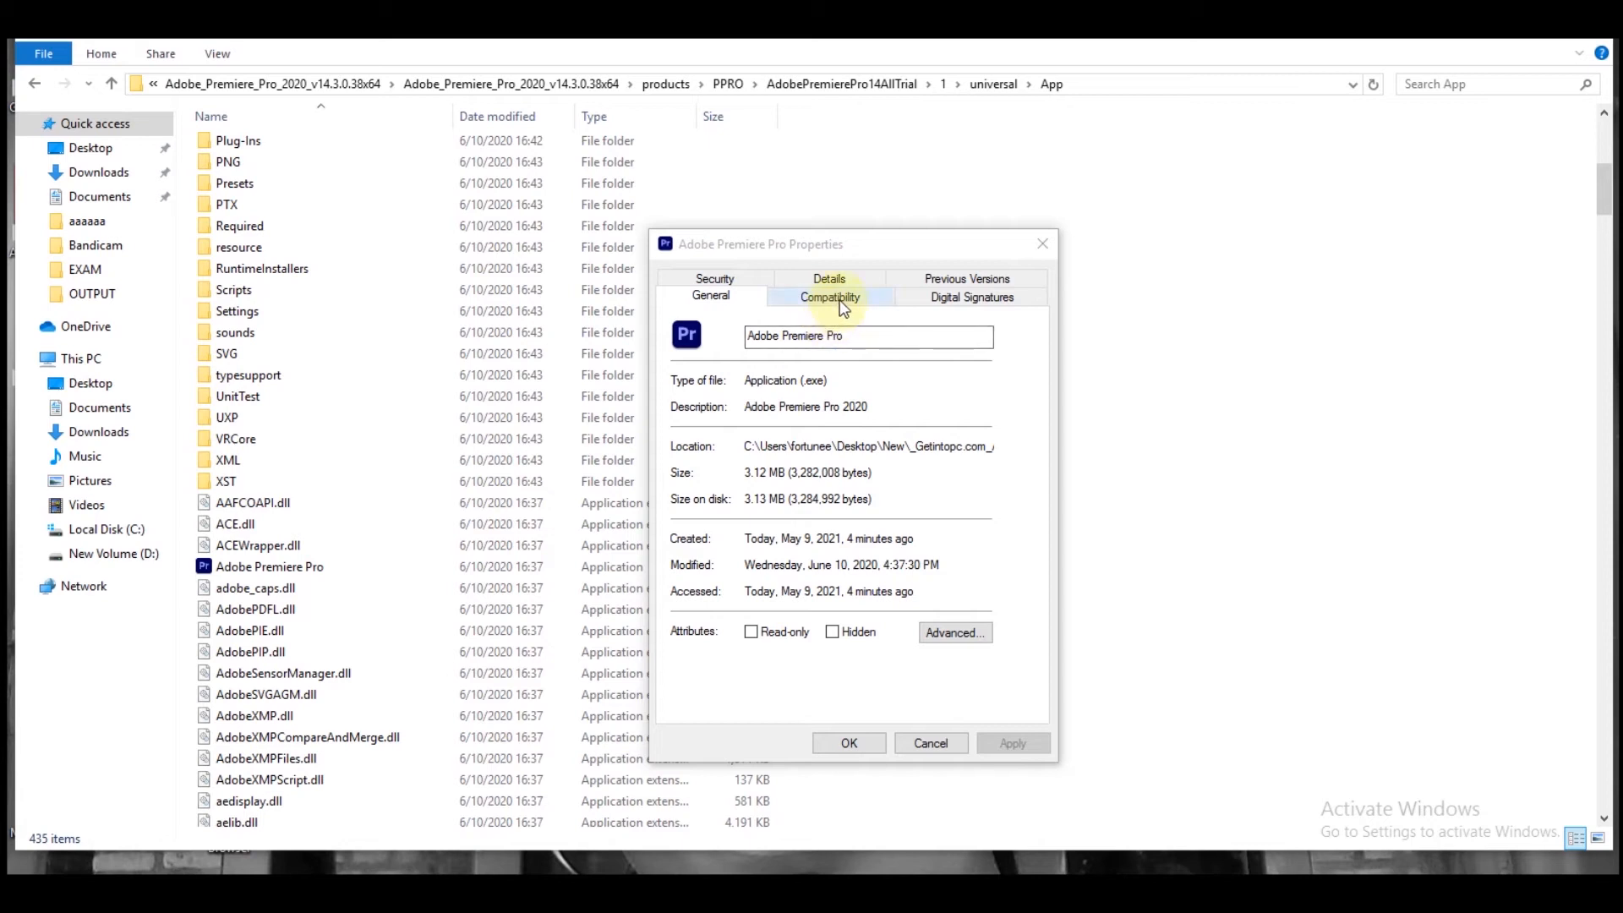
pyautogui.click(830, 298)
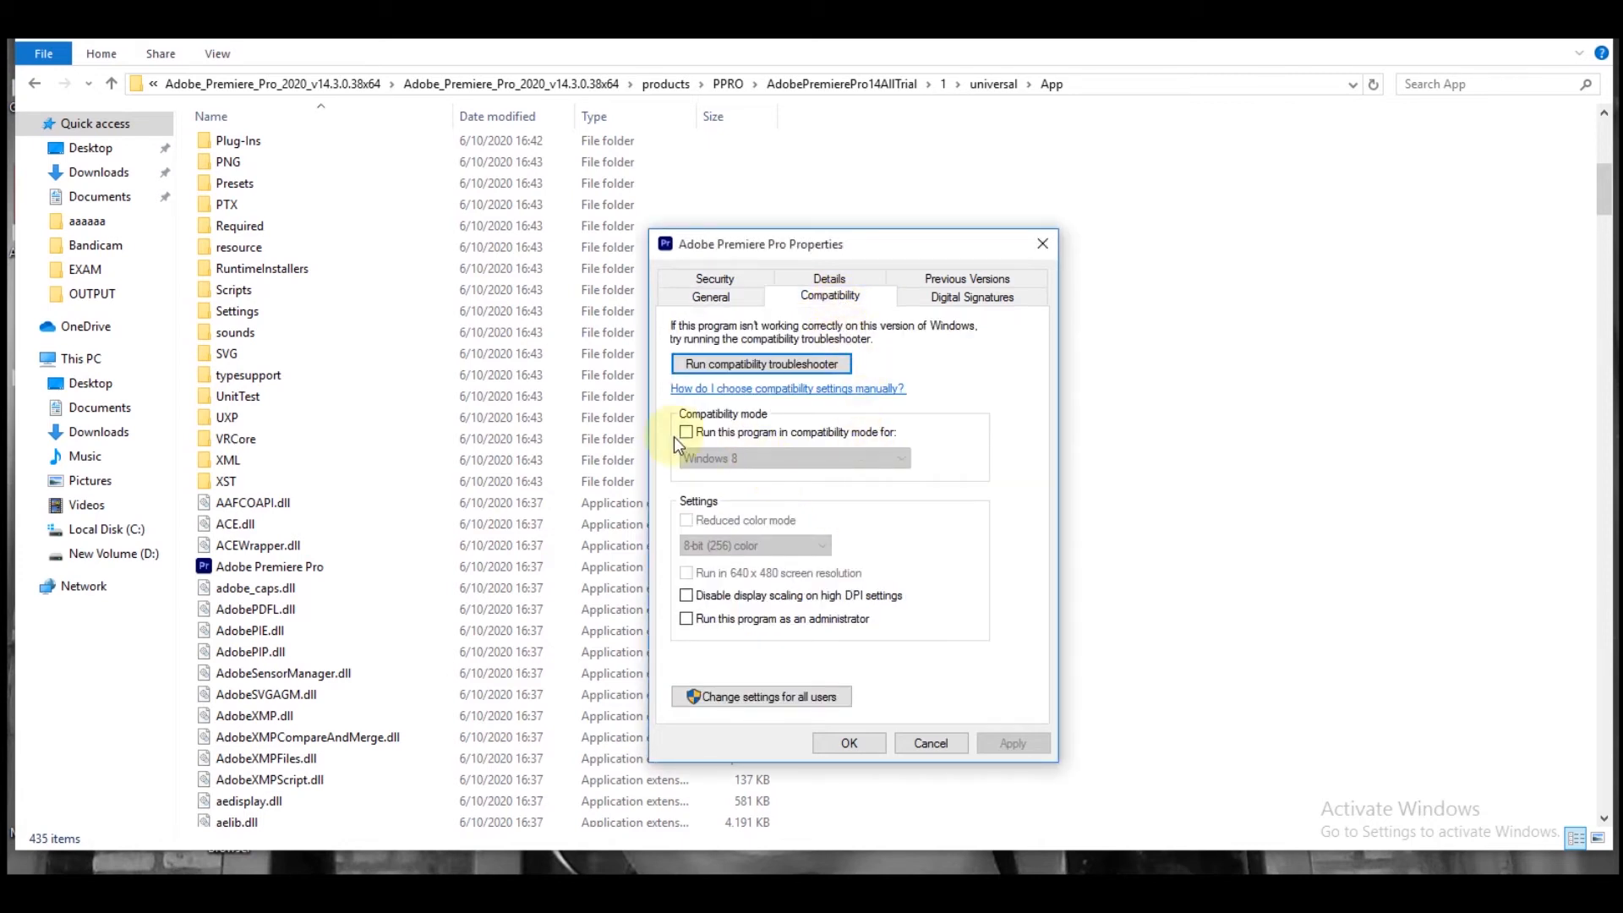
pyautogui.click(687, 431)
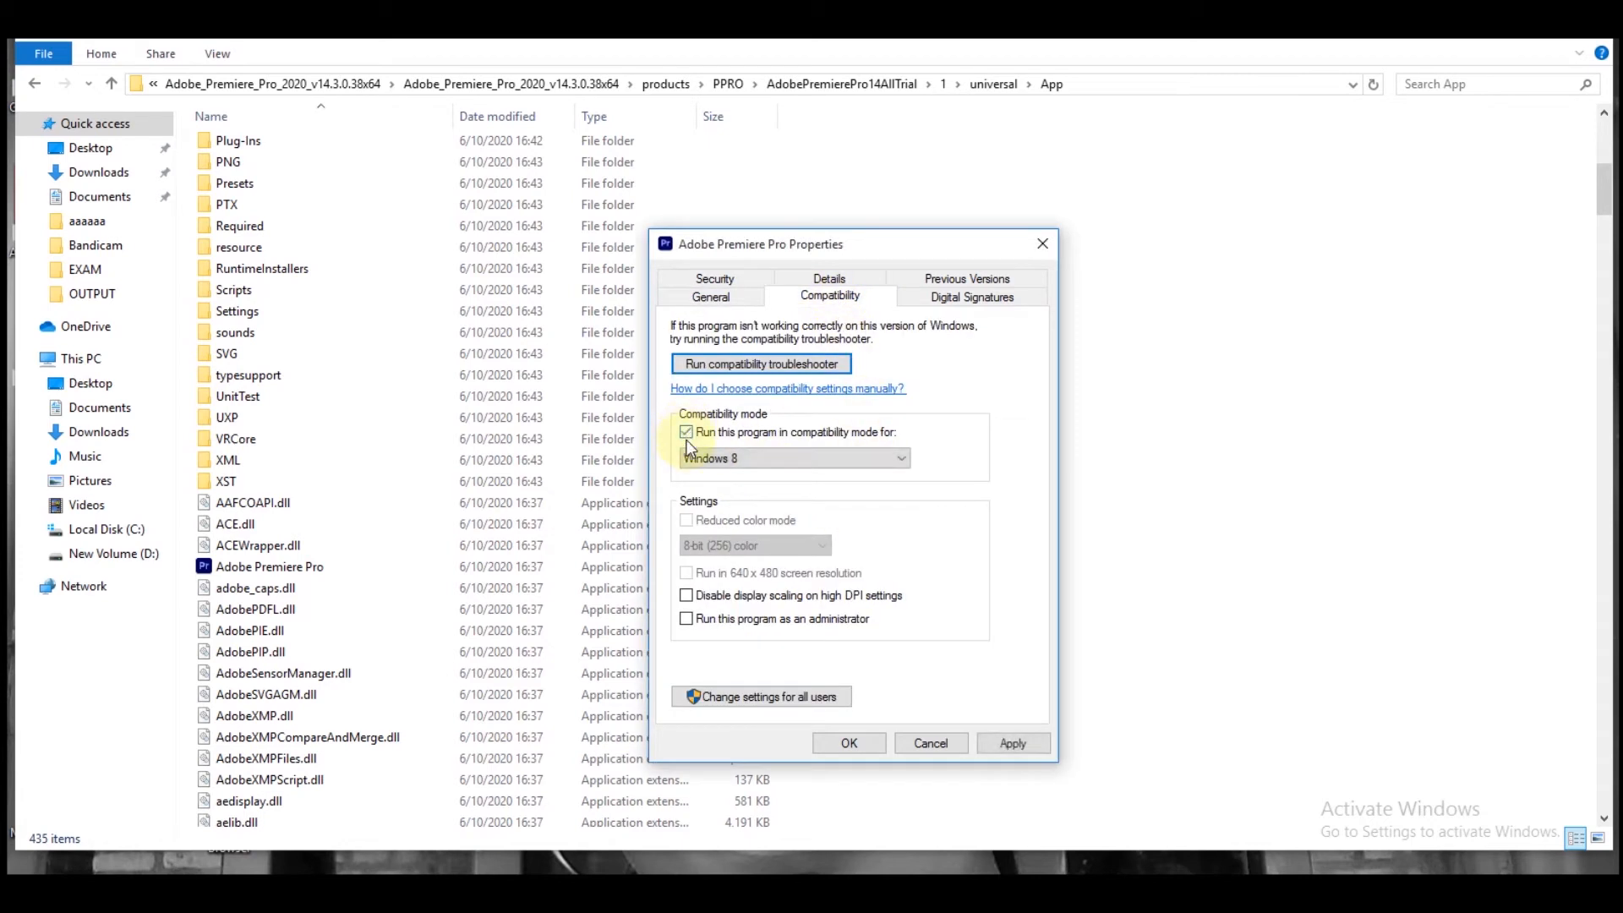
pyautogui.click(1013, 744)
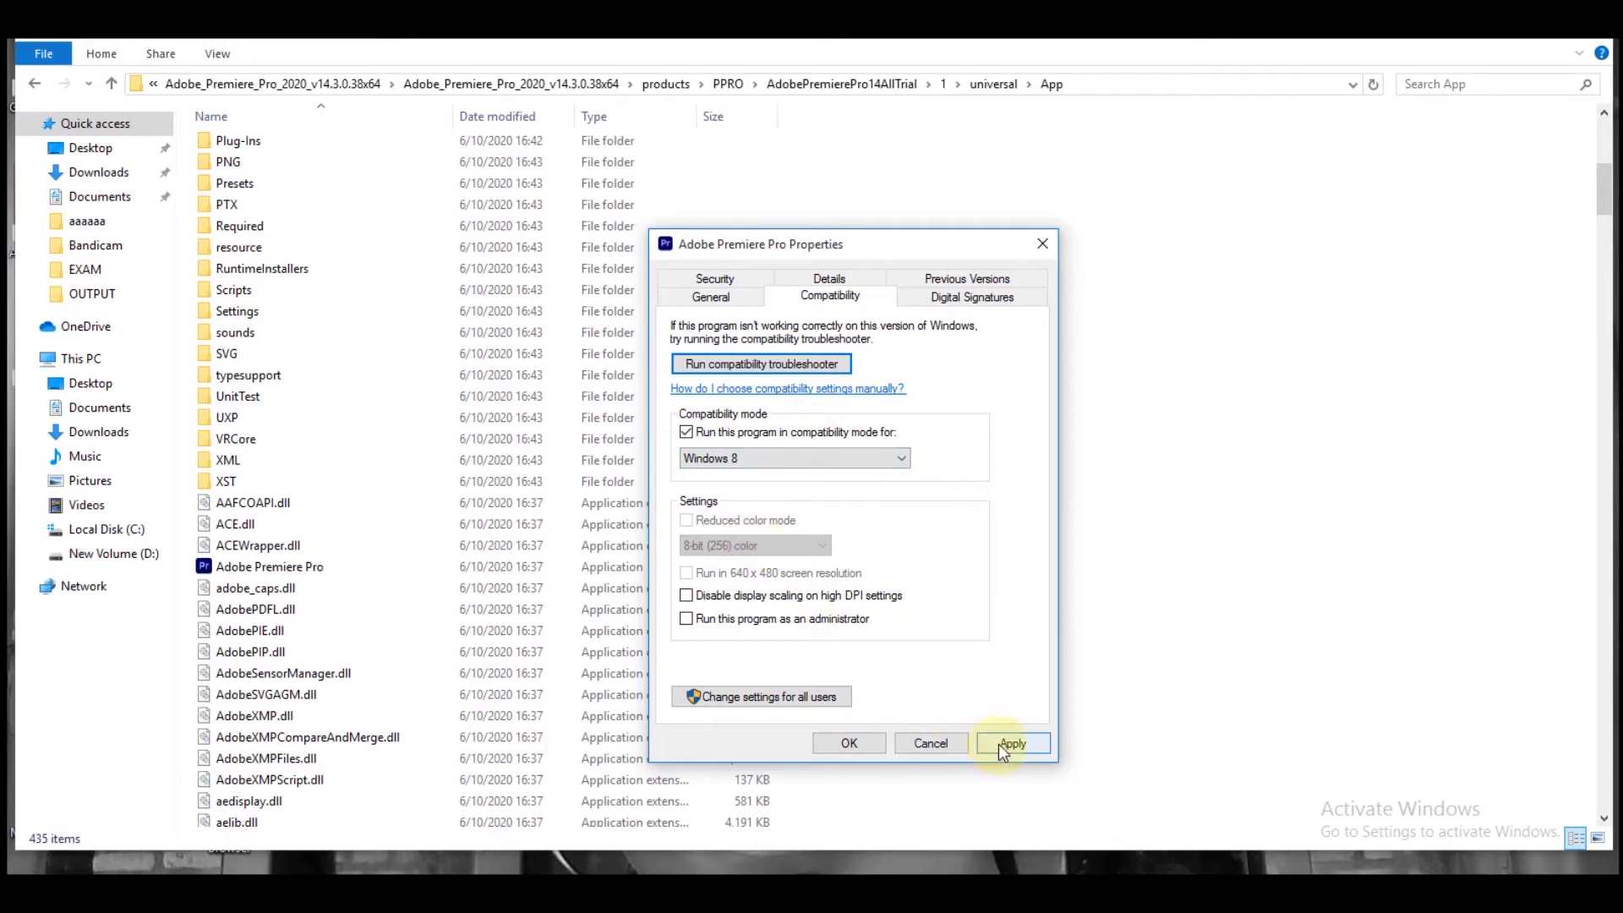
pyautogui.click(1012, 744)
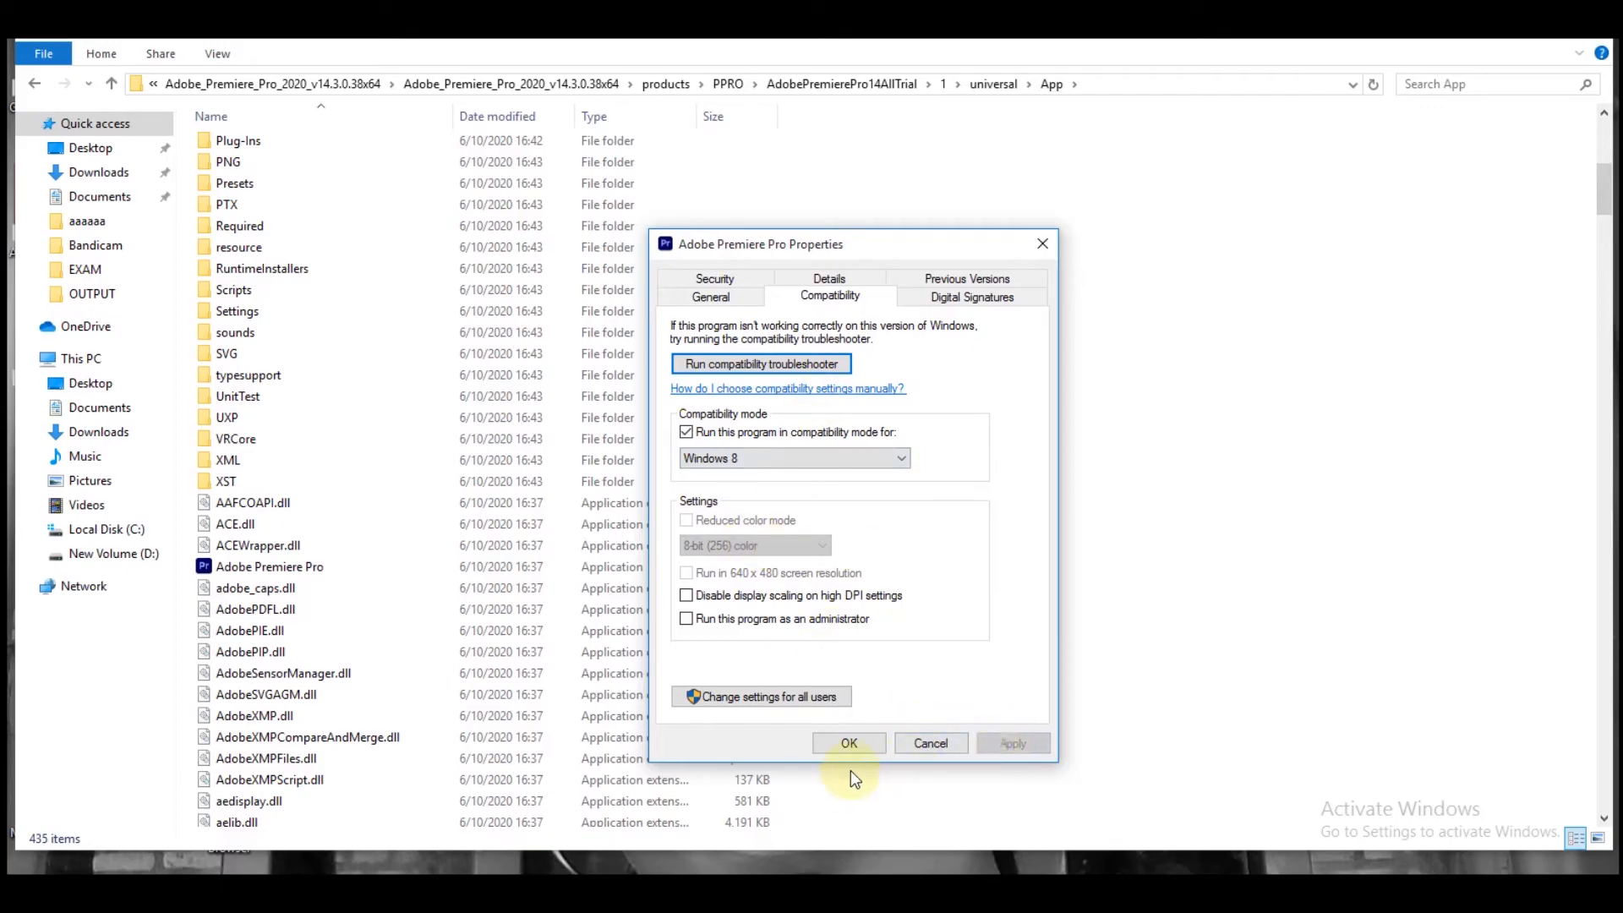
pyautogui.click(848, 742)
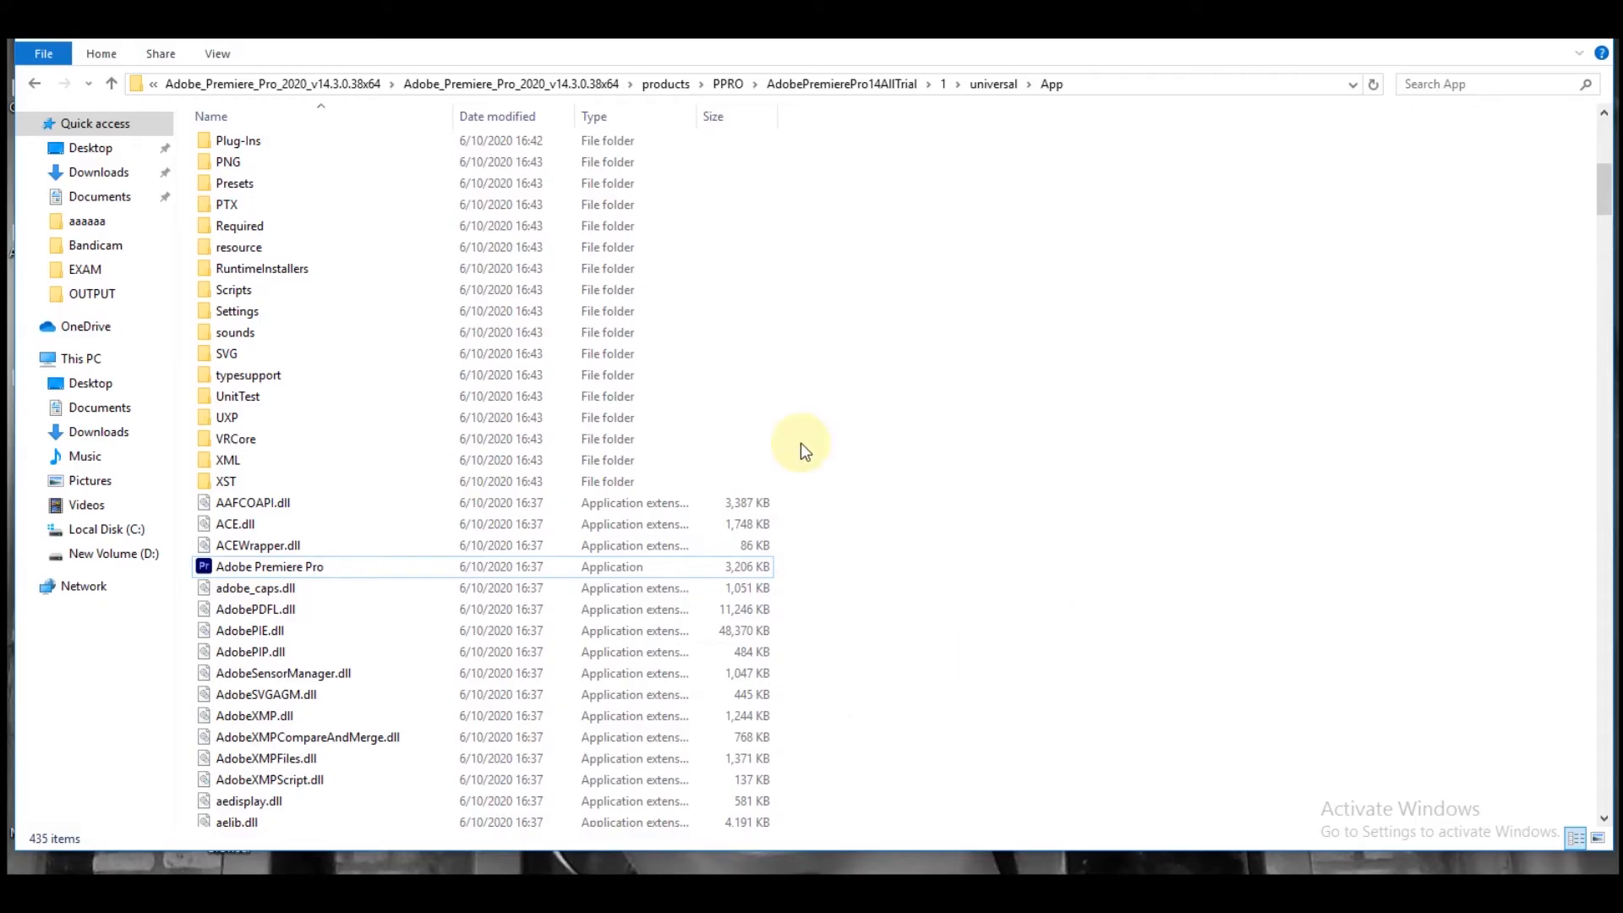
# - Send a shortcut of Adobe Premiere Pro.exe to the desktop from its actions menu
pyautogui.rightClick(801, 444)
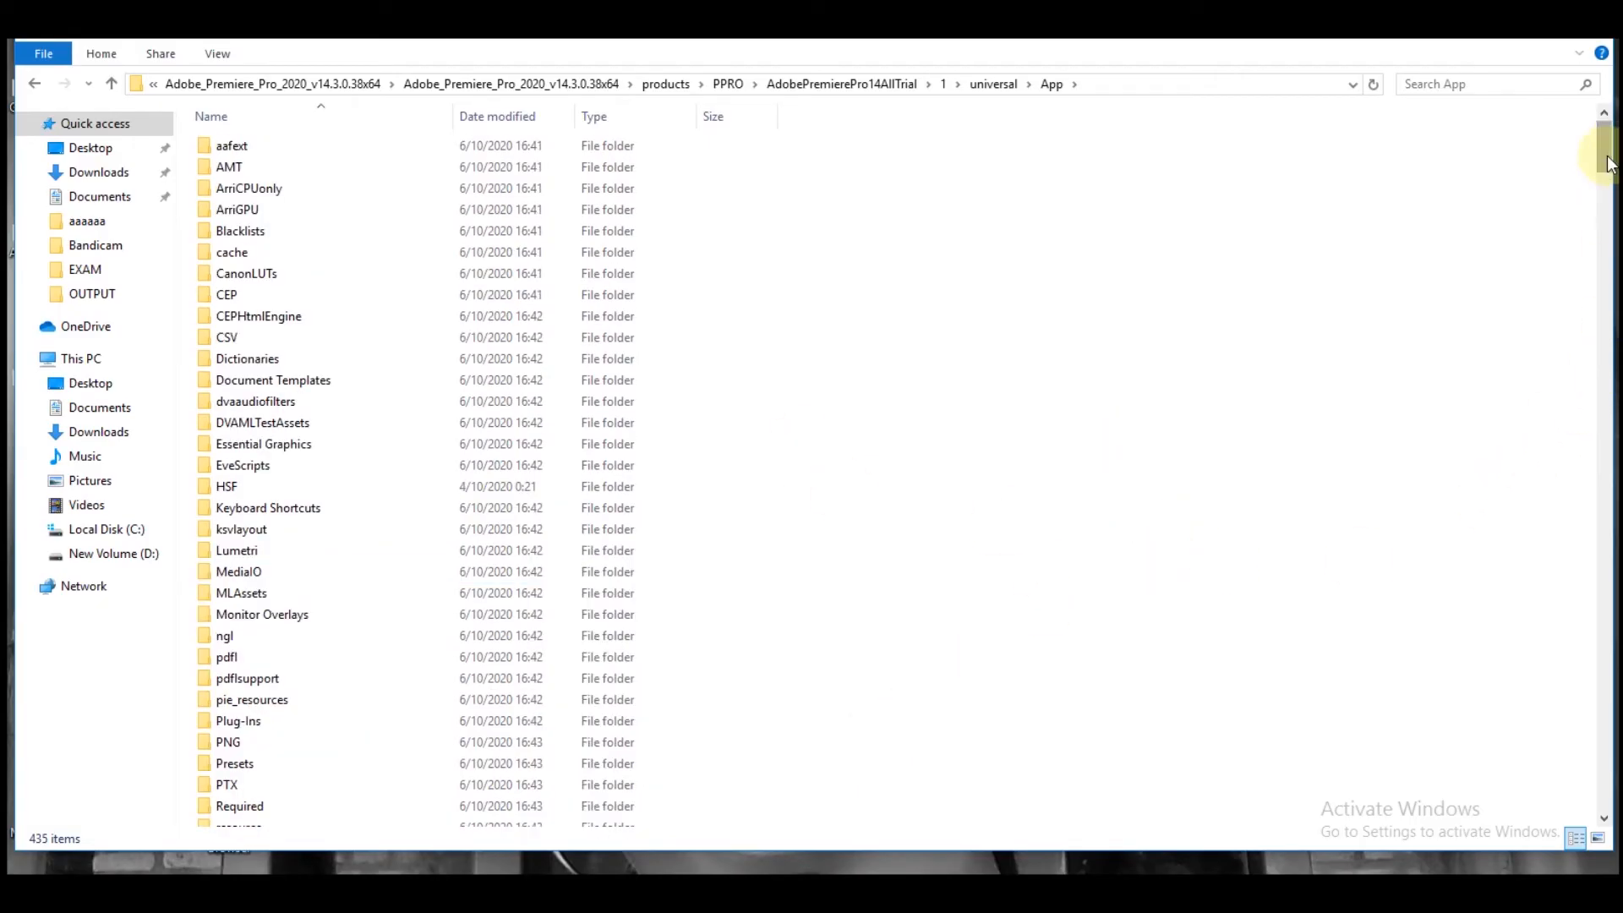
pyautogui.scroll(-3)
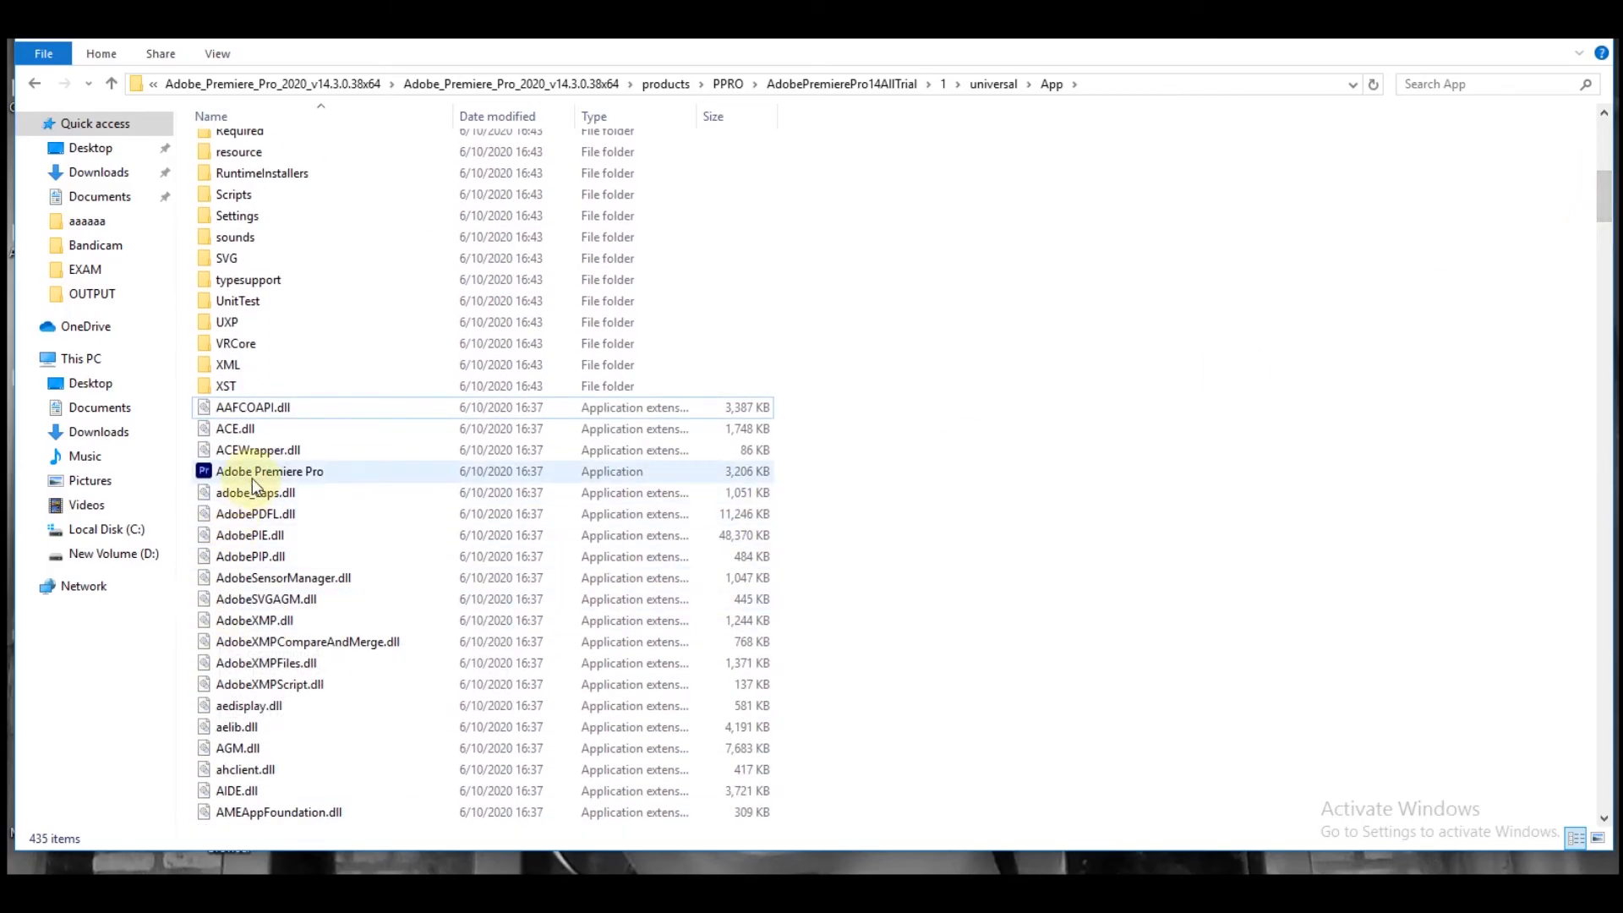
pyautogui.rightClick(269, 472)
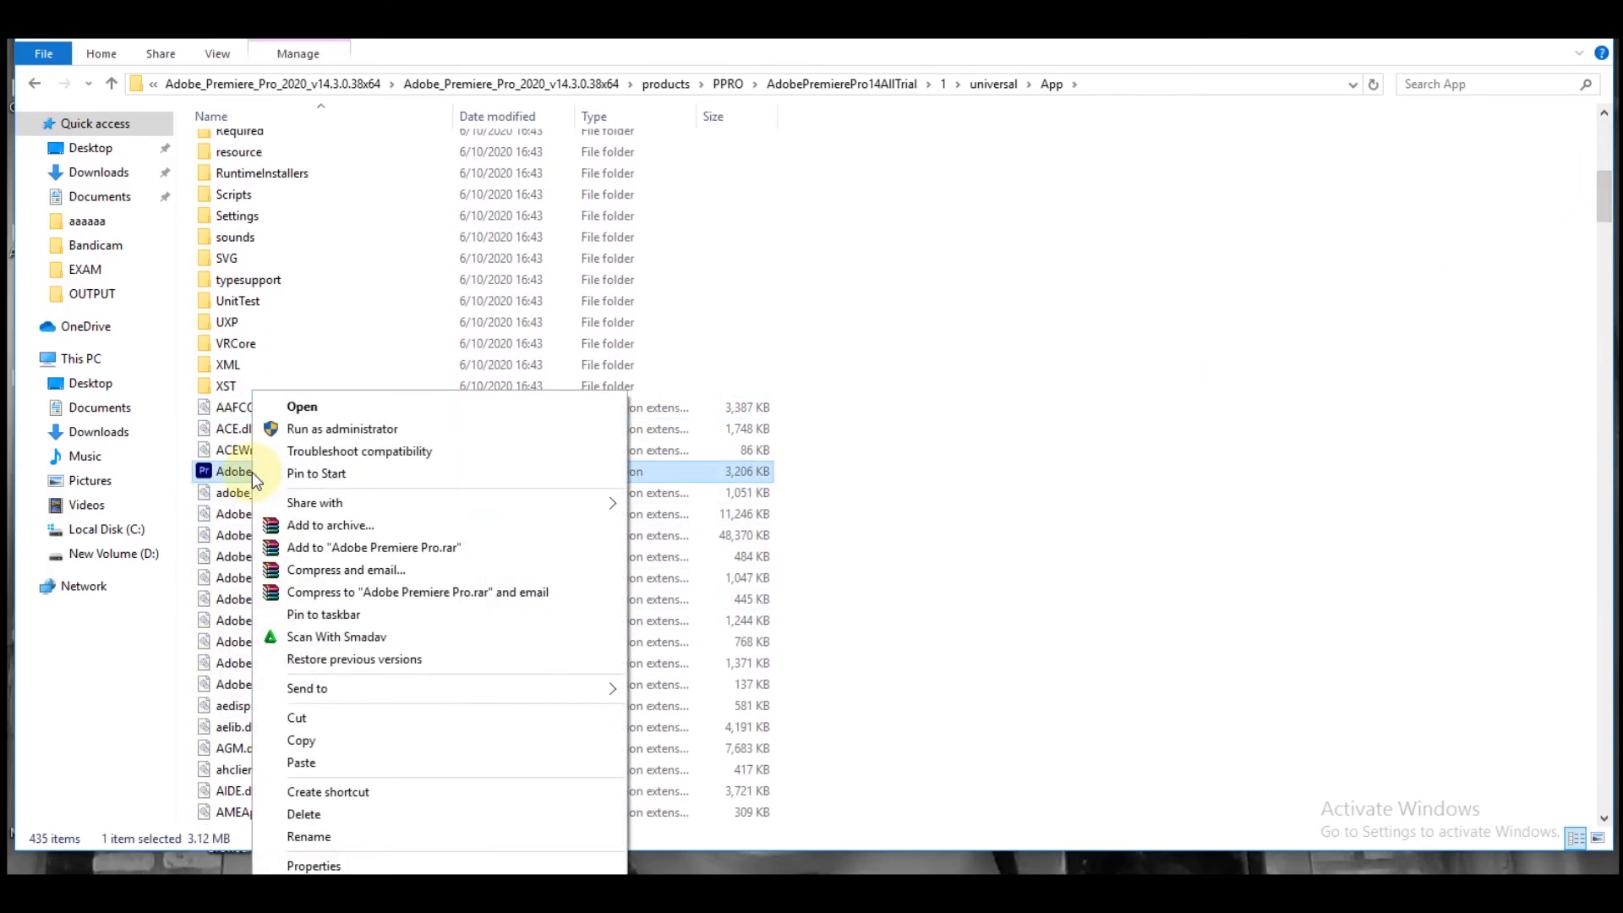
pyautogui.moveTo(434, 688)
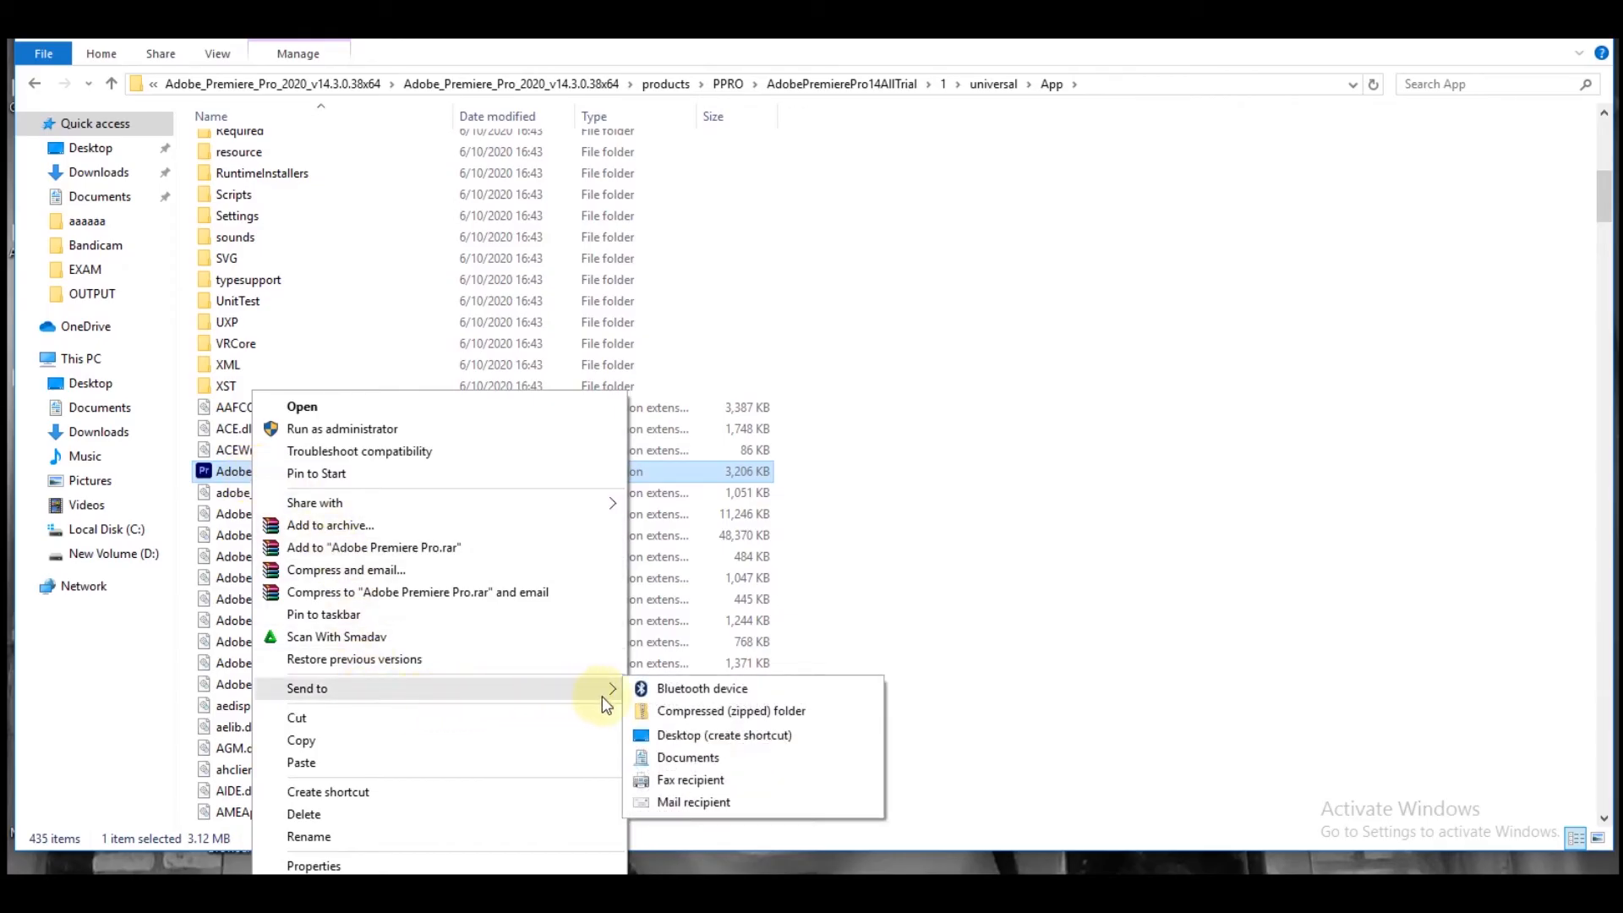
pyautogui.moveTo(699, 741)
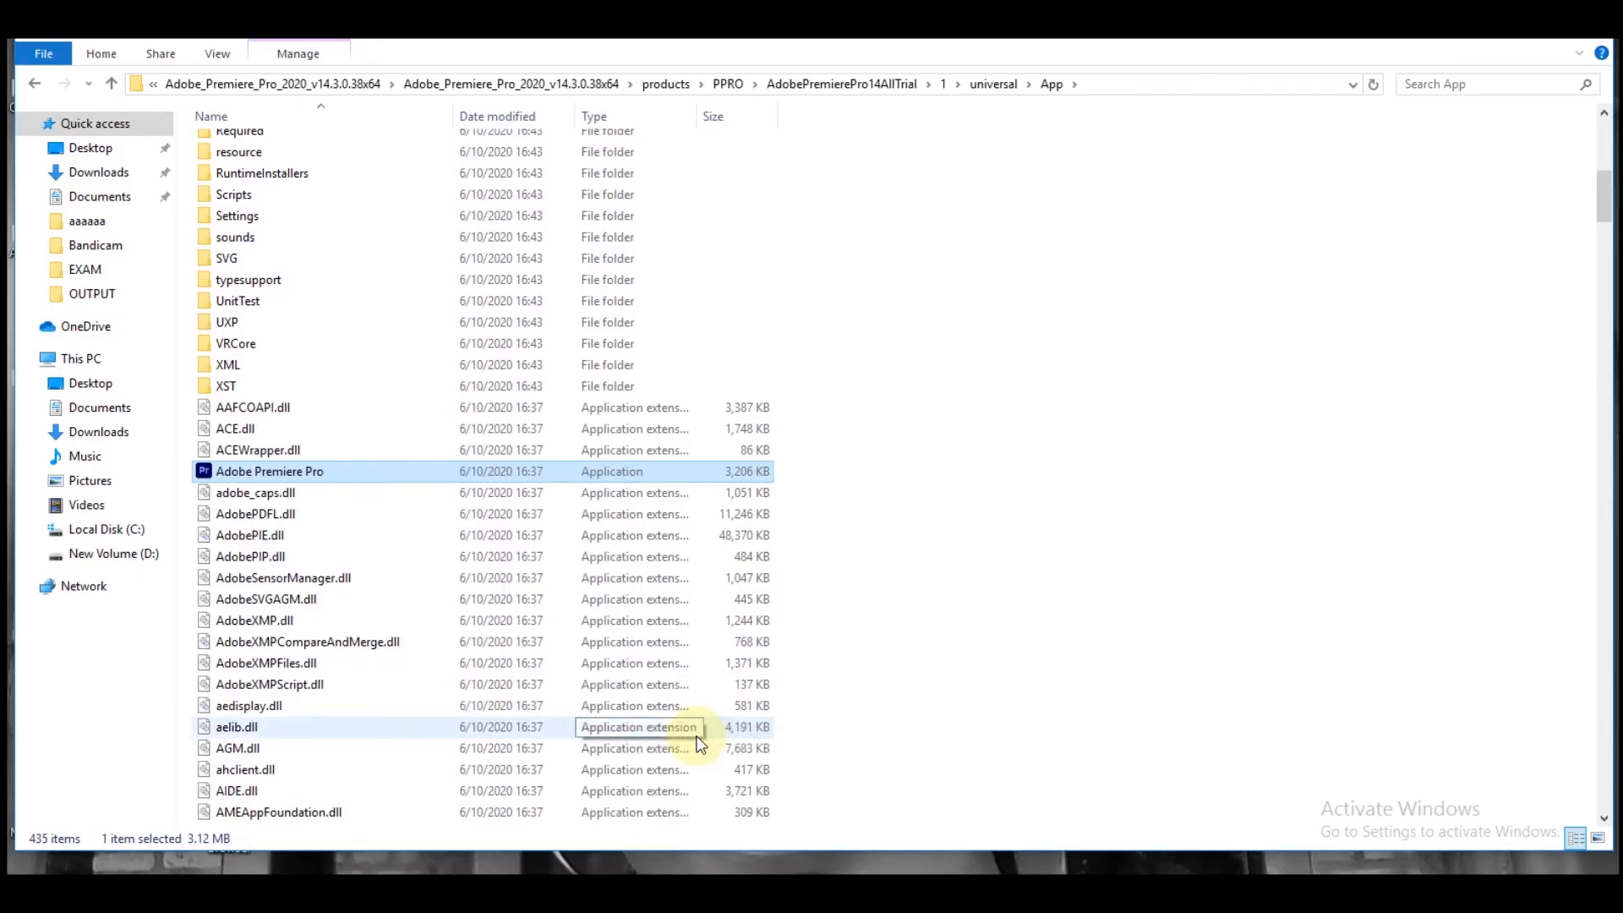
pyautogui.moveTo(1395, 153)
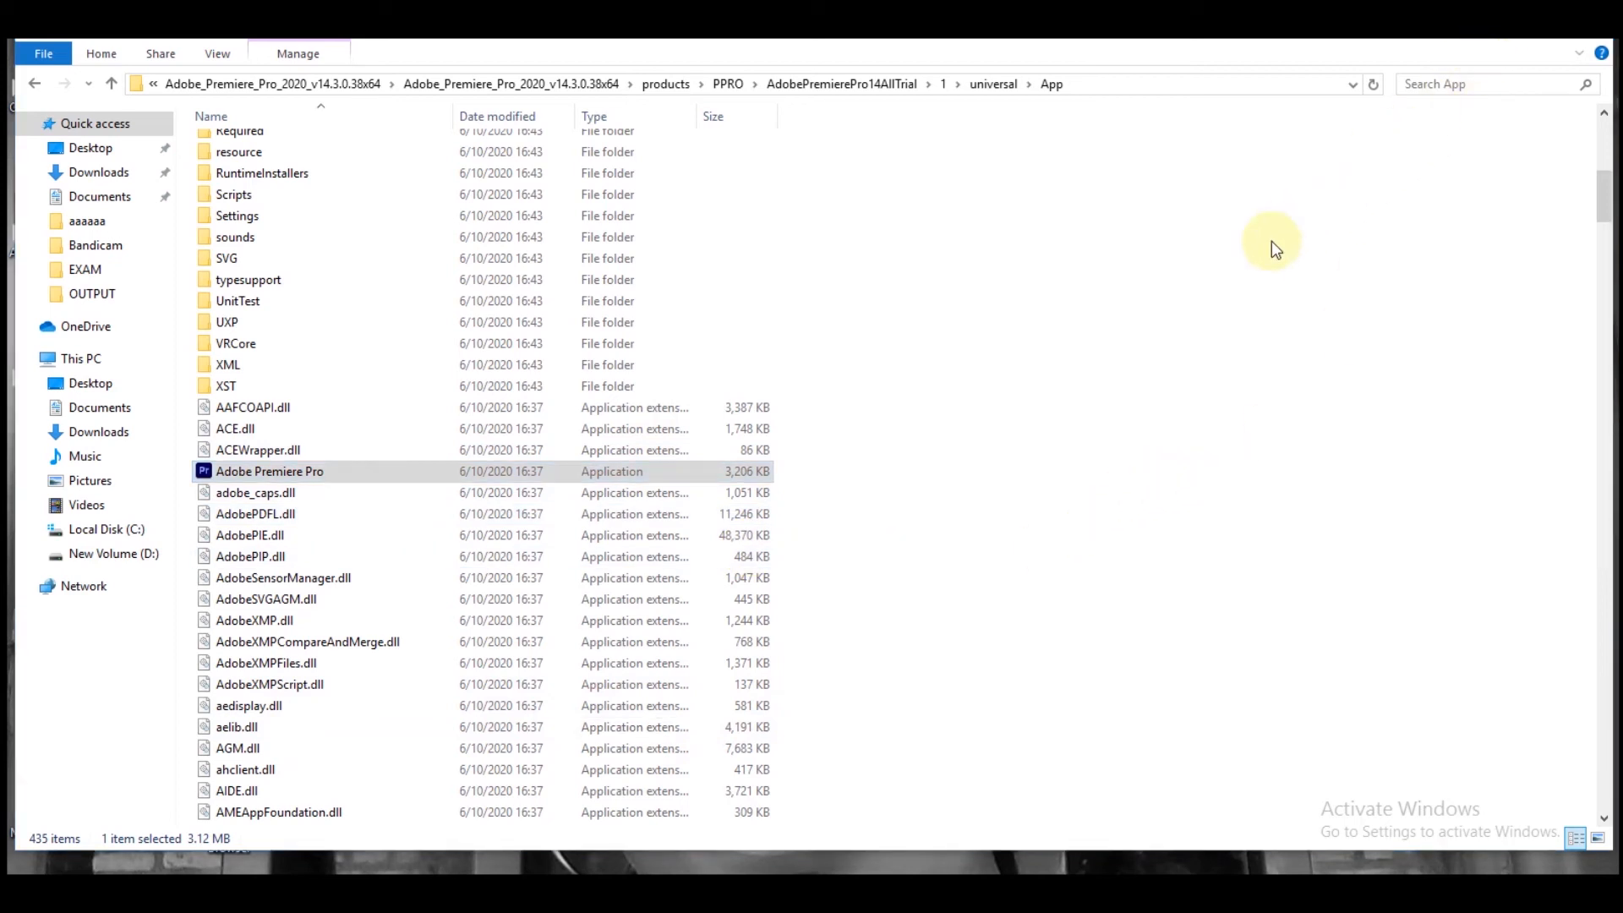
pyautogui.moveTo(548, 528)
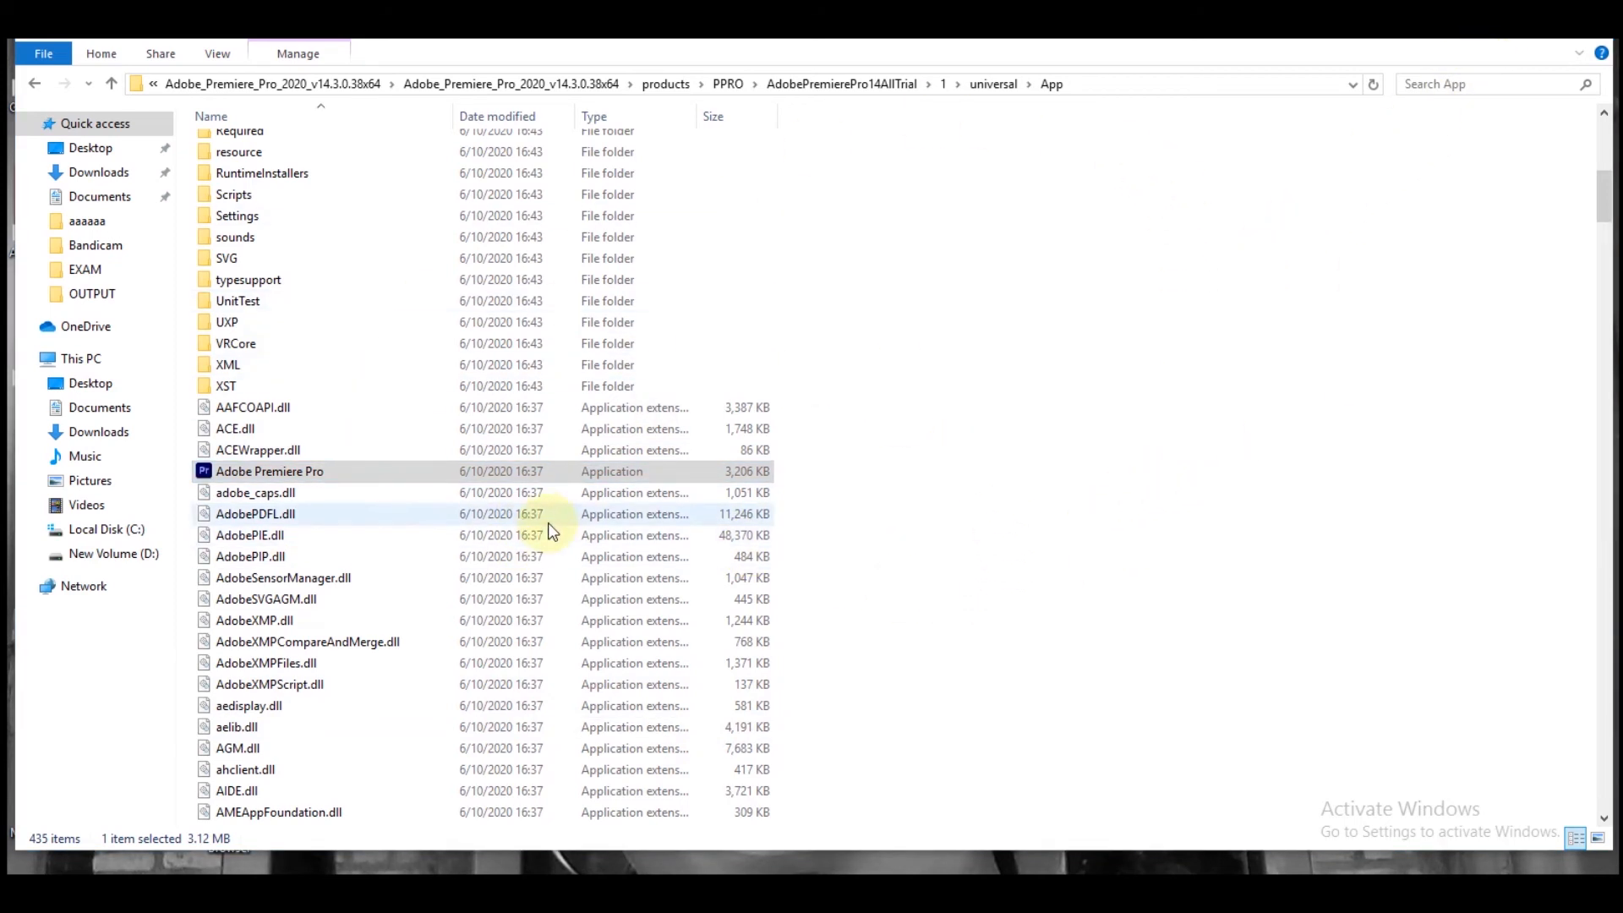
pyautogui.moveTo(879, 458)
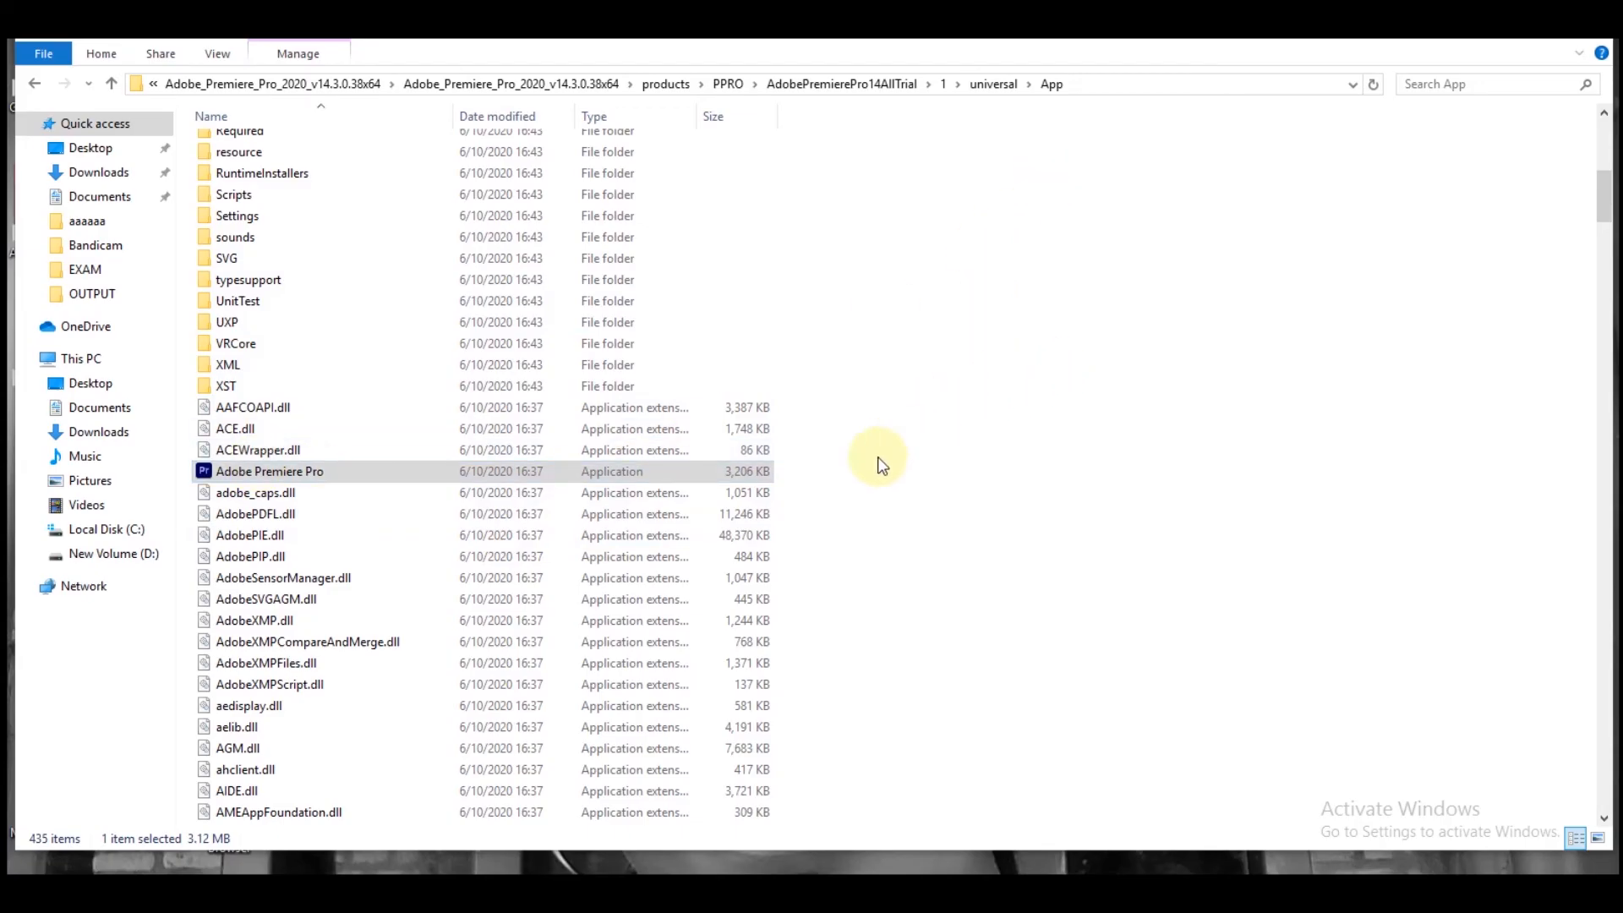
pyautogui.moveTo(1210, 381)
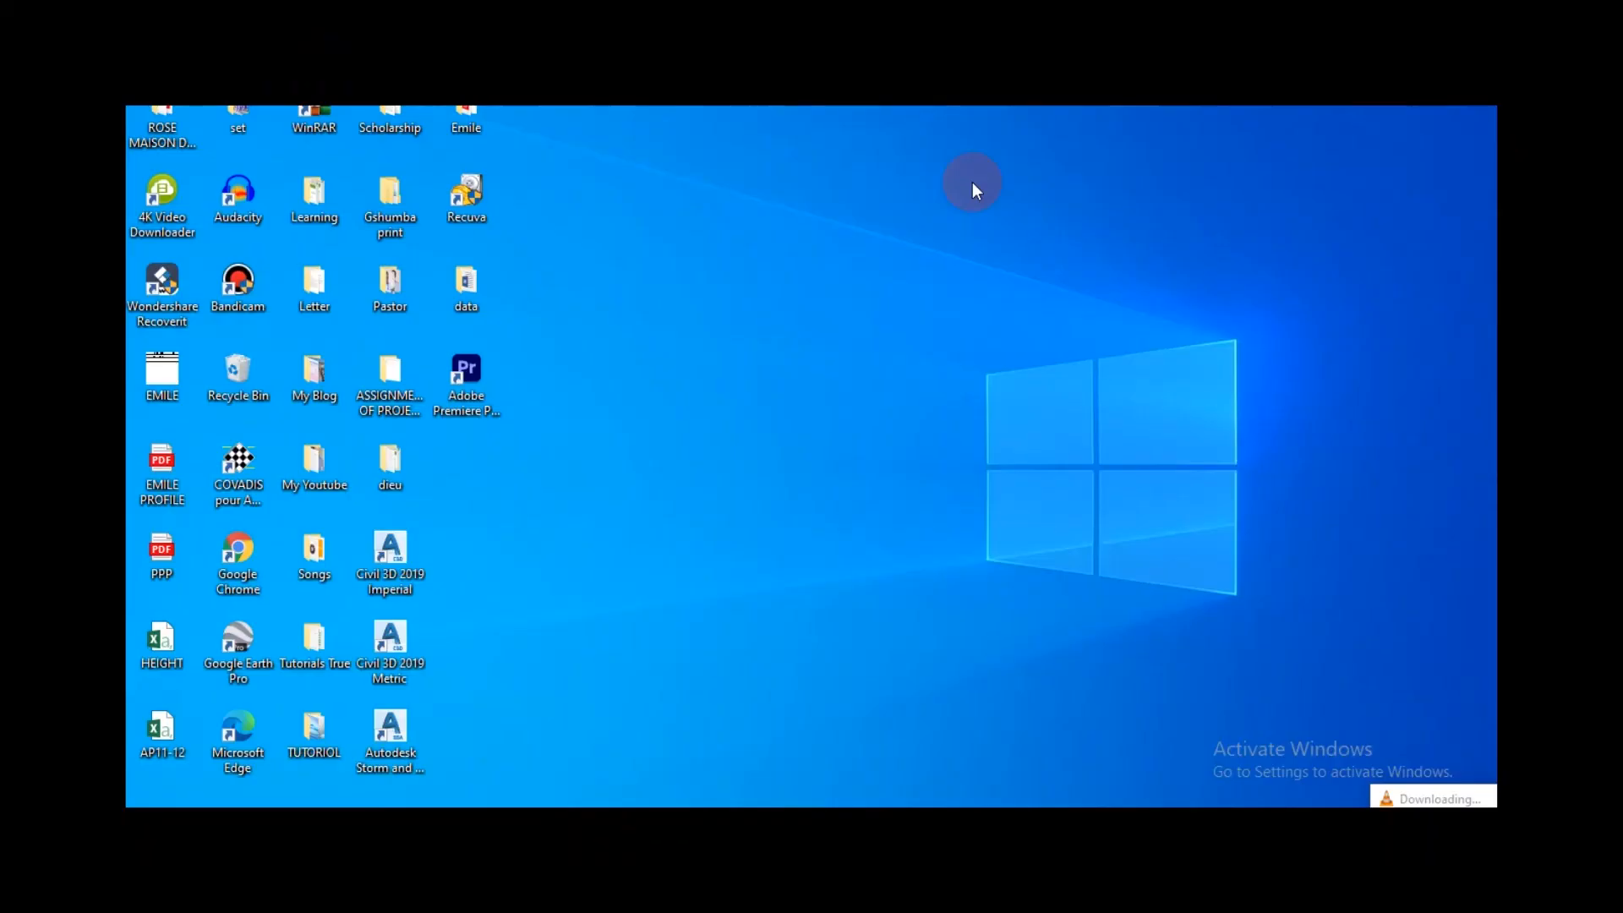
pyautogui.moveTo(547, 372)
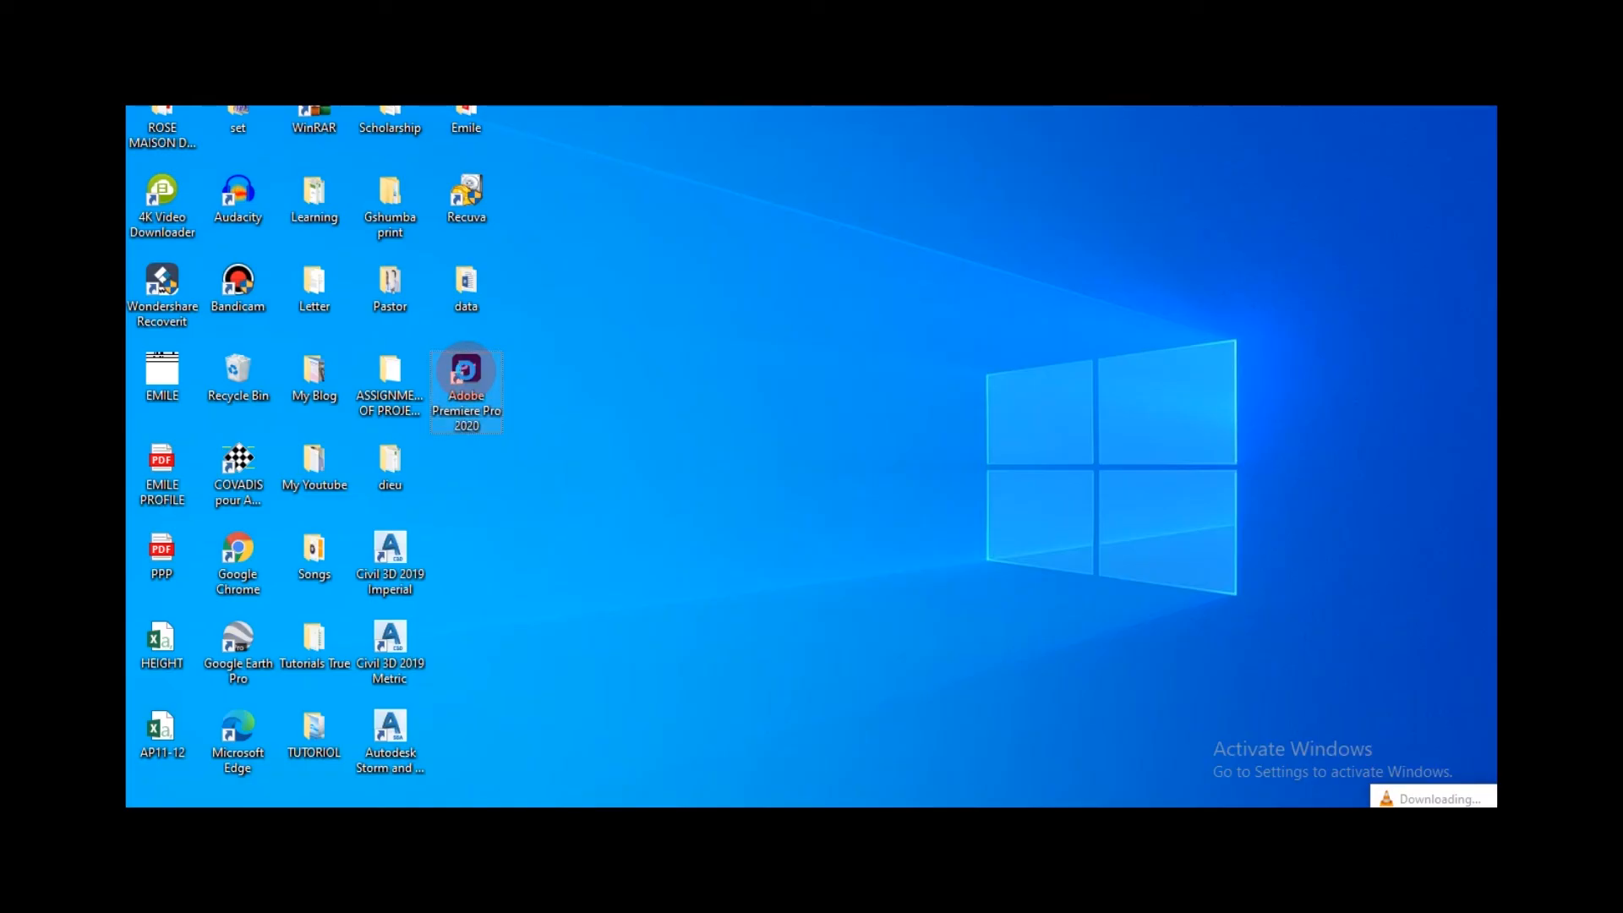
# - Launch Adobe Premiere Pro 2020 from its desktop shortcut so the splash screen appears
pyautogui.rightClick(467, 372)
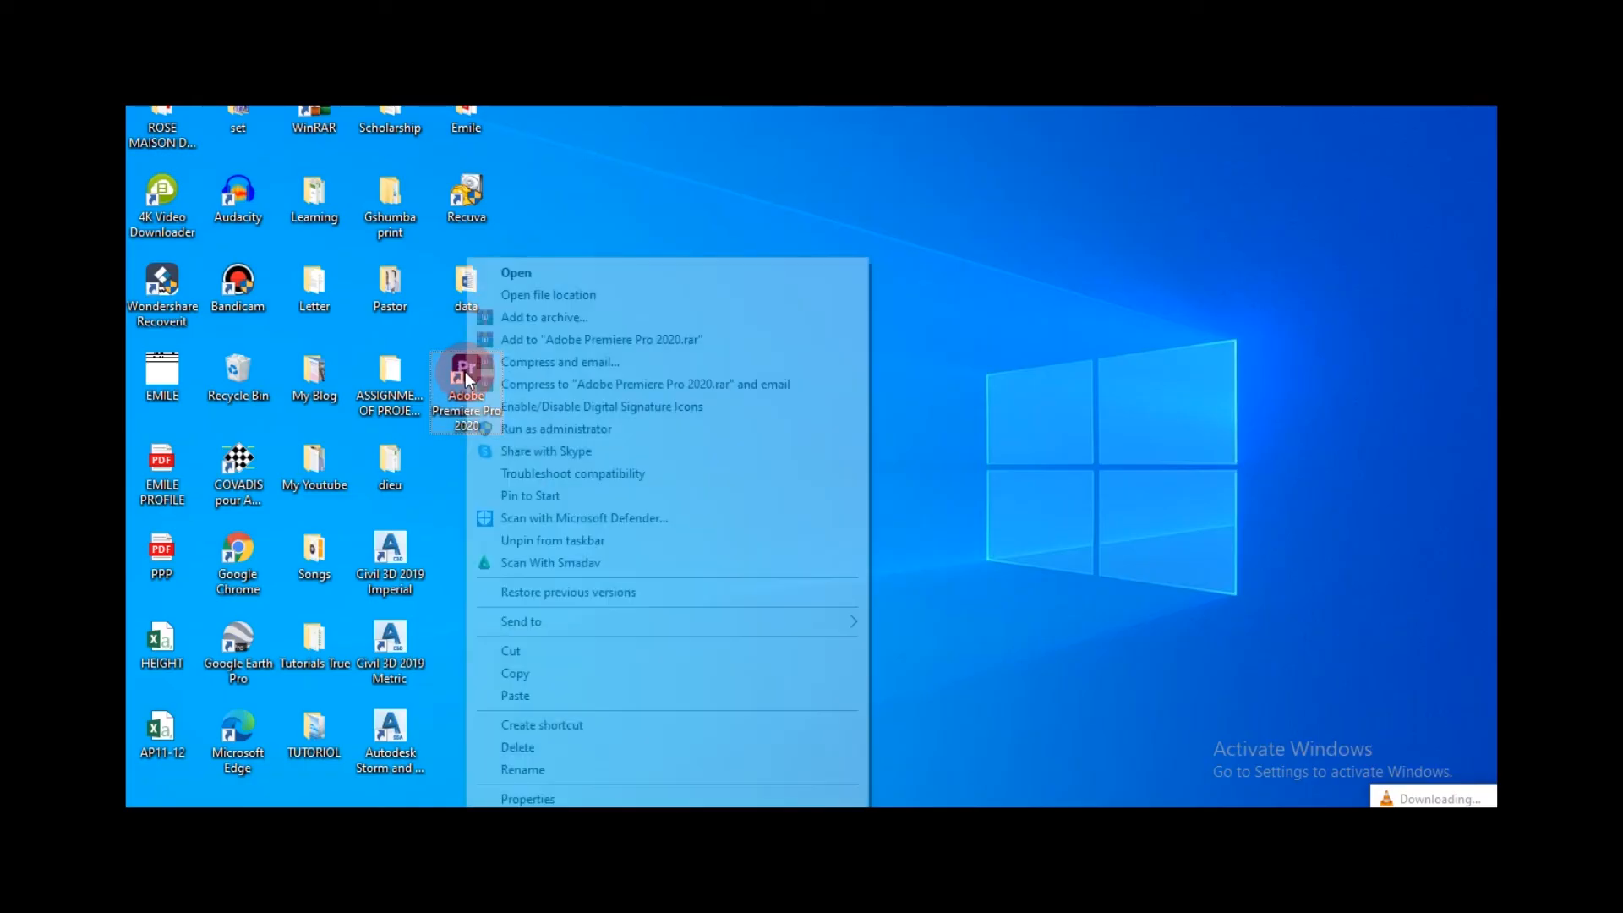
pyautogui.click(536, 274)
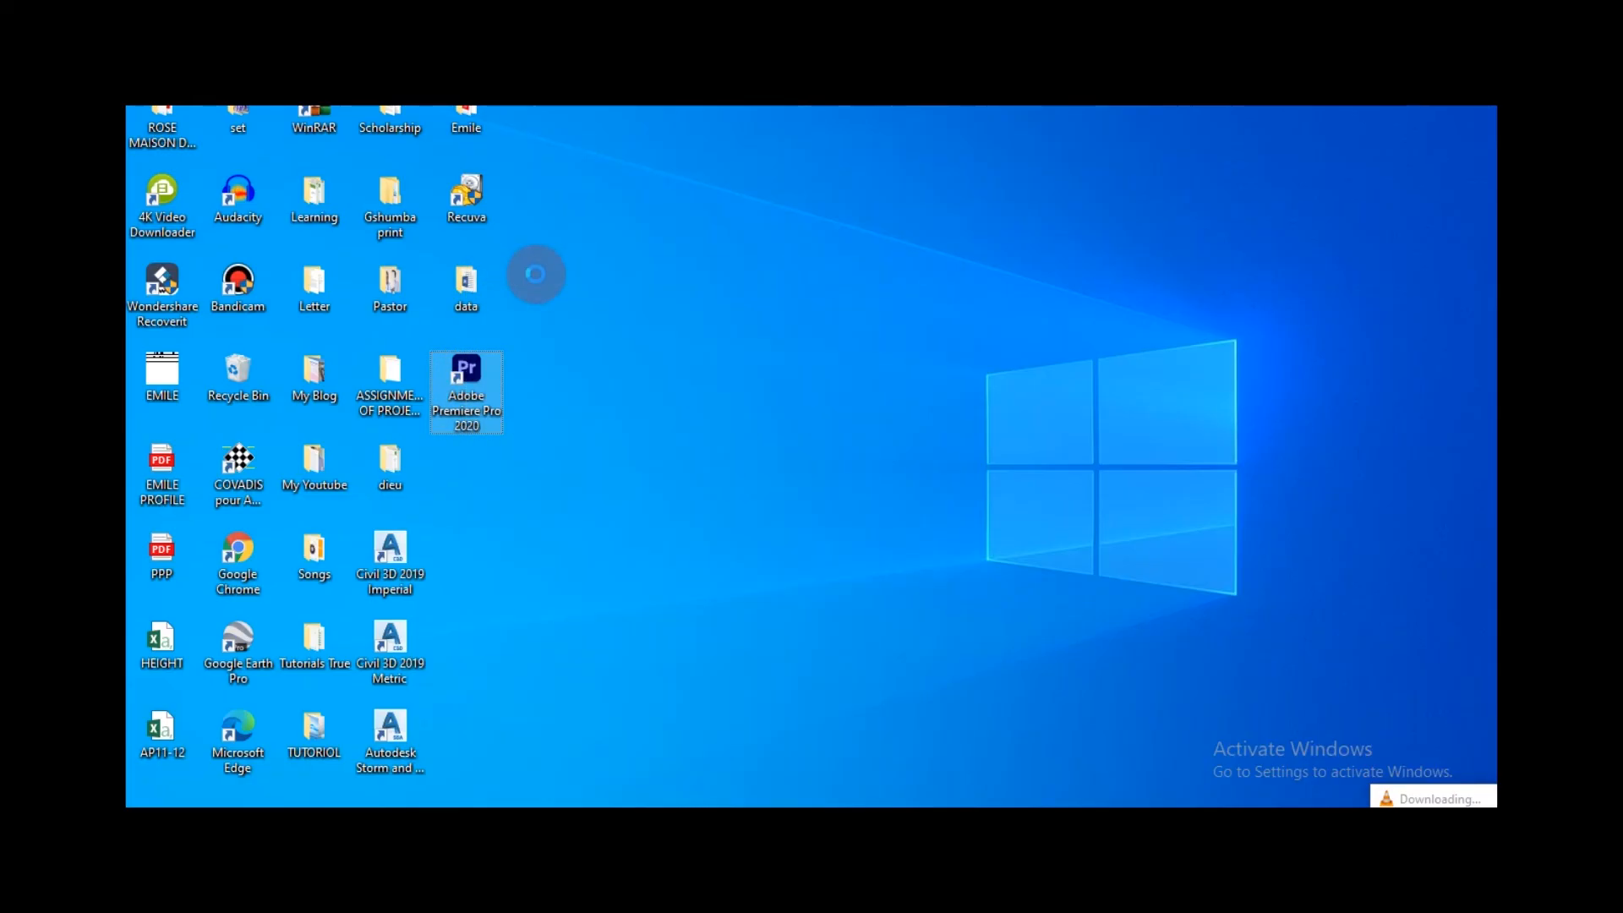
pyautogui.moveTo(514, 410)
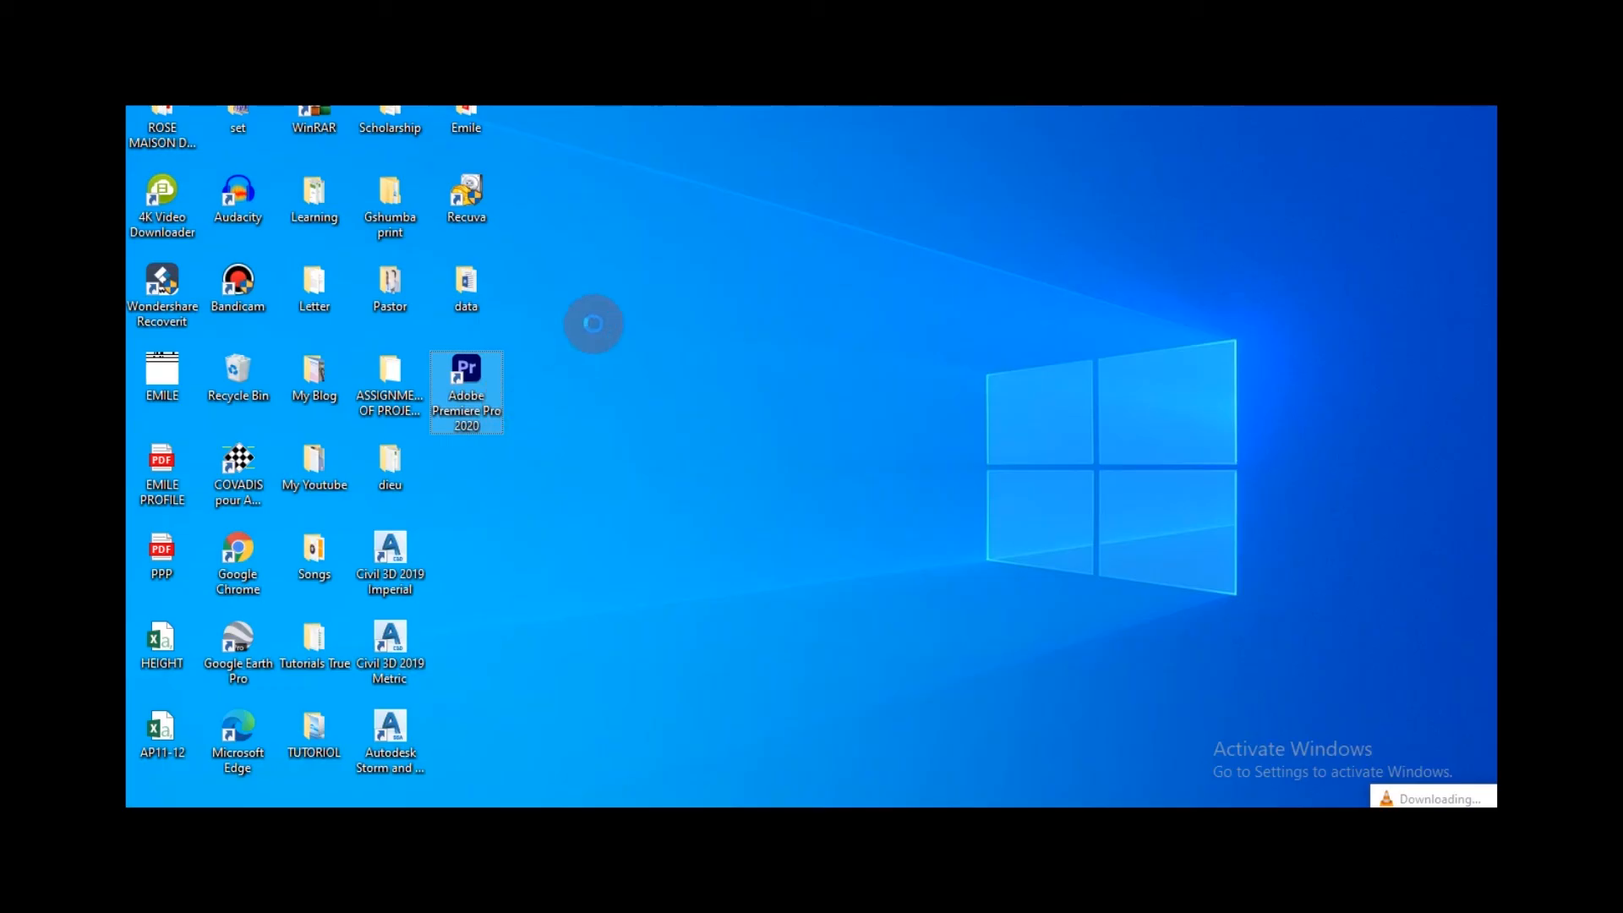
pyautogui.doubleClick(467, 389)
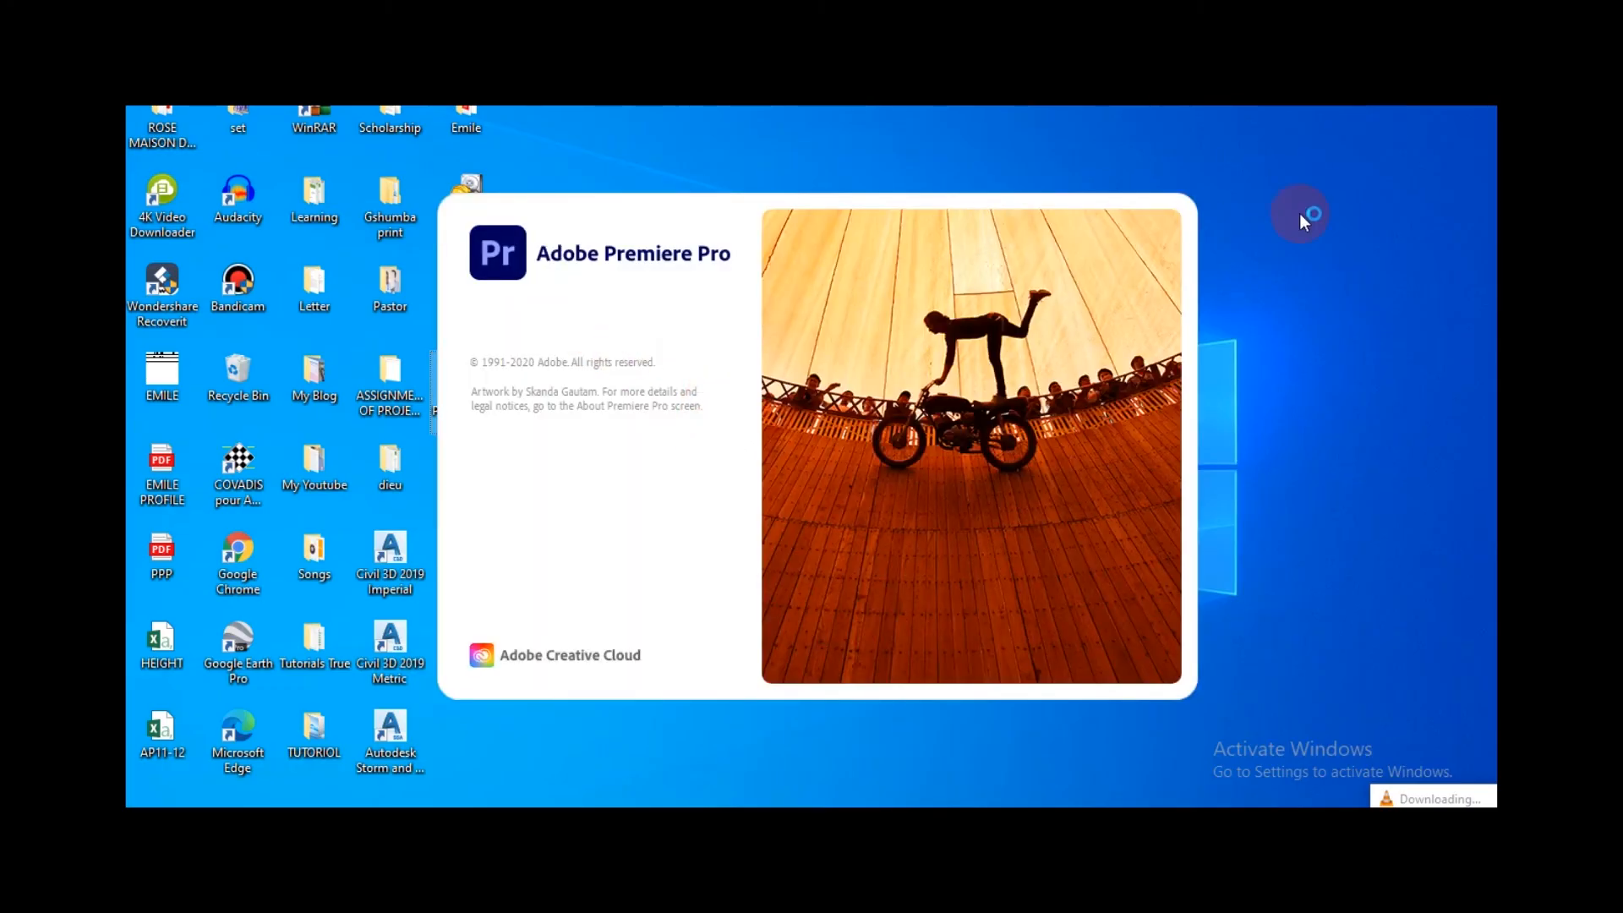
pyautogui.moveTo(754, 290)
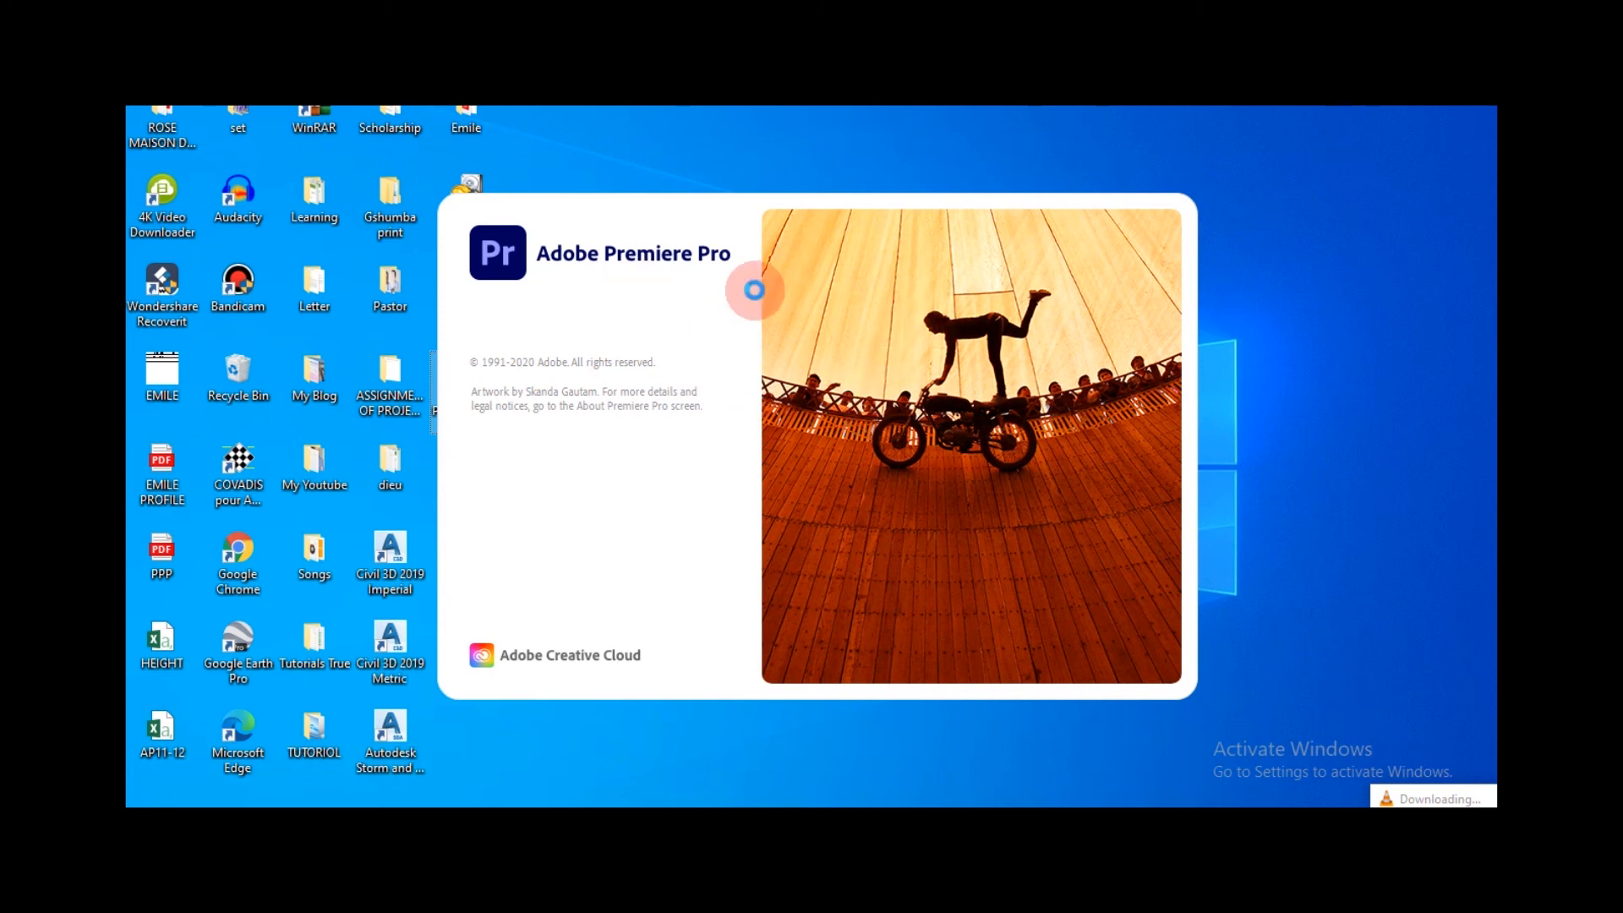
pyautogui.moveTo(1296, 179)
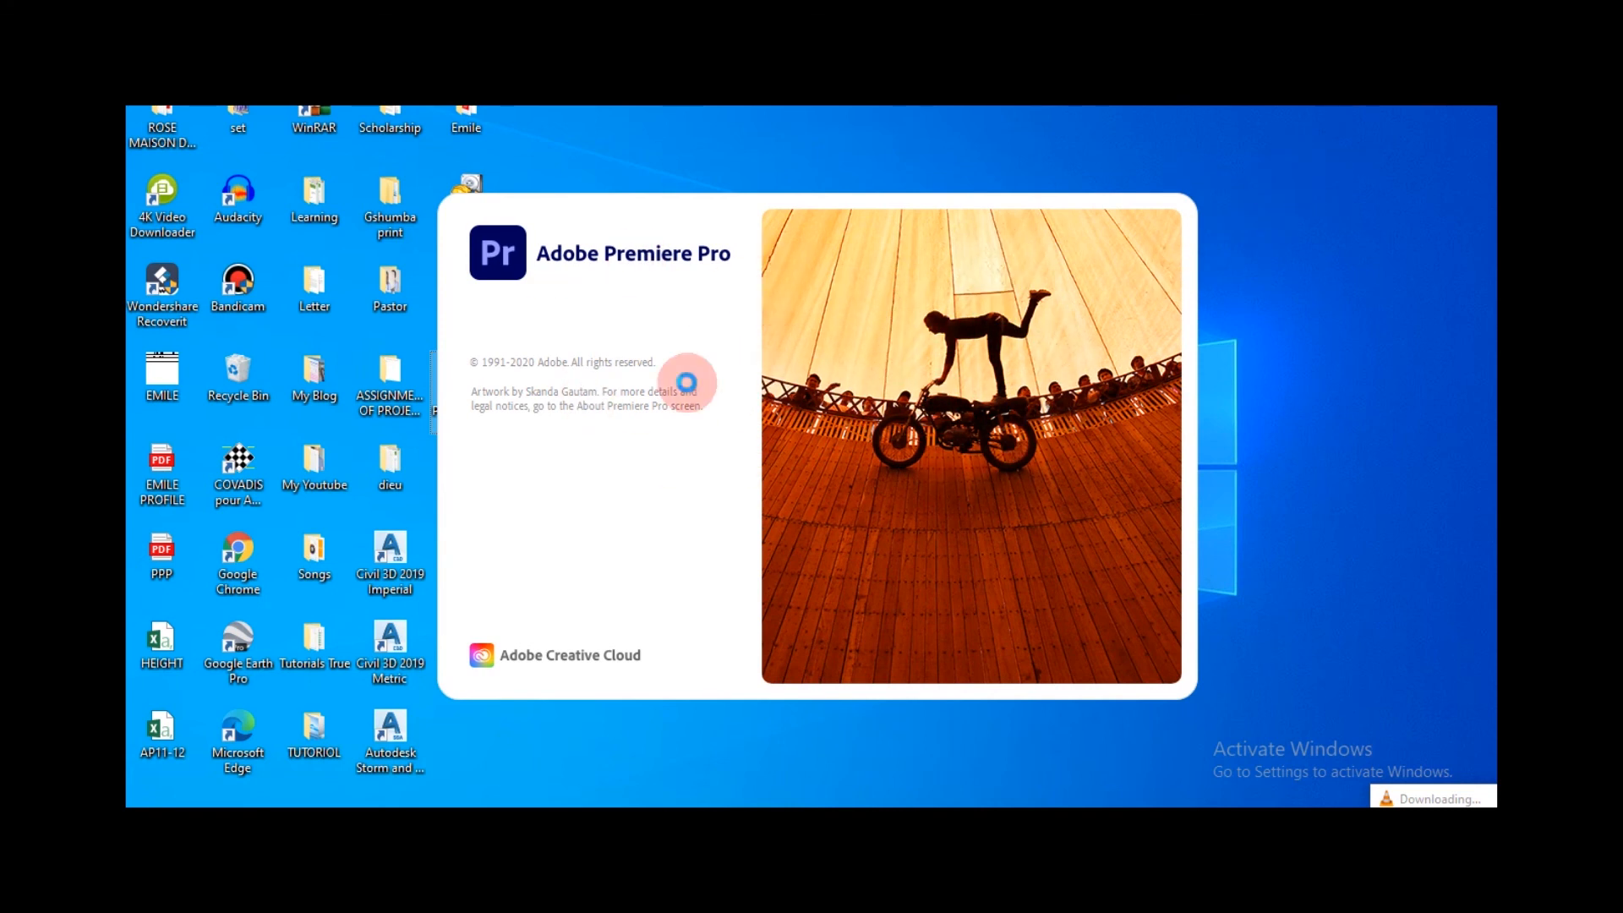
pyautogui.moveTo(818, 385)
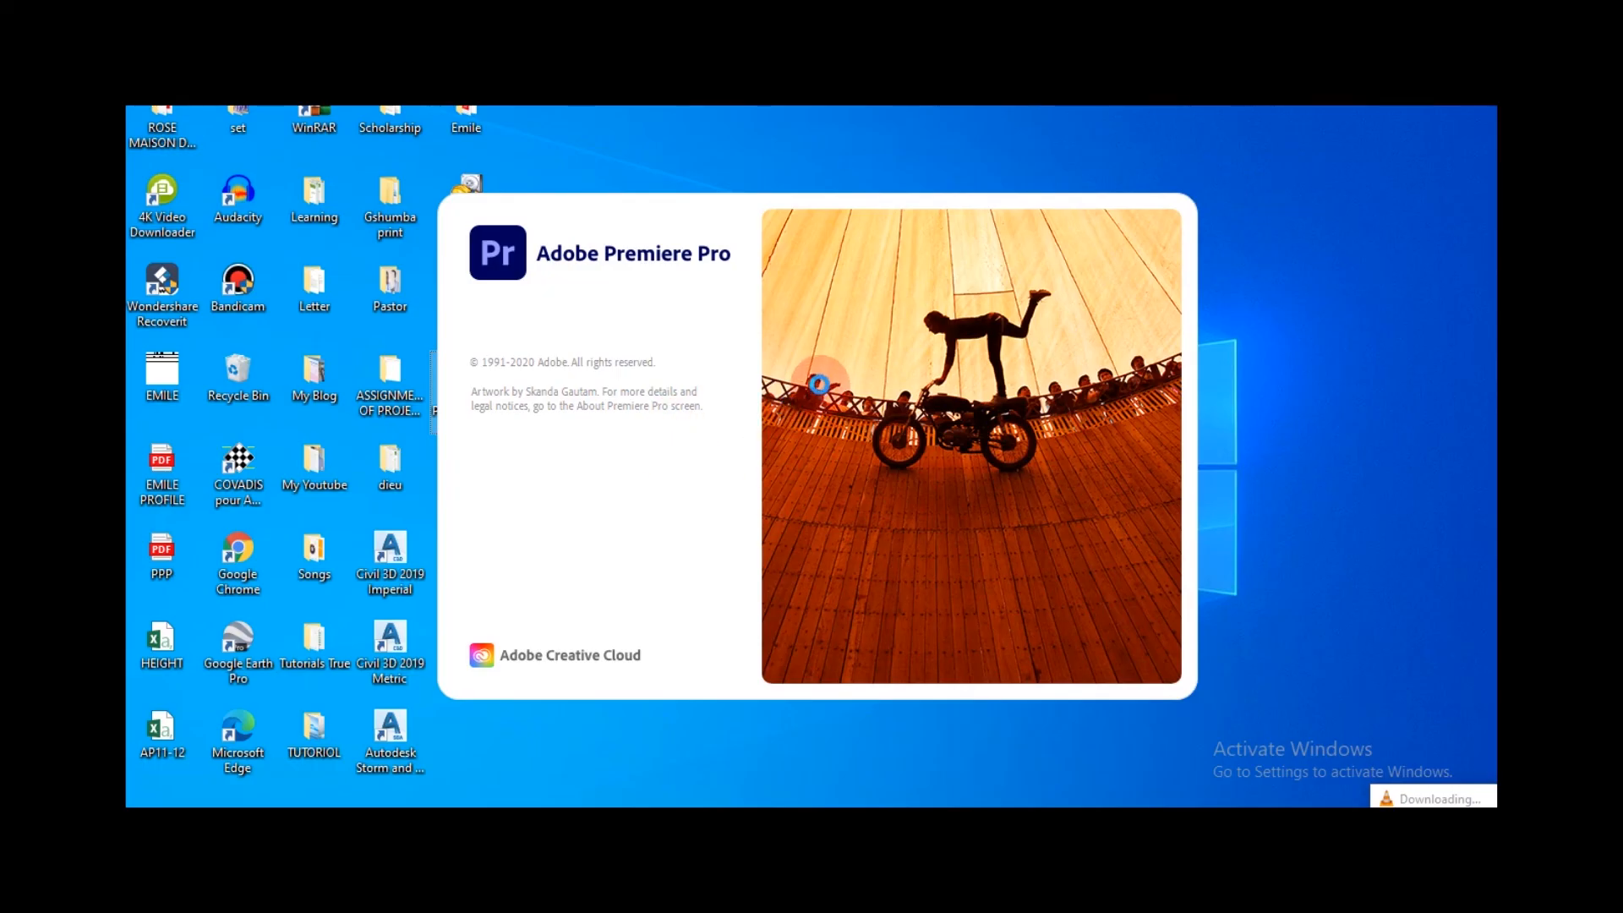
pyautogui.moveTo(864, 468)
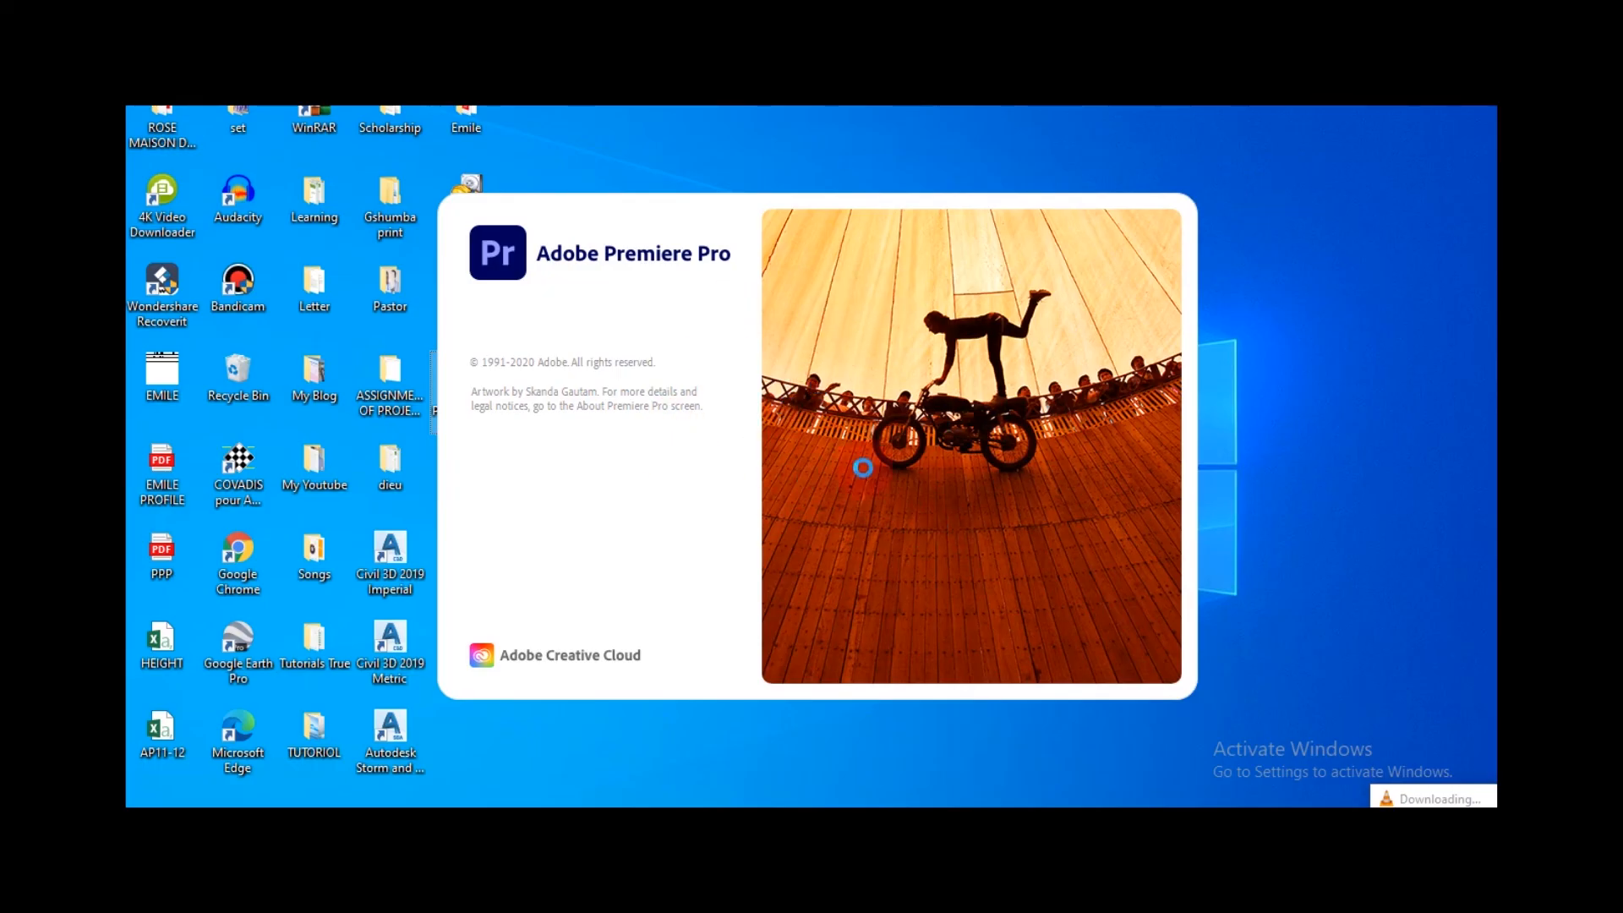
pyautogui.moveTo(1012, 326)
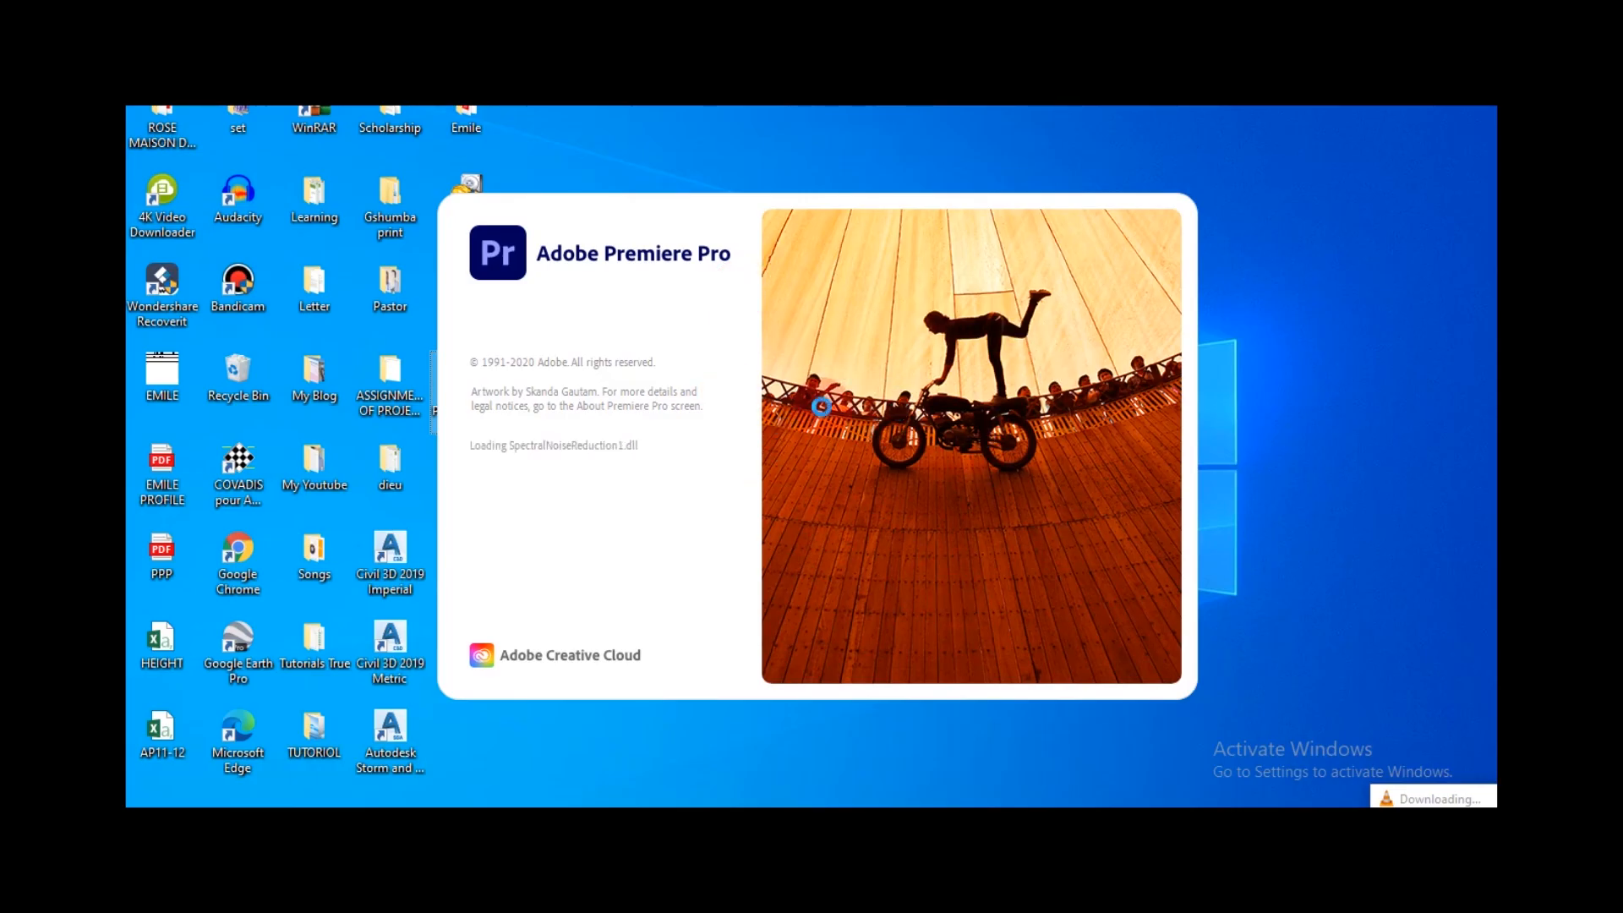
pyautogui.moveTo(1337, 166)
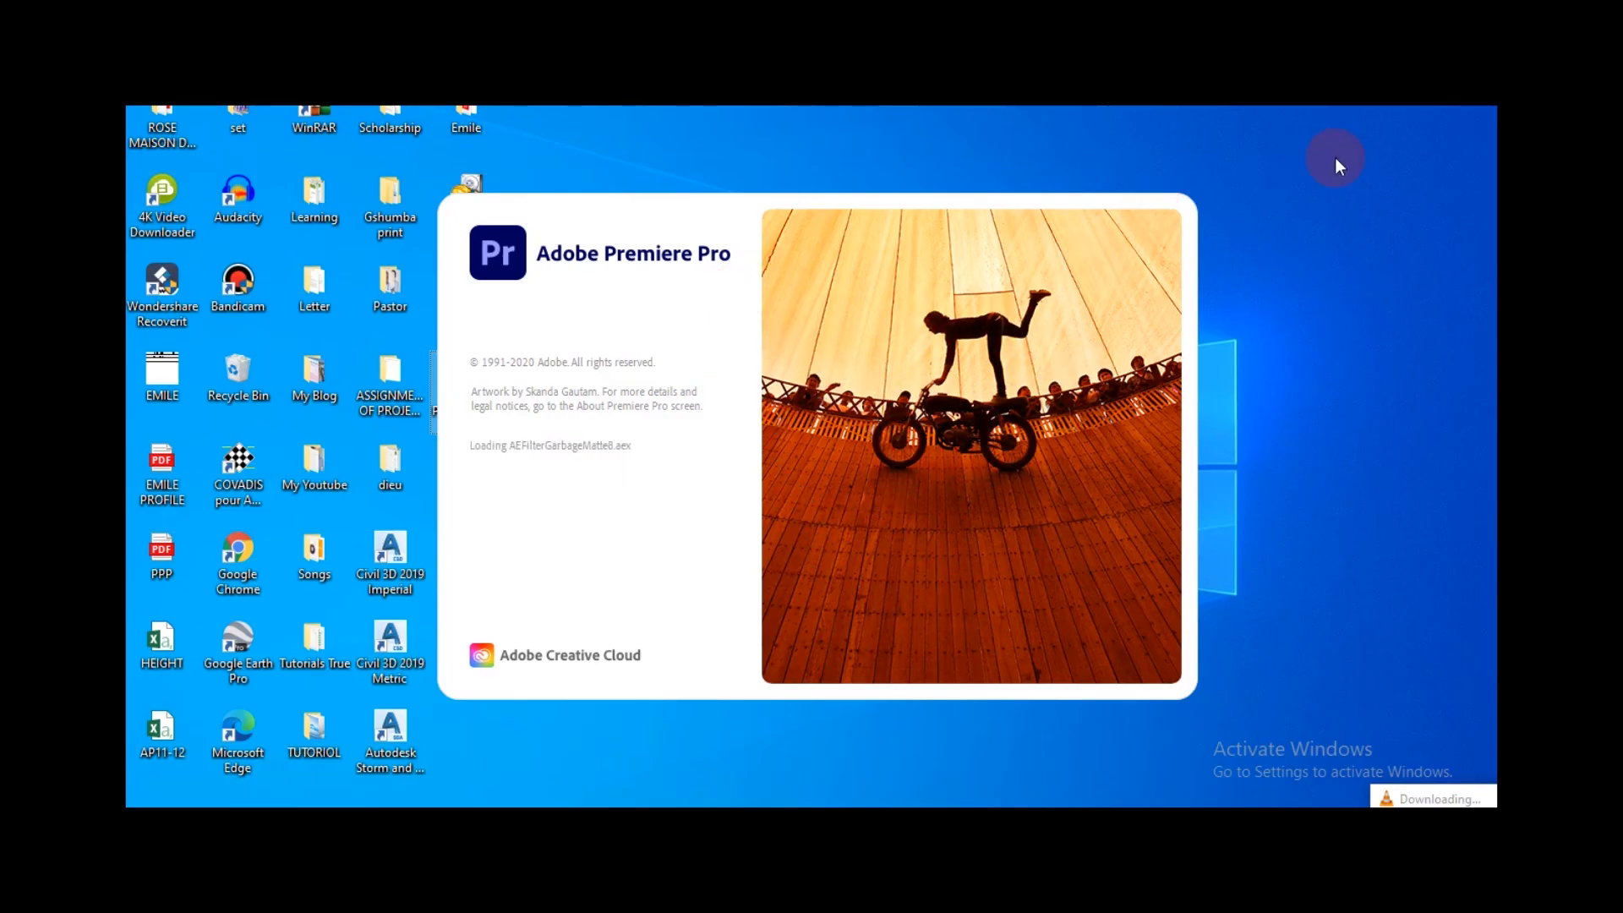